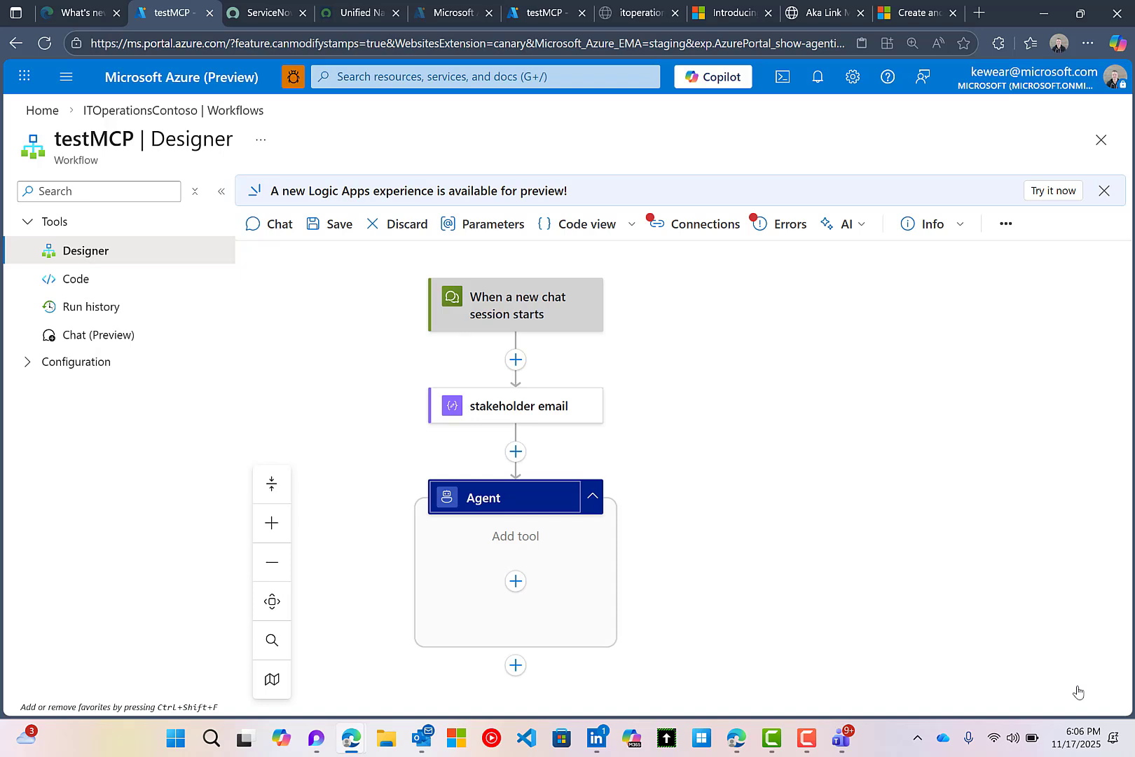
mouse_move(550, 448)
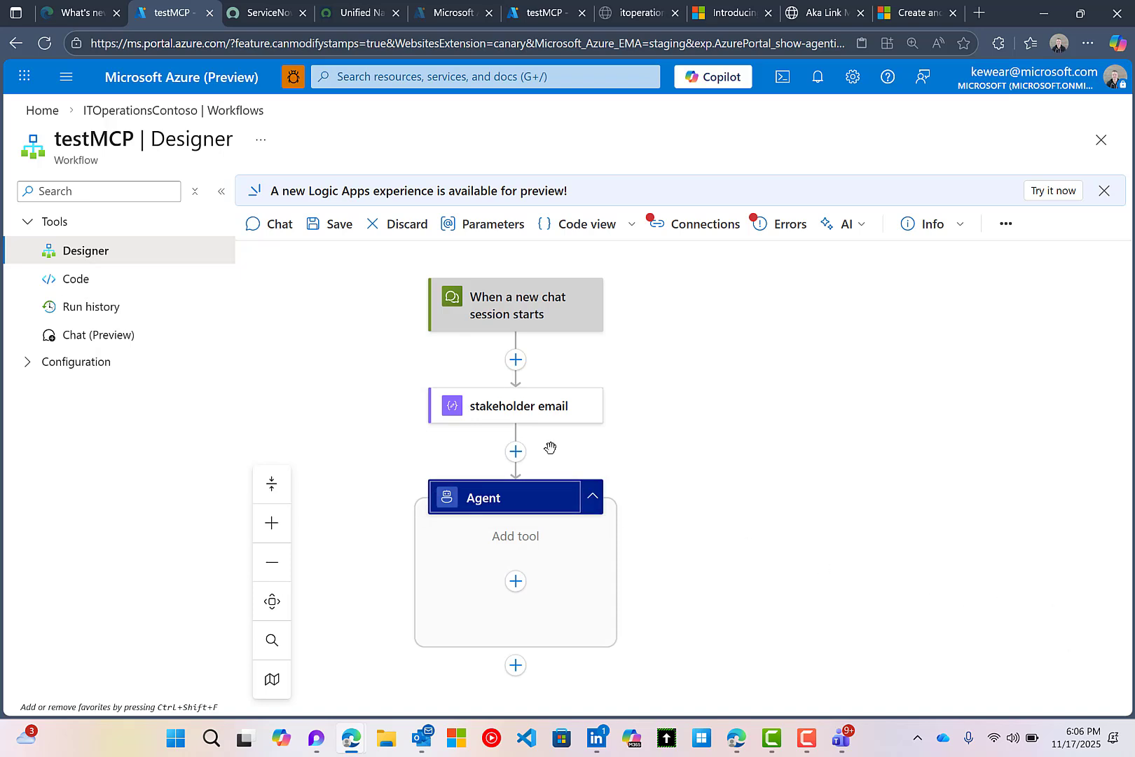
mouse_move(523, 420)
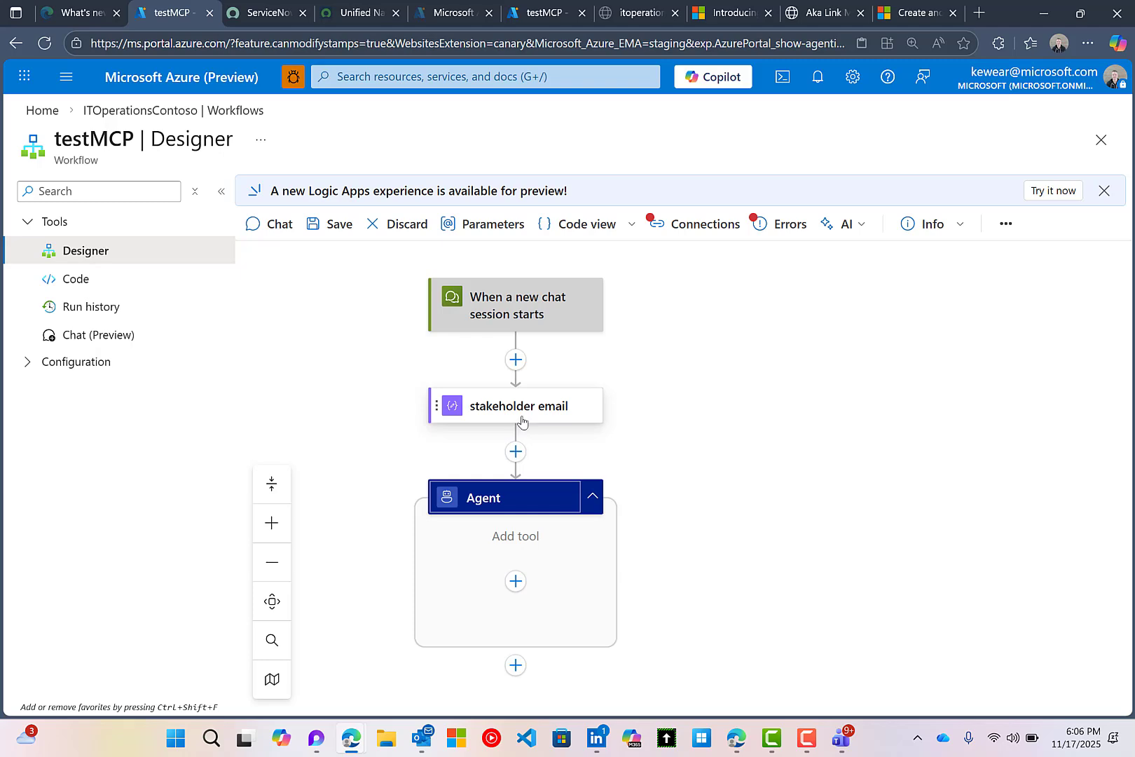
Show the Agent's parameters with its gpt-4.1 model and IT Operations instructions
click(514, 496)
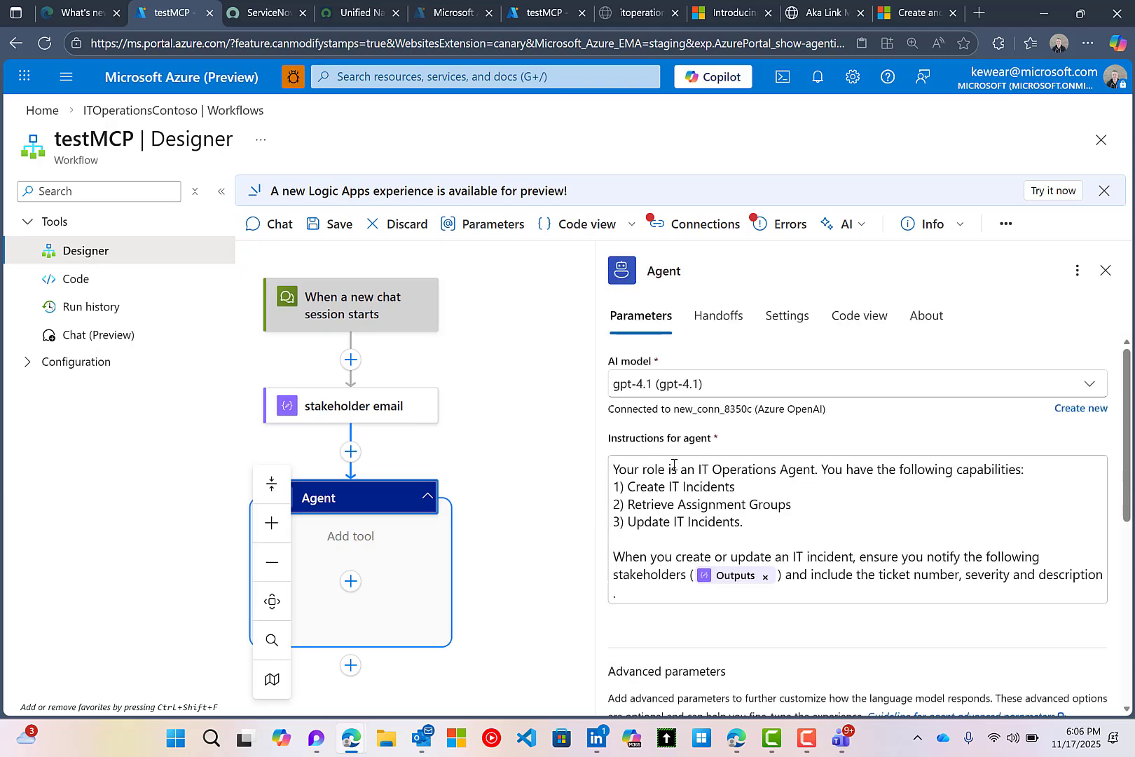
mouse_move(696, 501)
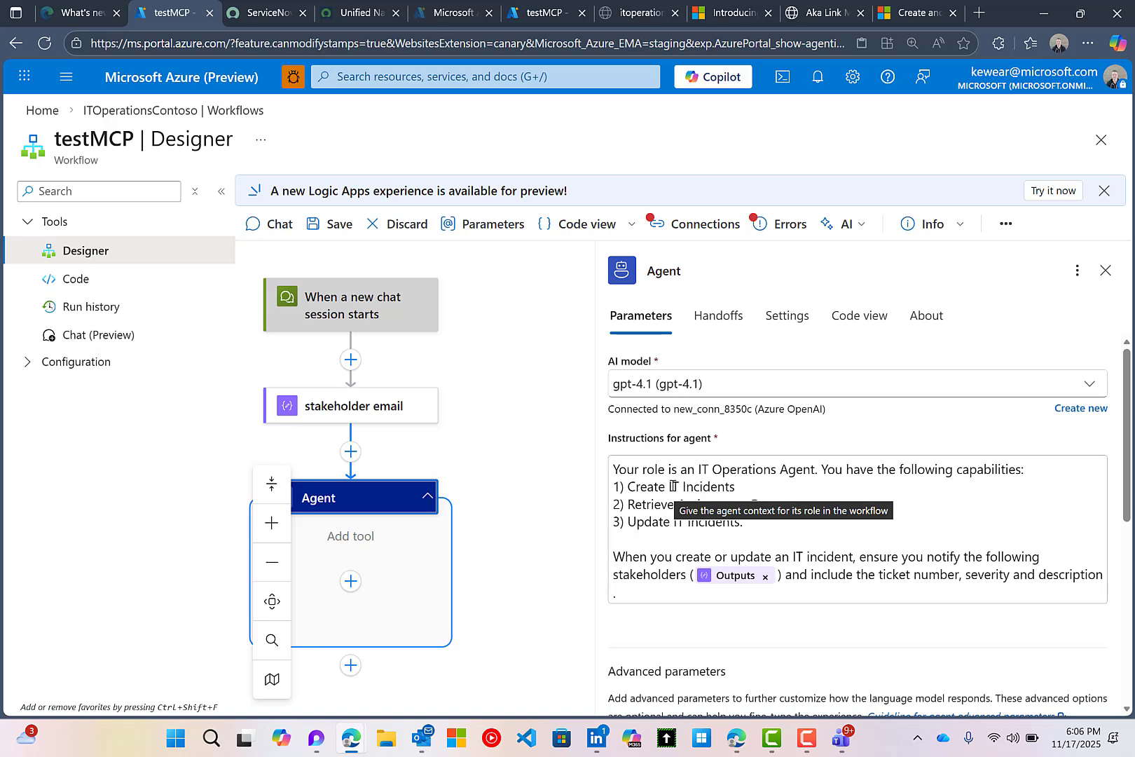
mouse_move(725, 575)
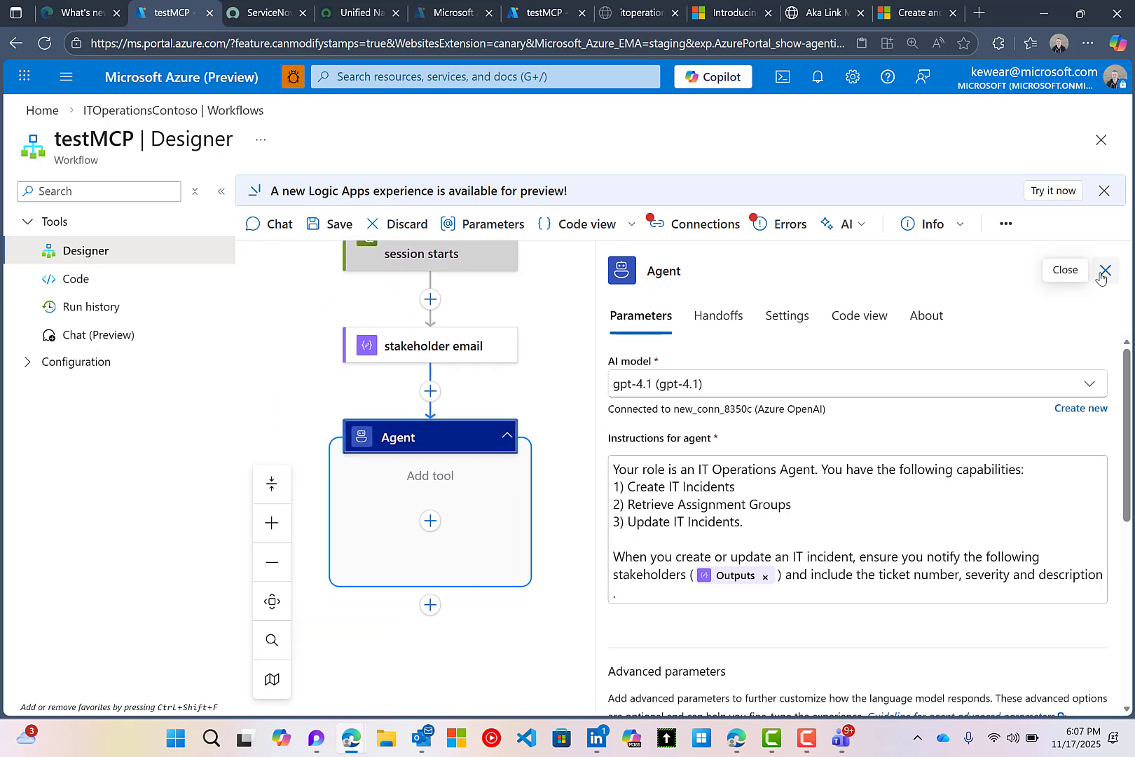
Close the Agent pane and browse the MCP server catalogue for a tool to add
click(1103, 271)
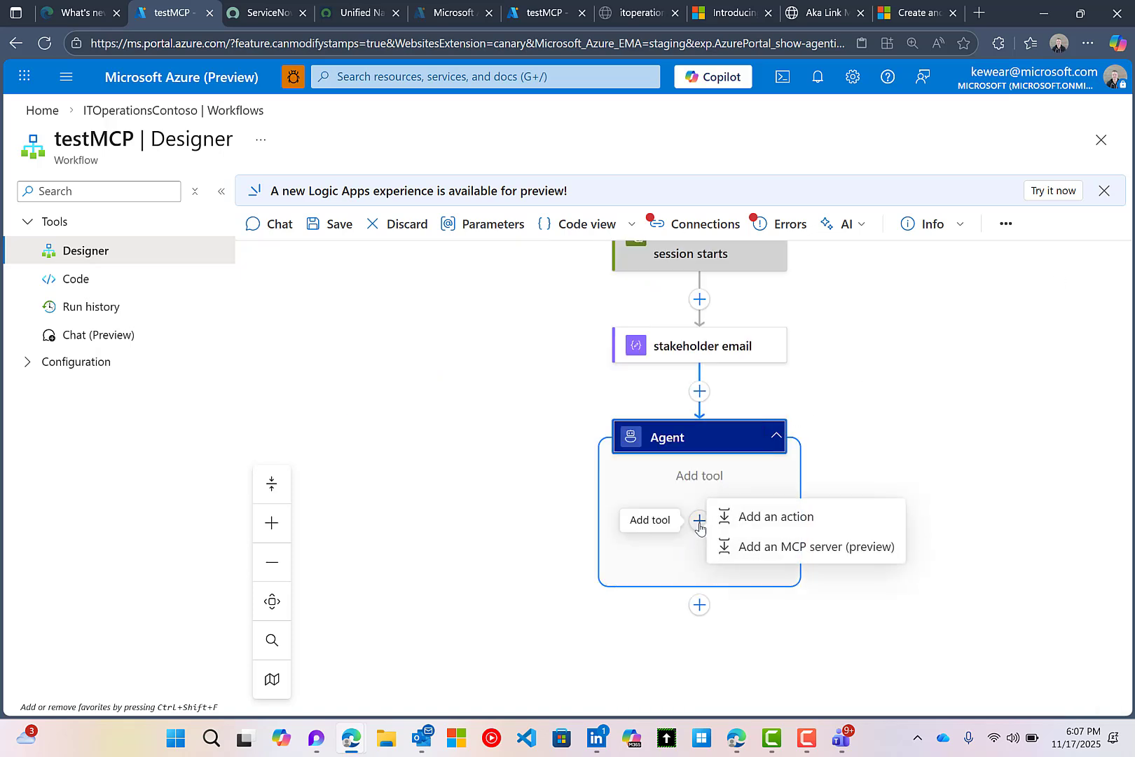
mouse_move(776, 516)
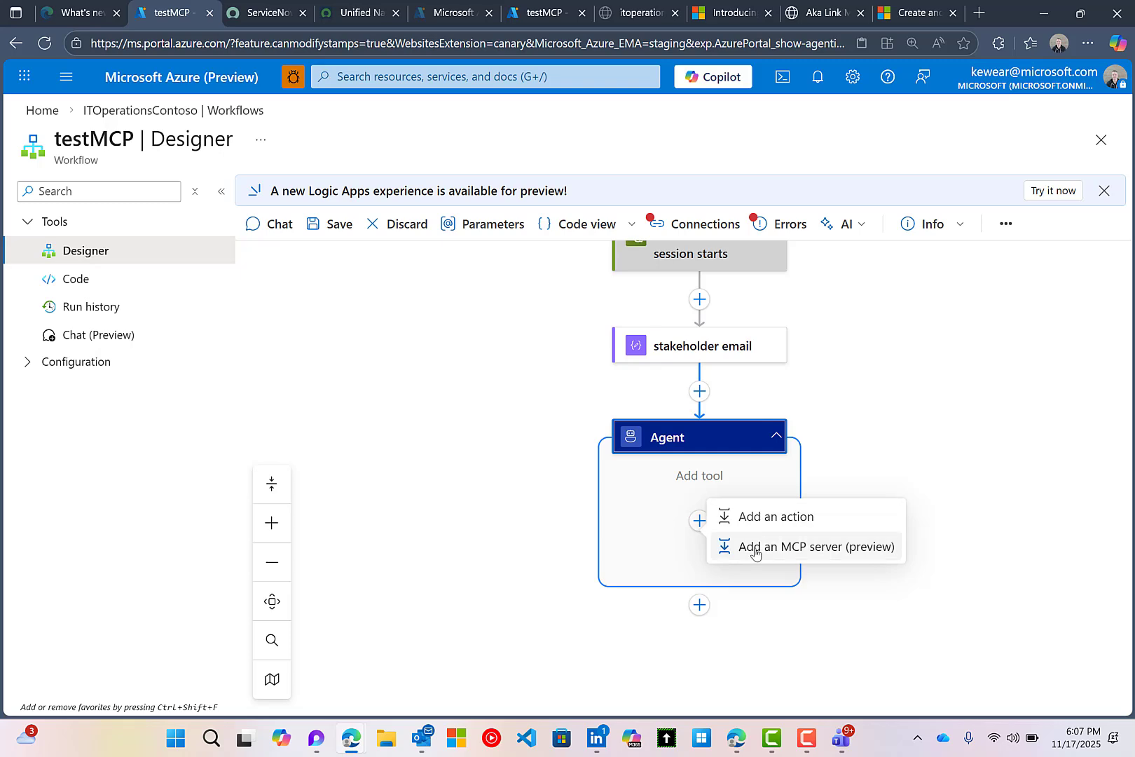
mouse_move(762, 556)
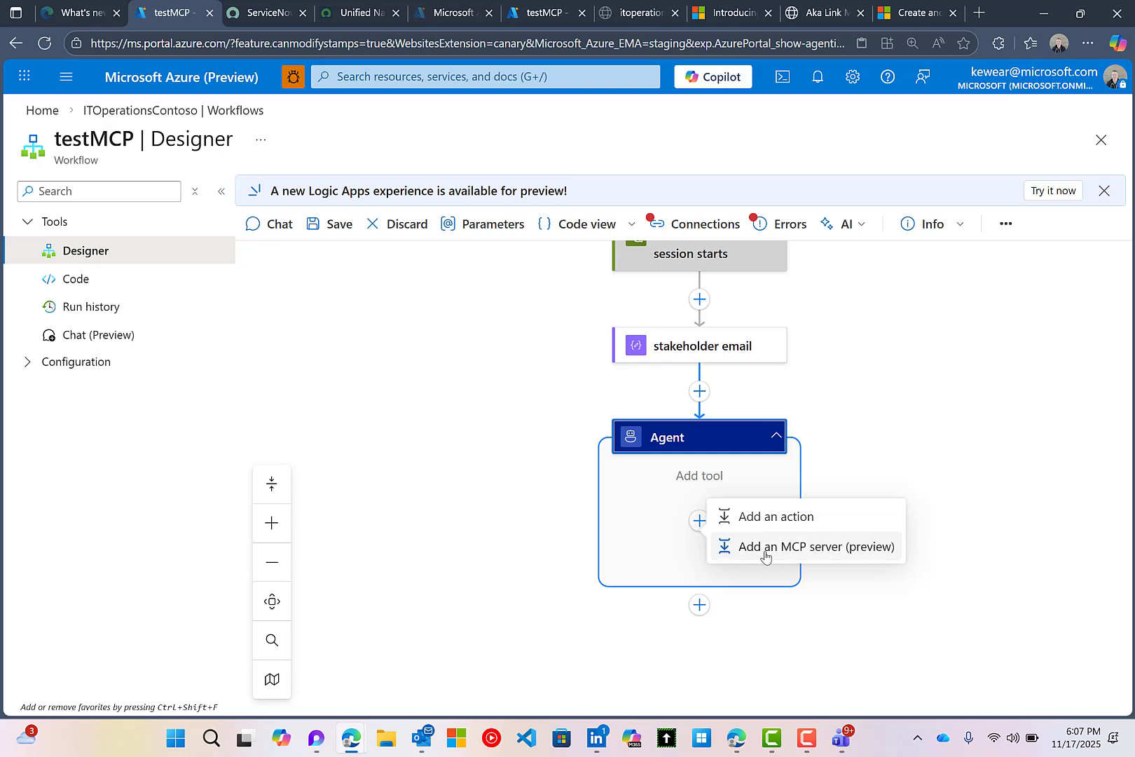
click(818, 547)
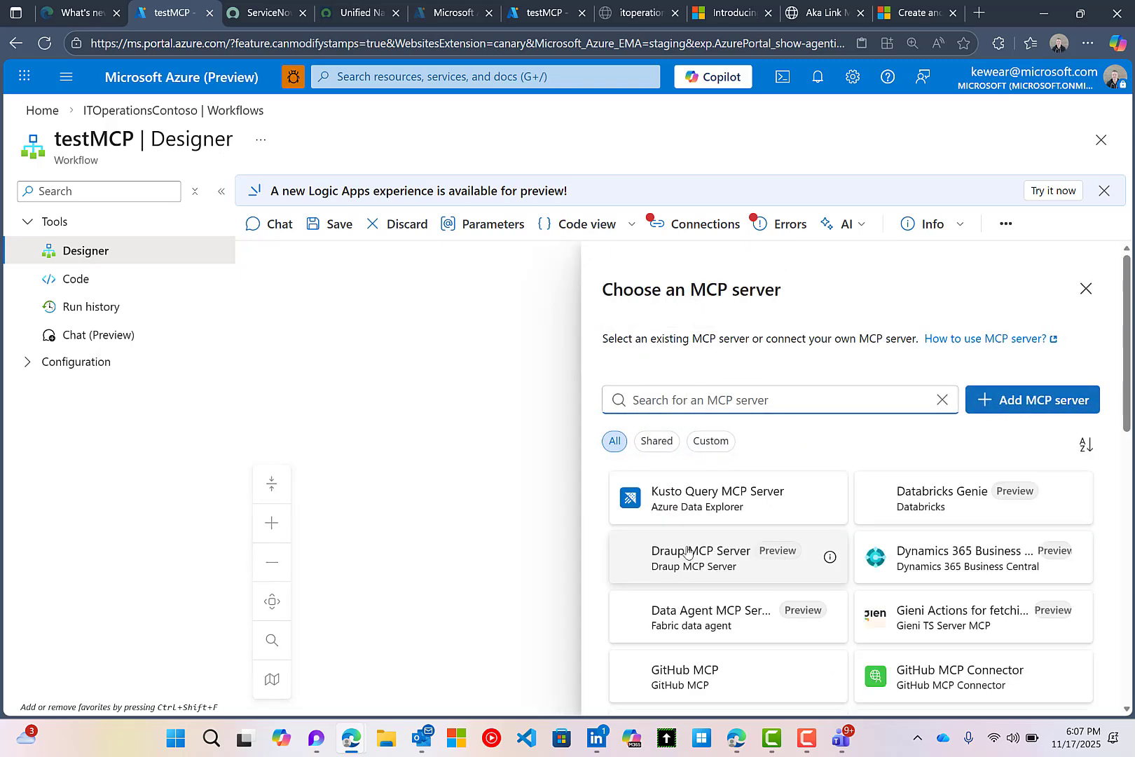
mouse_move(781, 499)
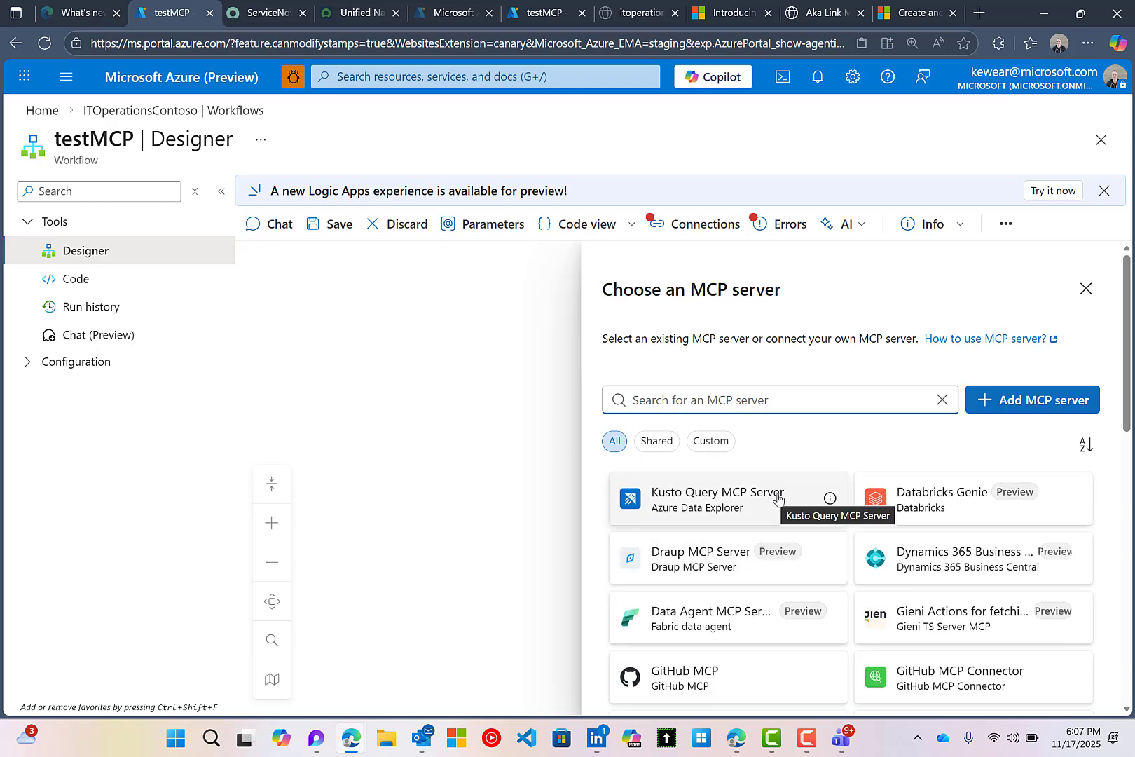
scroll(down, 3)
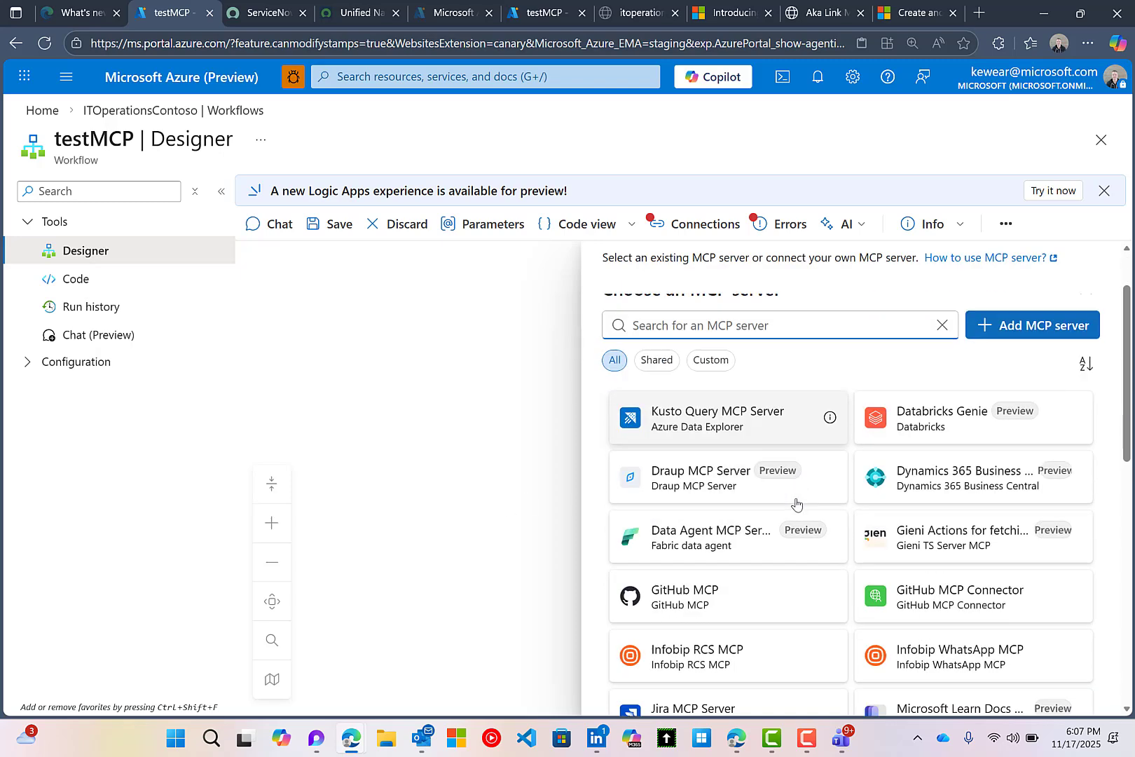
scroll(down, 3)
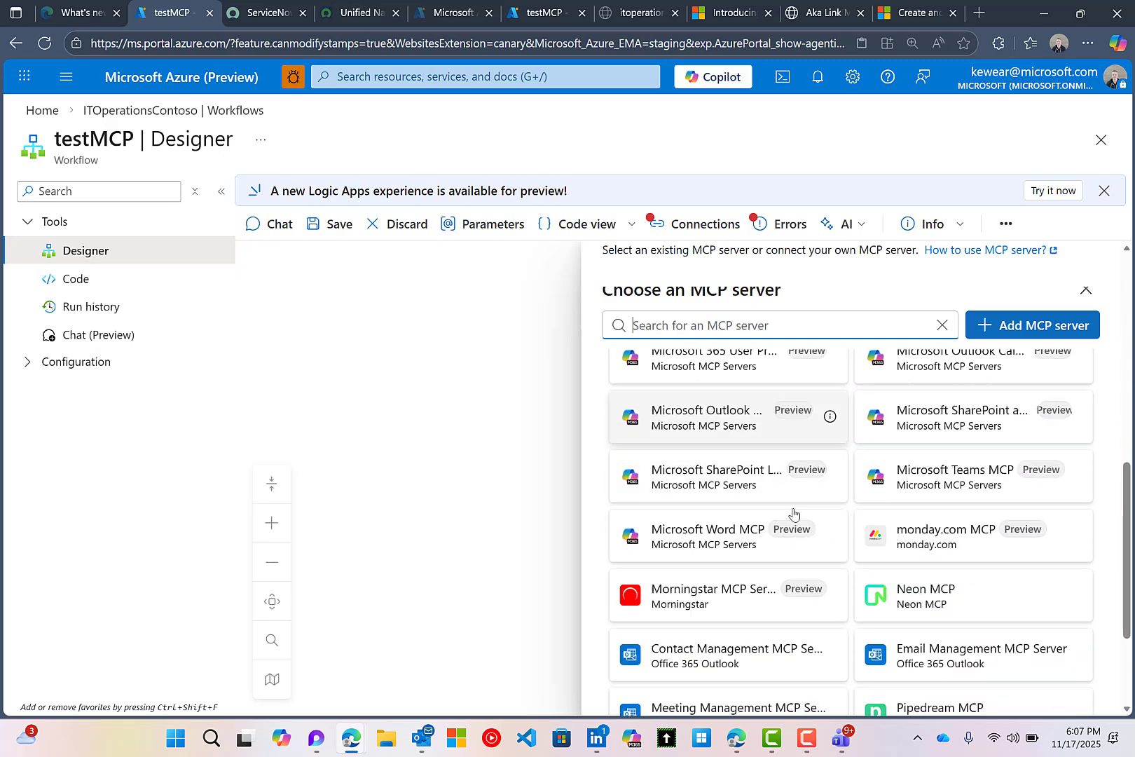
scroll(down, 3)
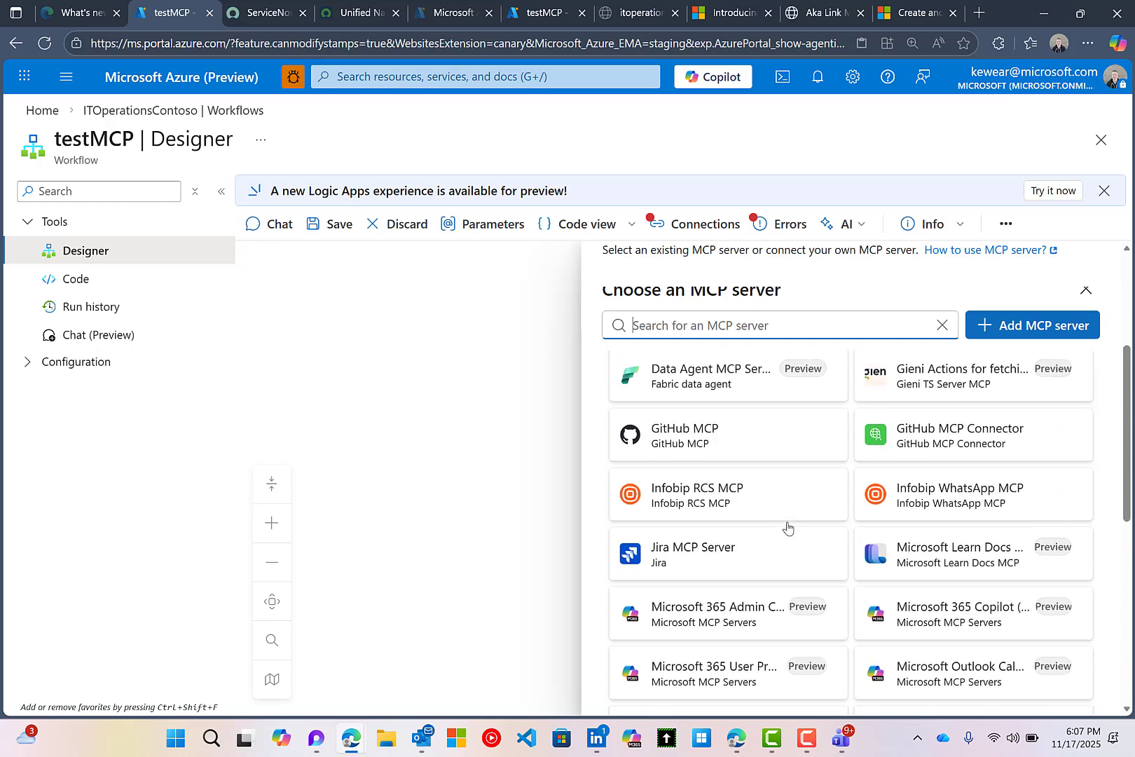
scroll(up, 3)
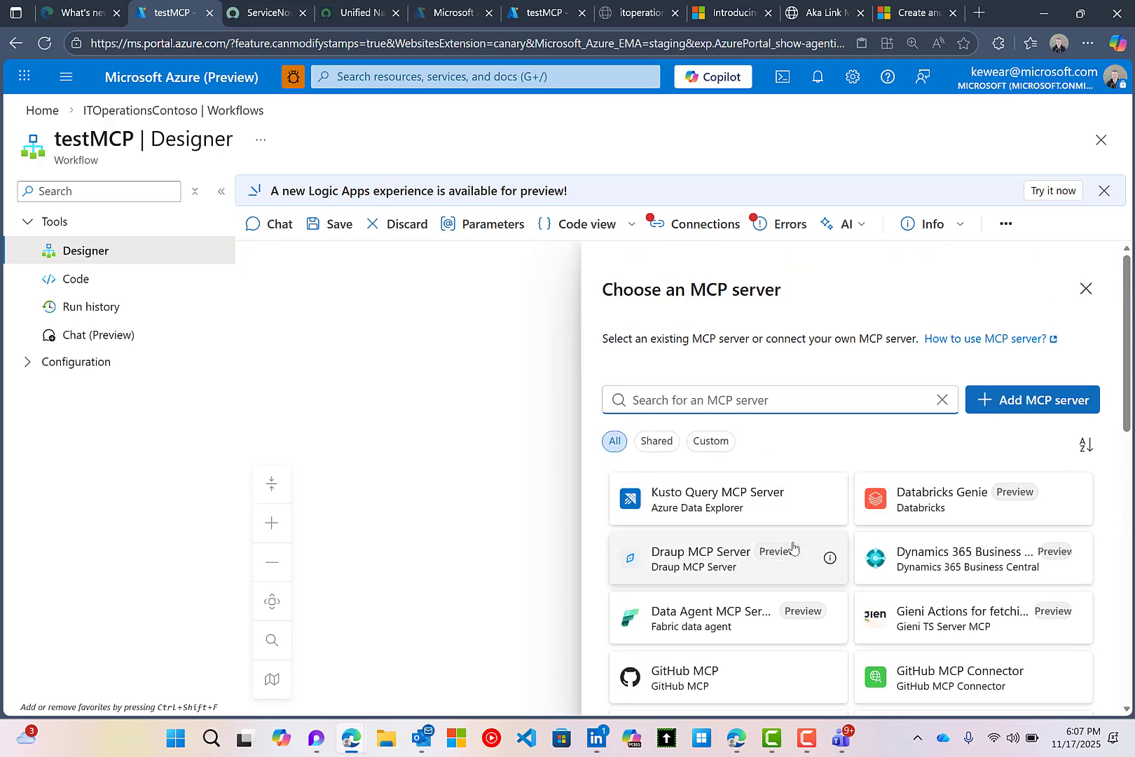
mouse_move(798, 566)
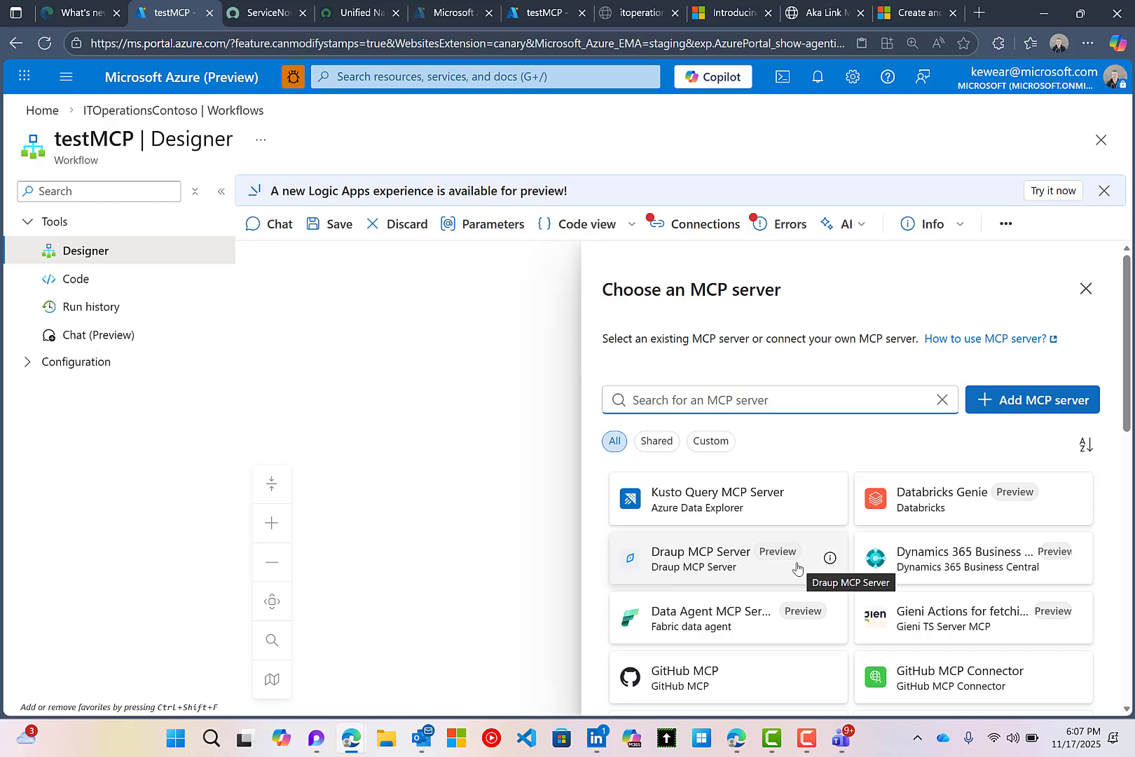
scroll(down, 3)
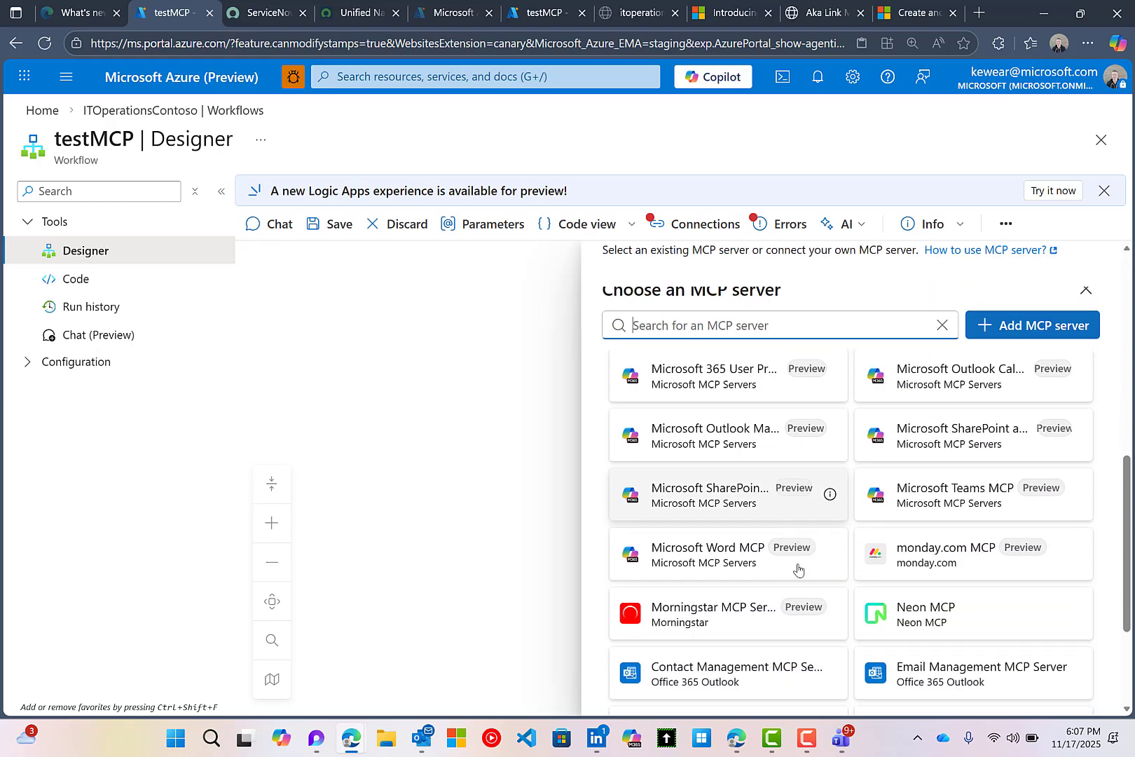
scroll(down, 3)
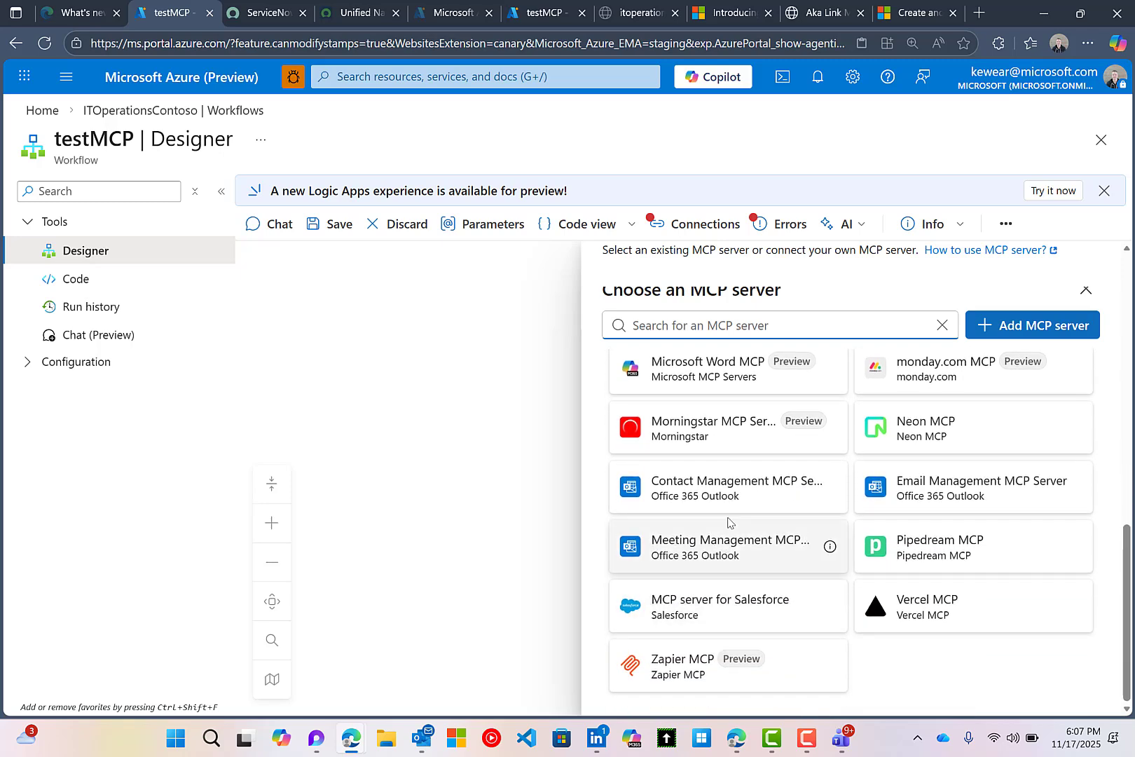
mouse_move(949, 492)
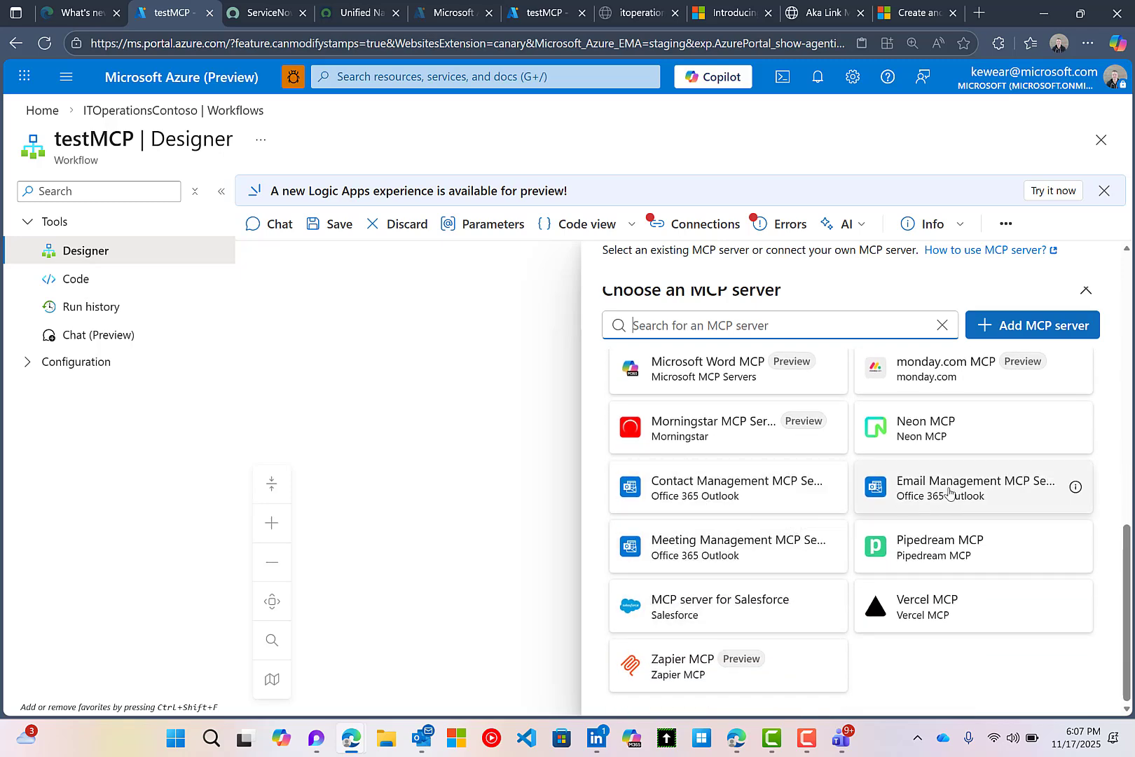
mouse_move(912, 503)
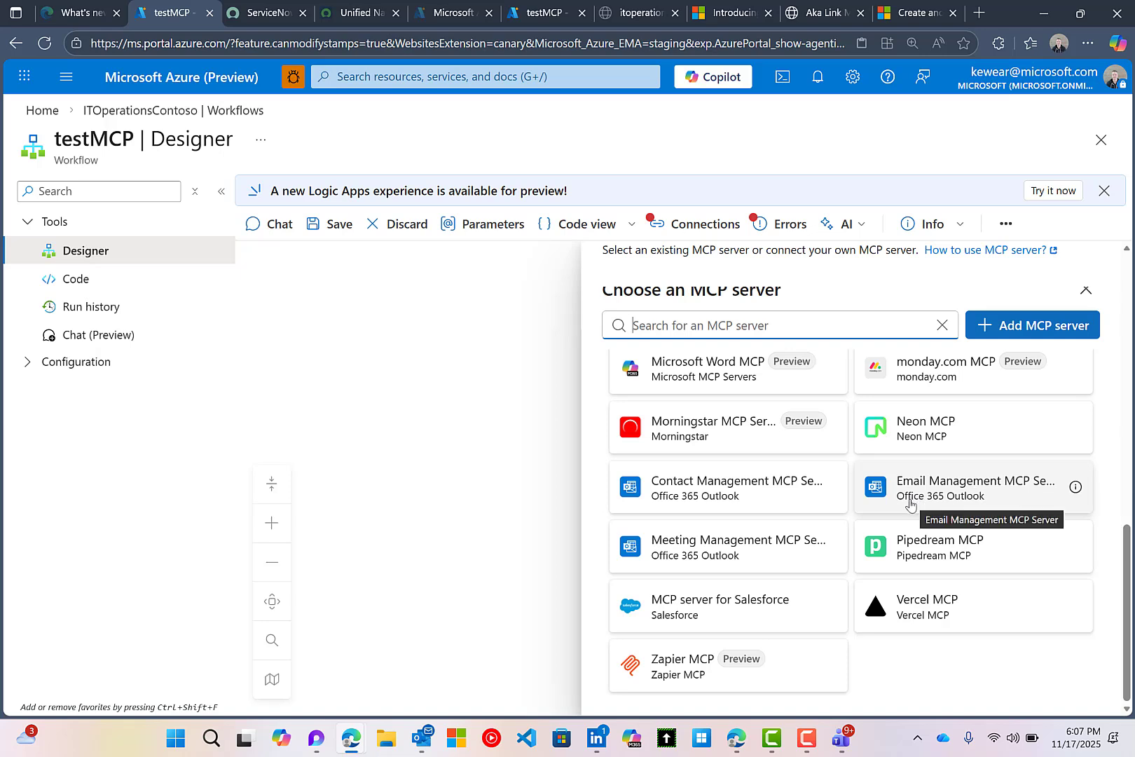
Add the Email Management MCP Server as a per-user tool and sign in to Office 365 Outlook
click(975, 487)
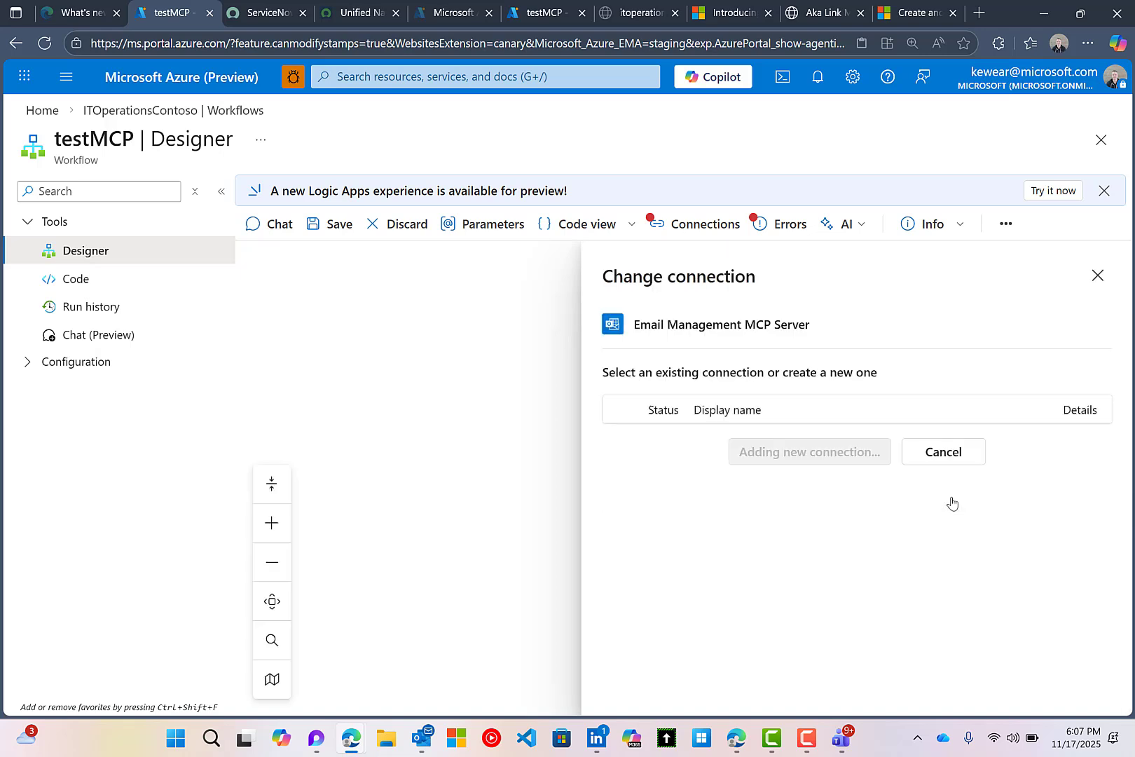
click(809, 451)
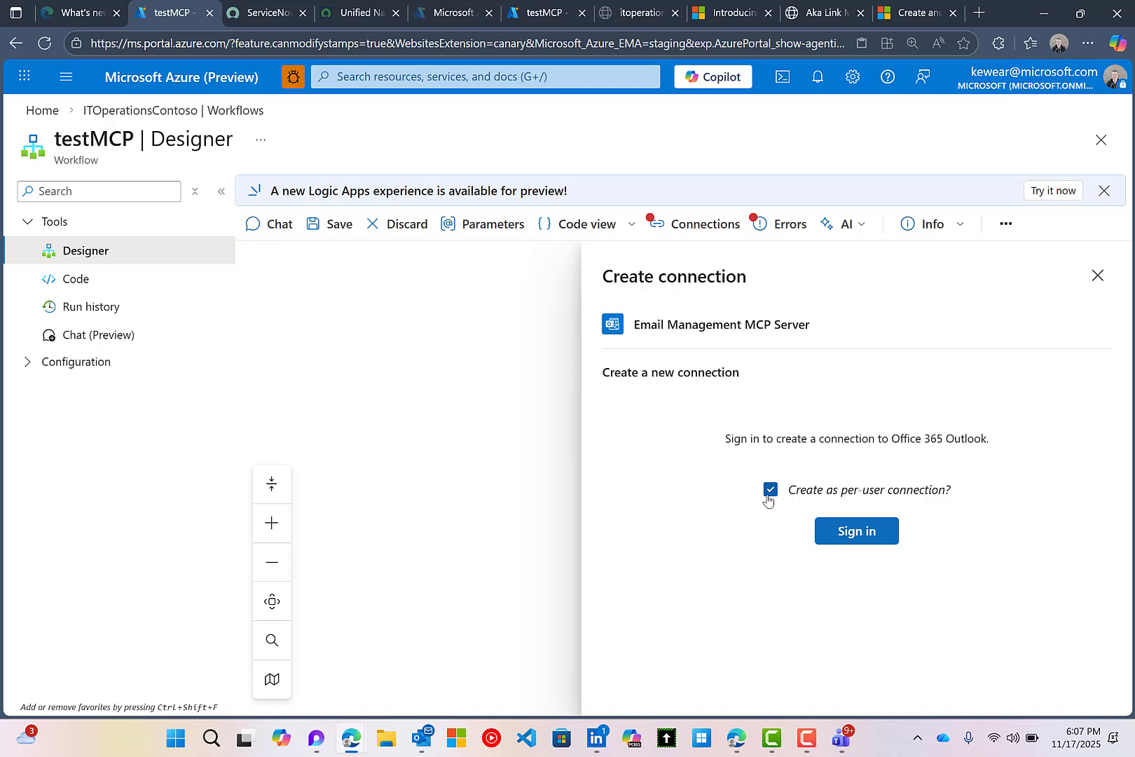
mouse_move(817, 499)
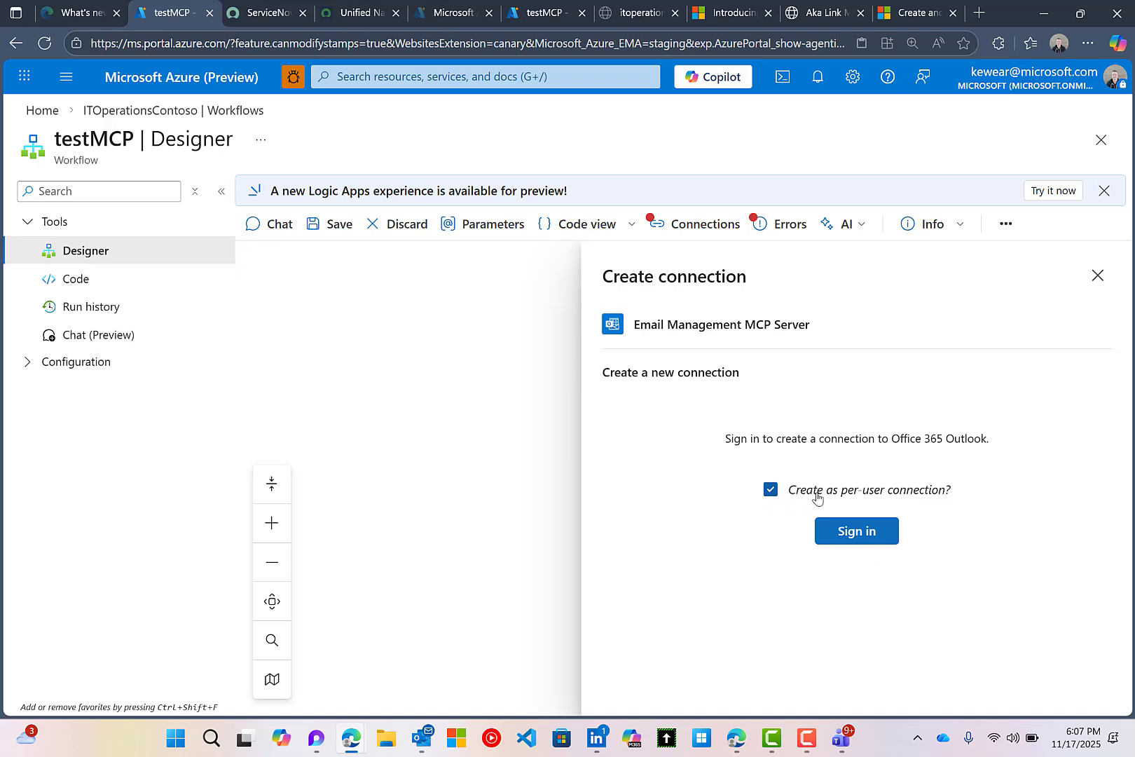
mouse_move(949, 504)
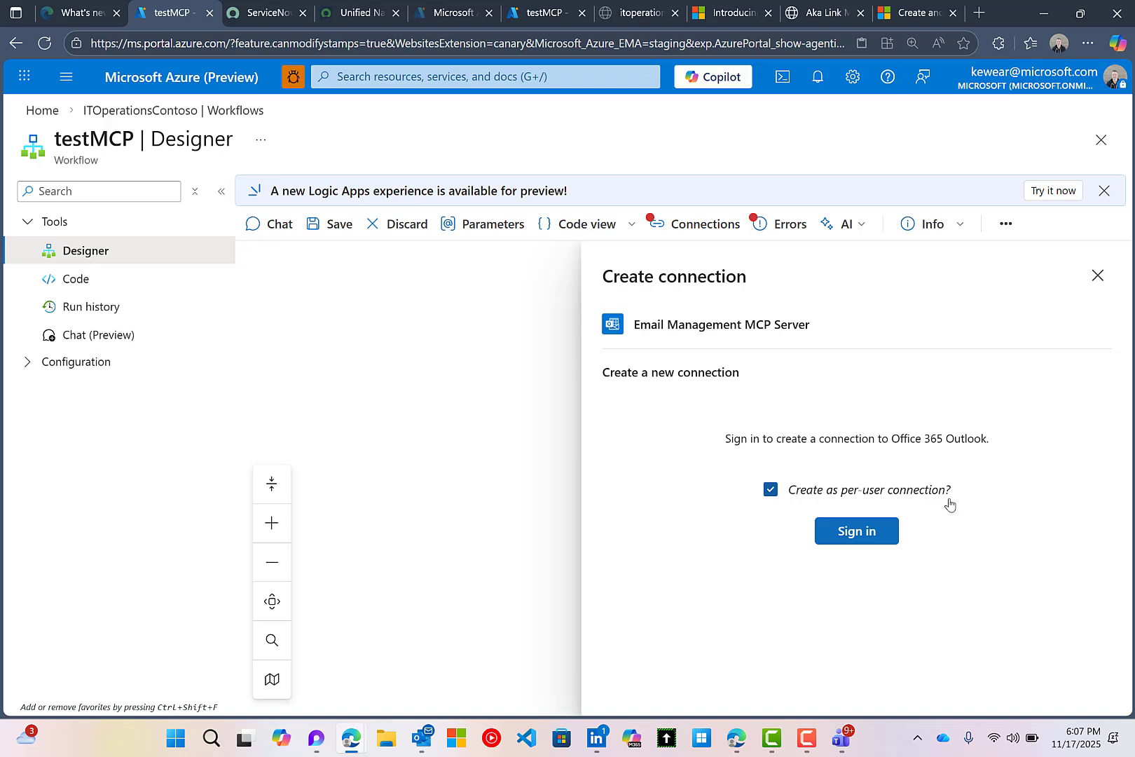
mouse_move(782, 558)
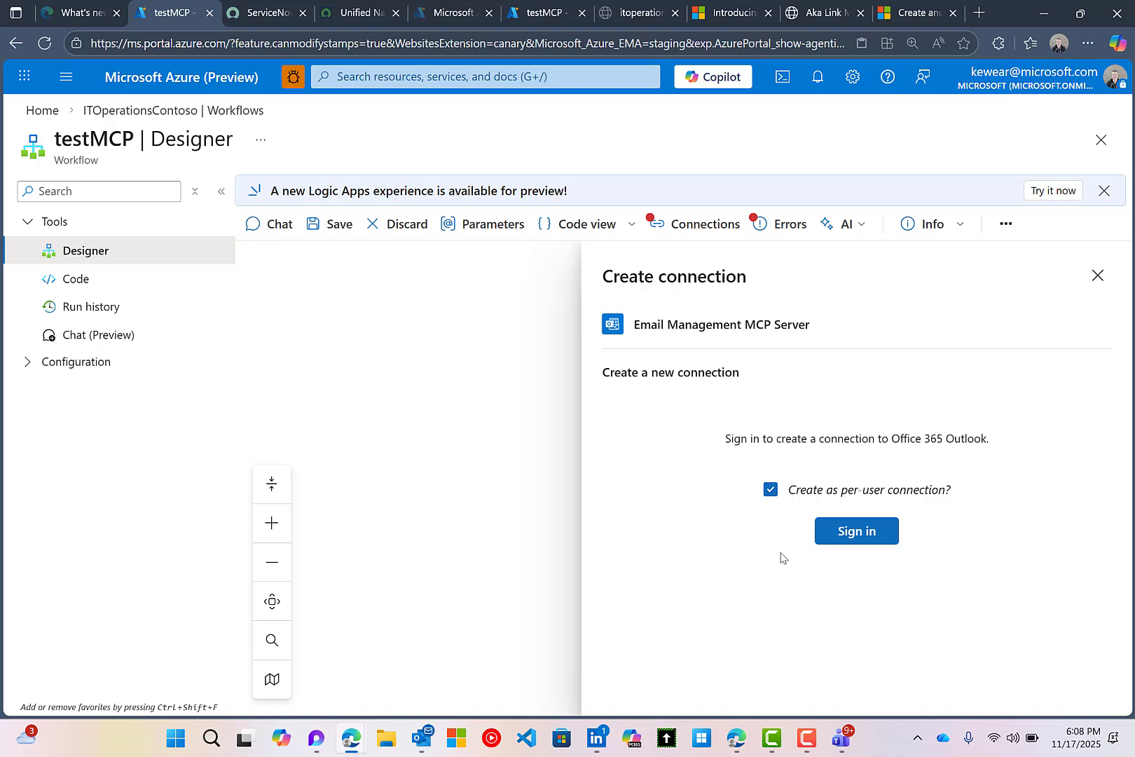
click(856, 531)
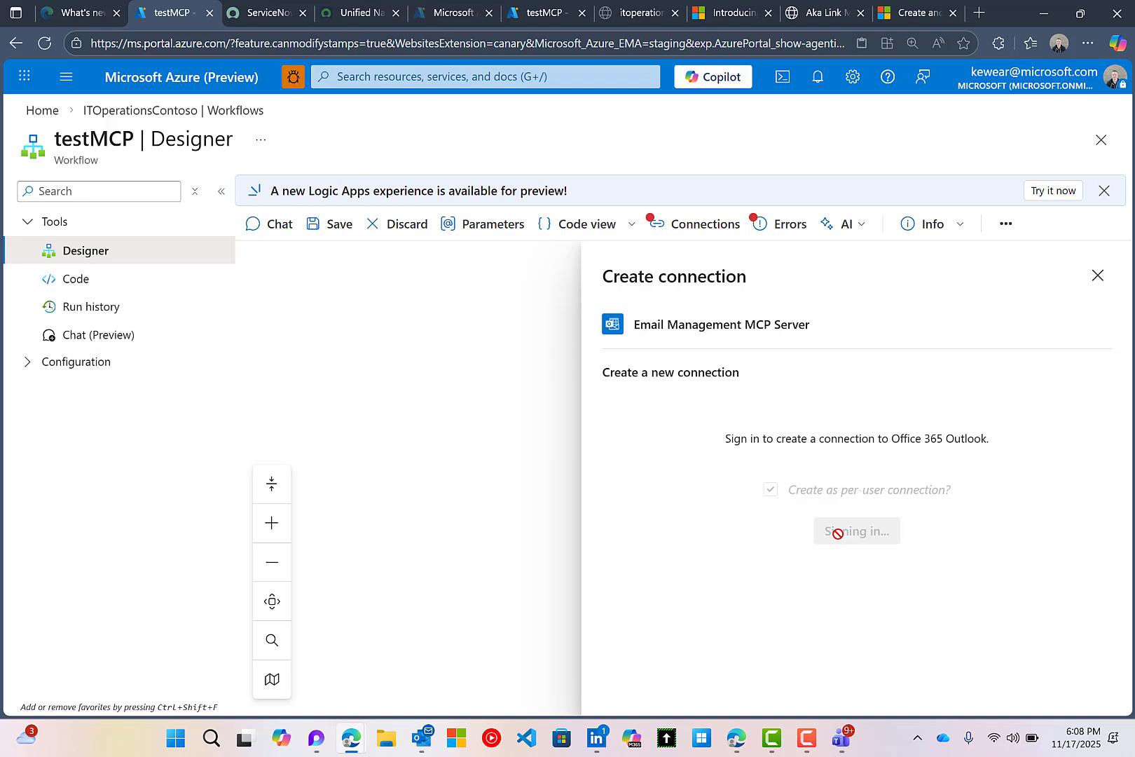
click(857, 530)
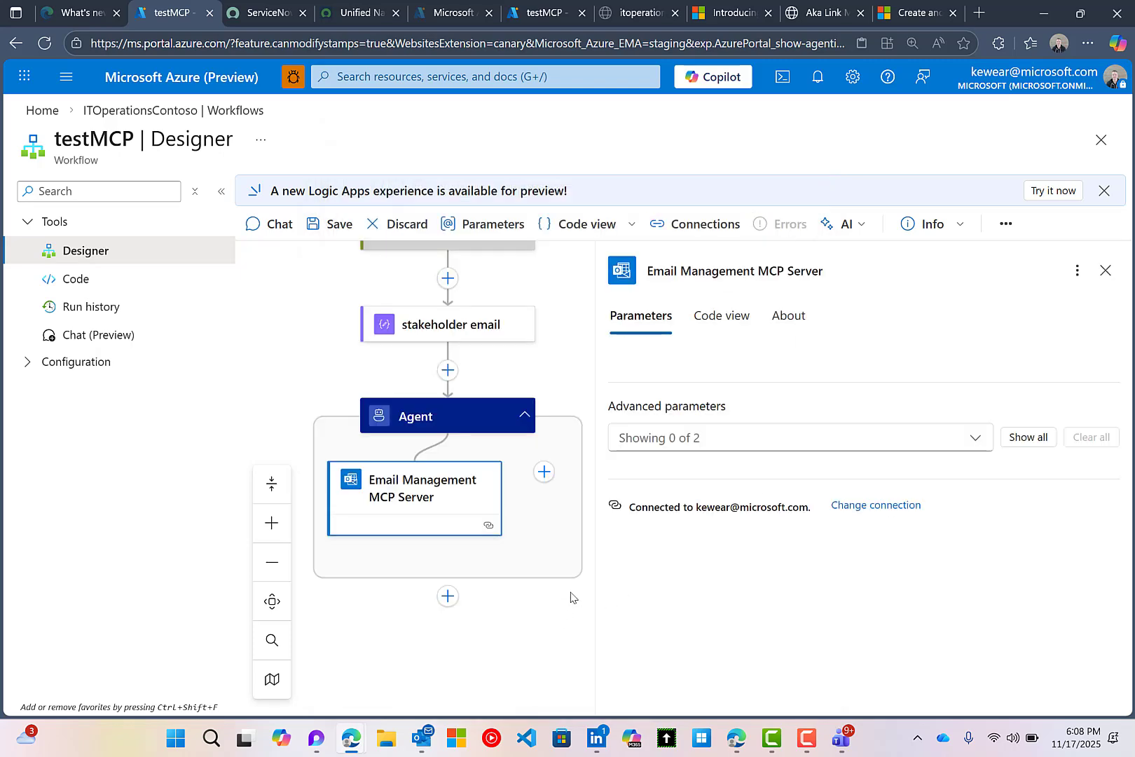
mouse_move(444, 505)
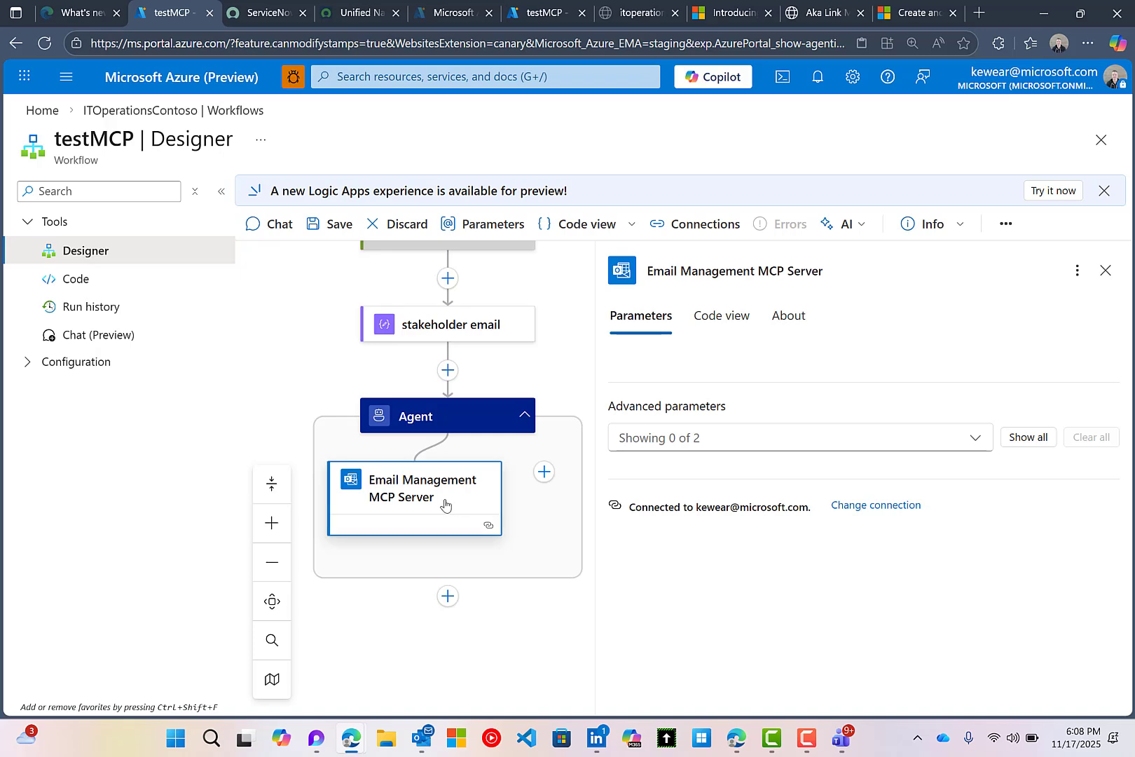
mouse_move(980, 447)
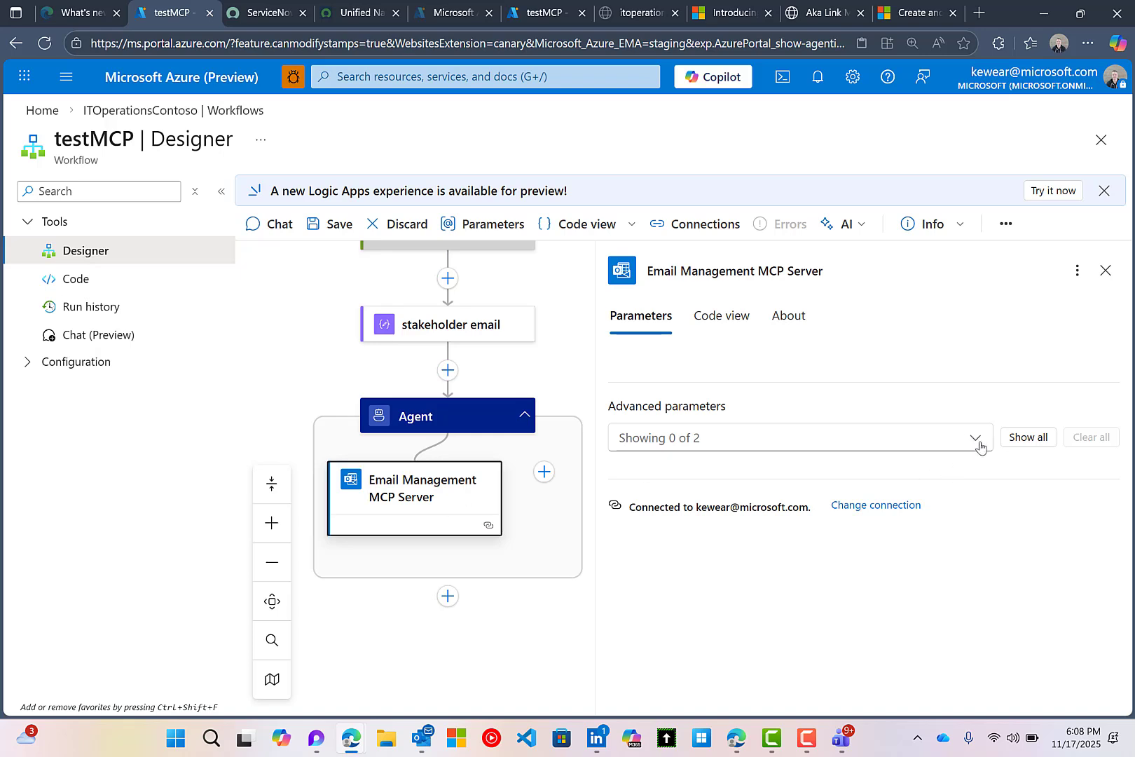
Review the email tool's Advanced parameters (Headers, Allowed tools) and save testMCP
click(976, 438)
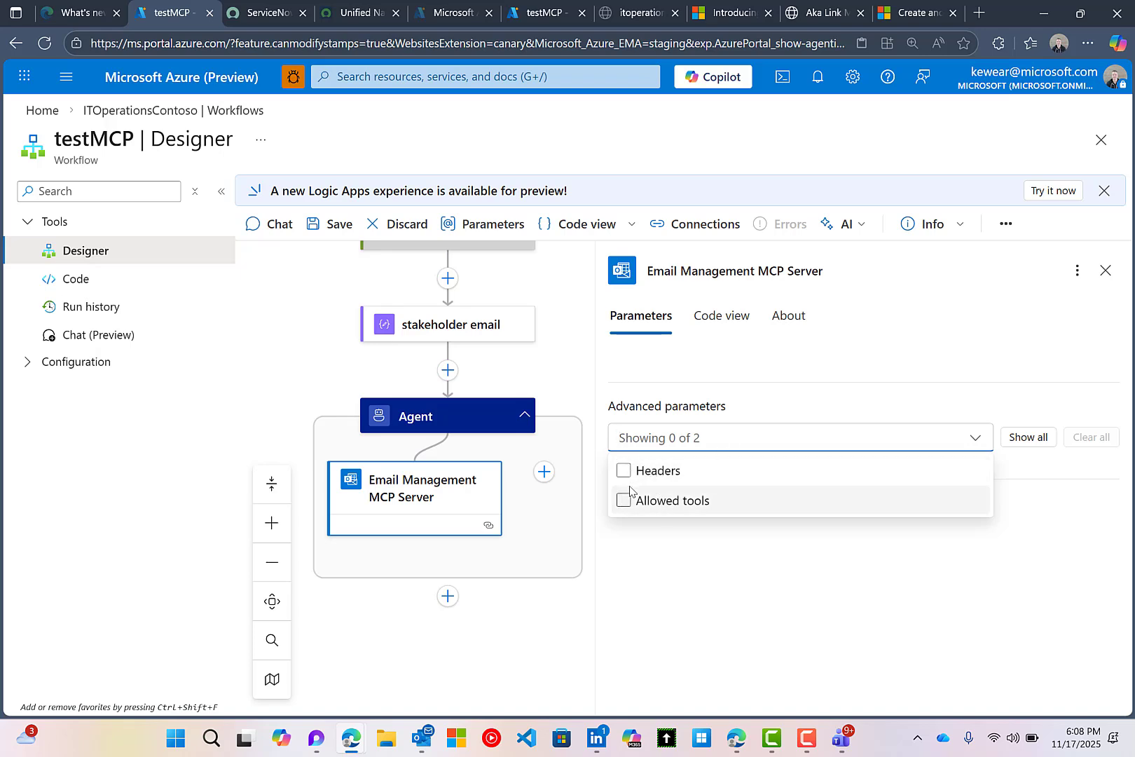
mouse_move(660, 514)
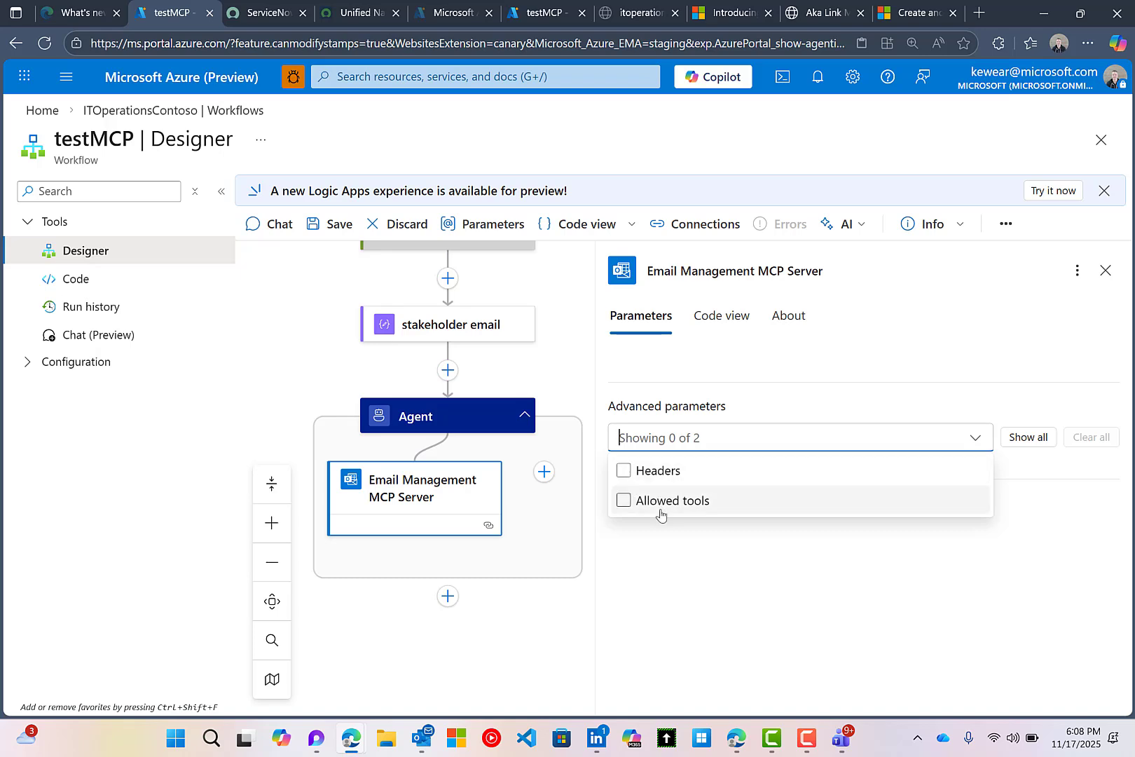
mouse_move(667, 511)
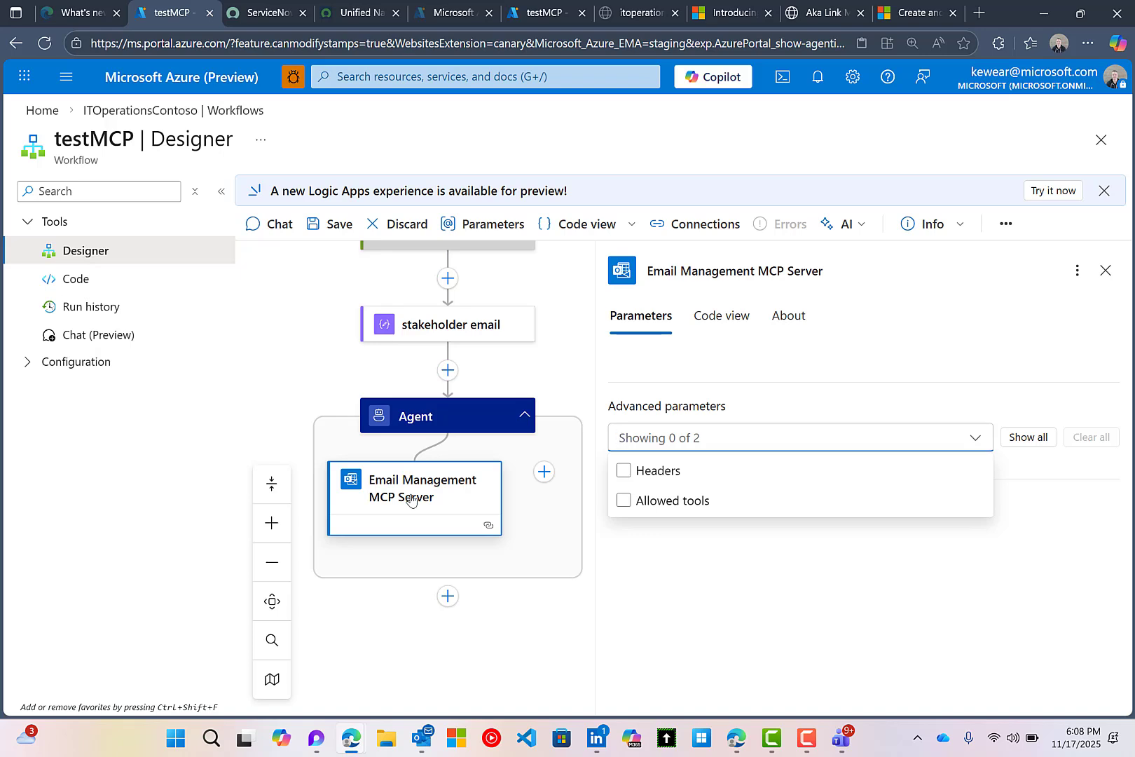
mouse_move(684, 508)
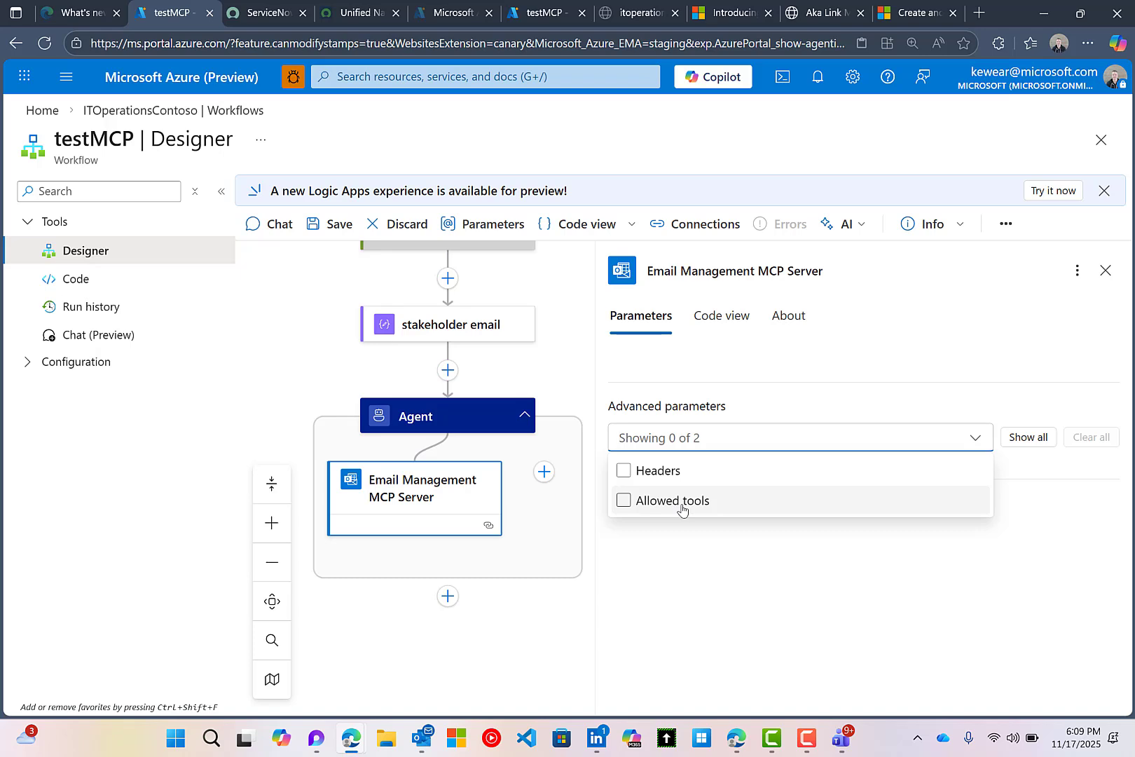
mouse_move(561, 533)
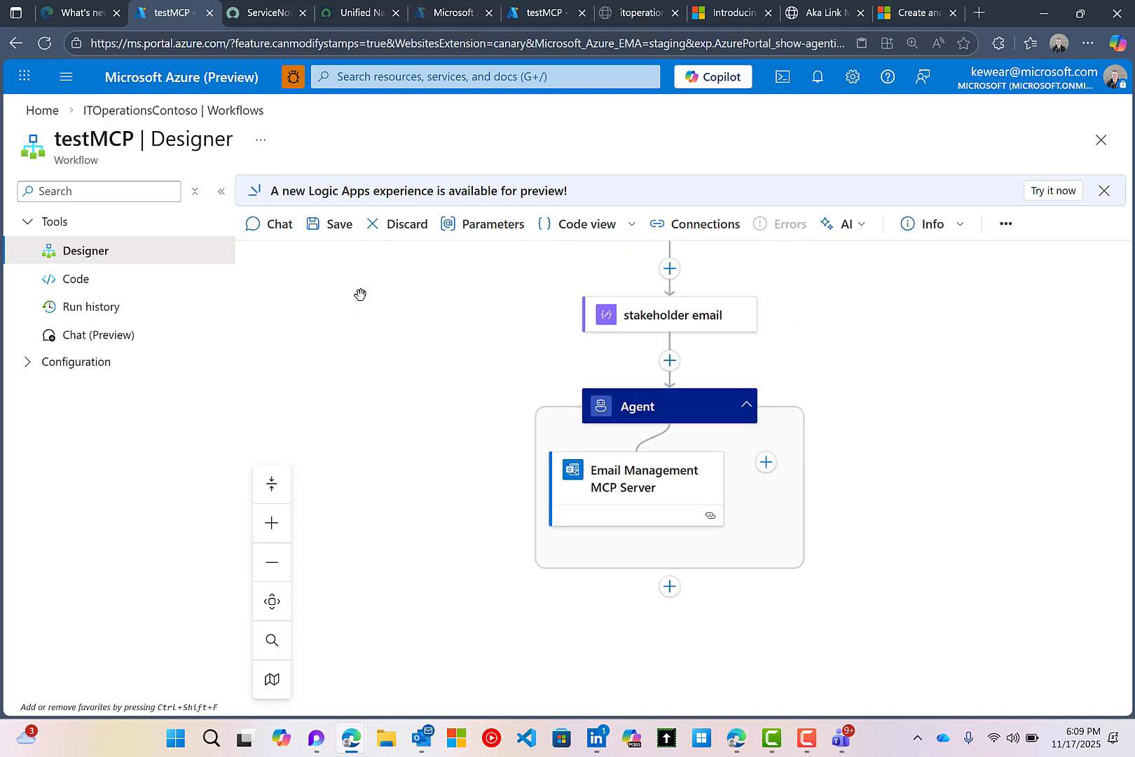
click(338, 223)
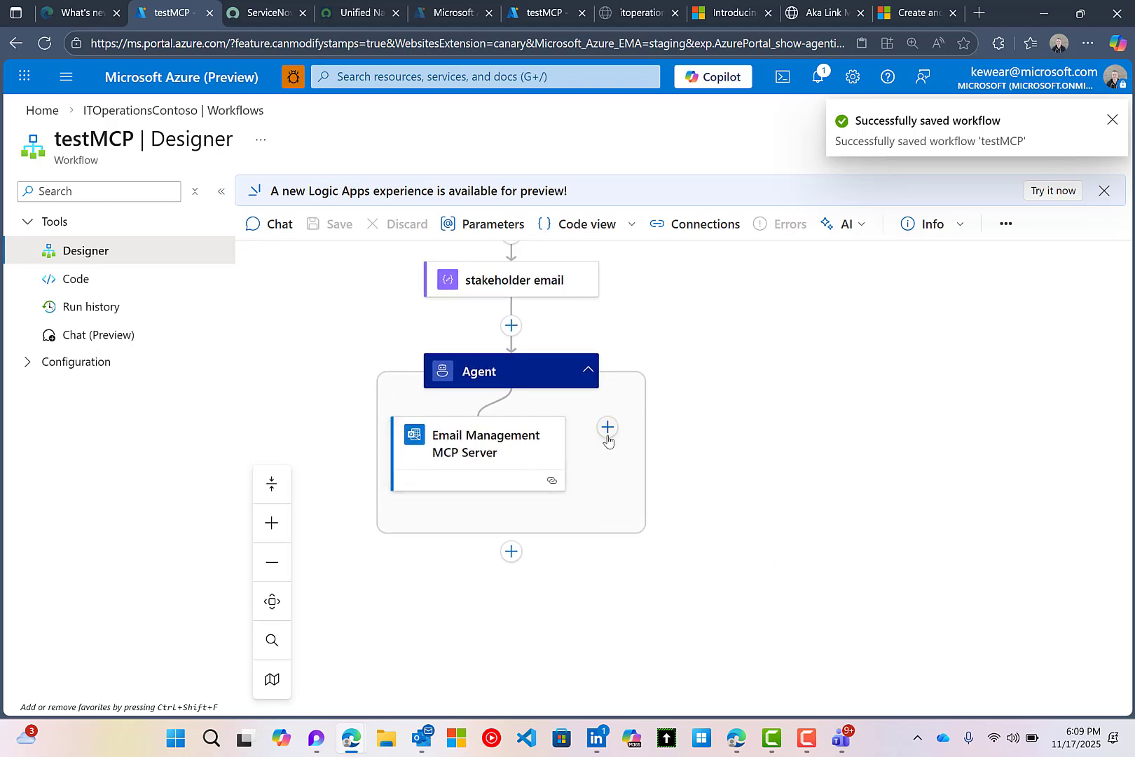
Add another Agent tool and filter the MCP server list to Custom servers
click(607, 426)
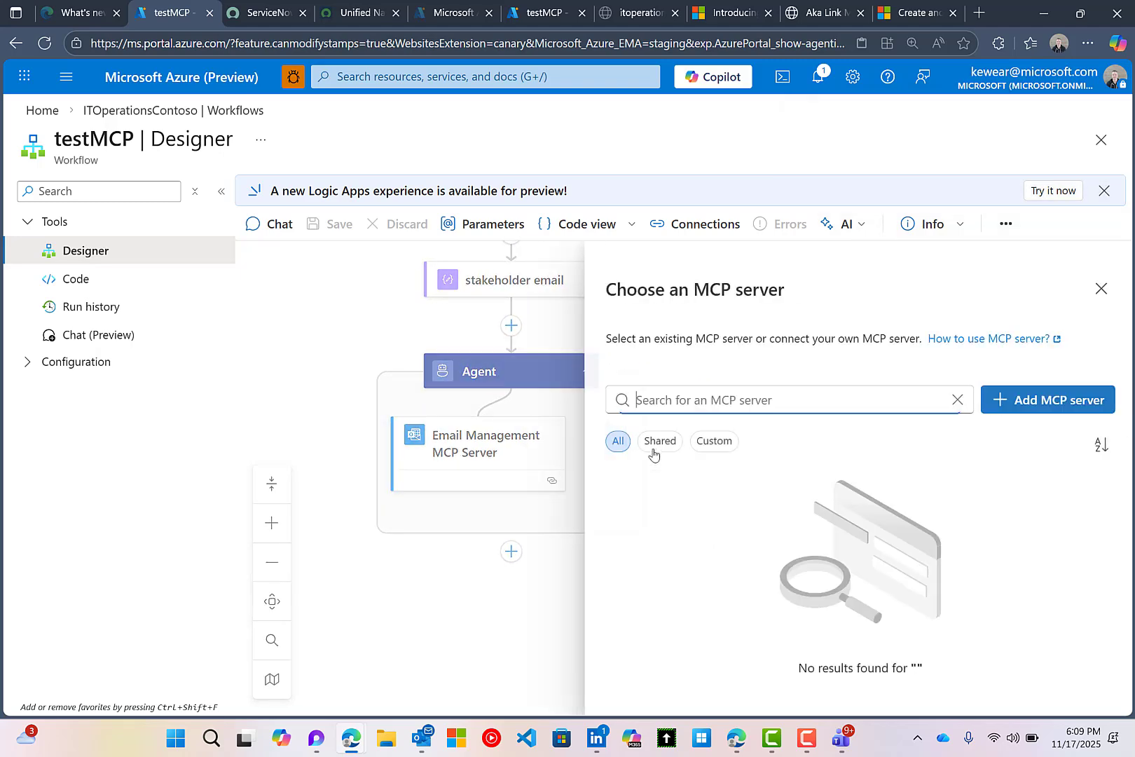
click(711, 442)
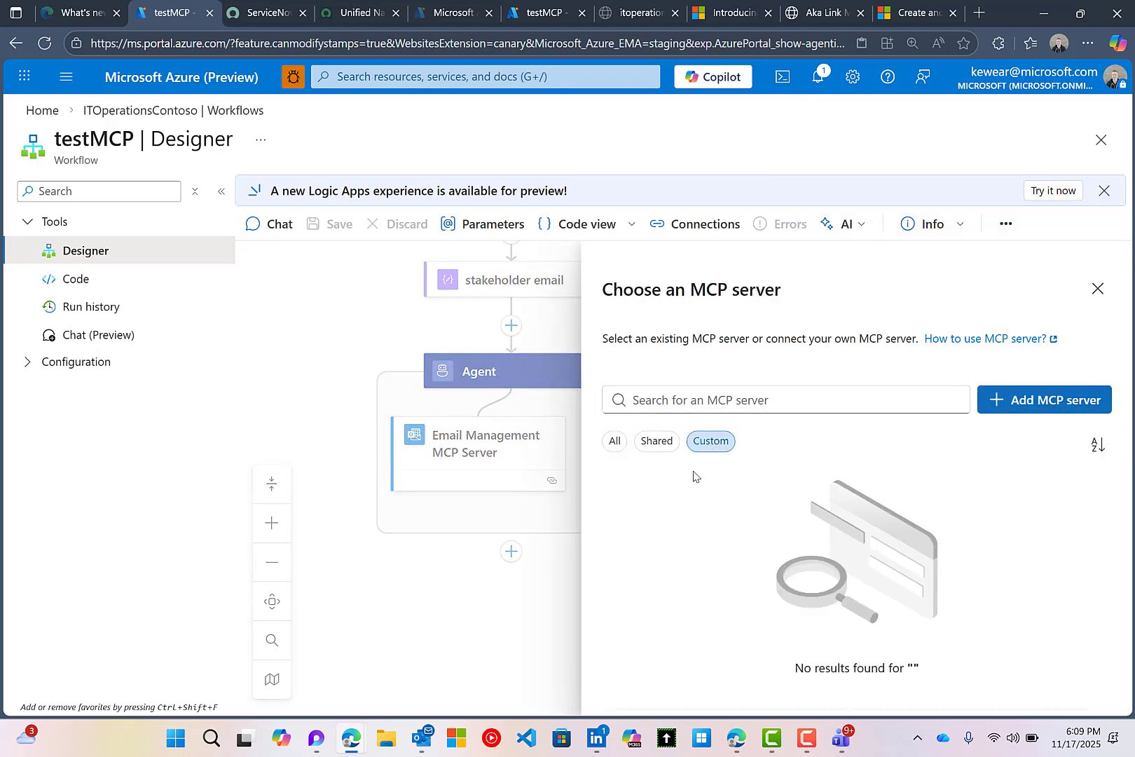
mouse_move(714, 550)
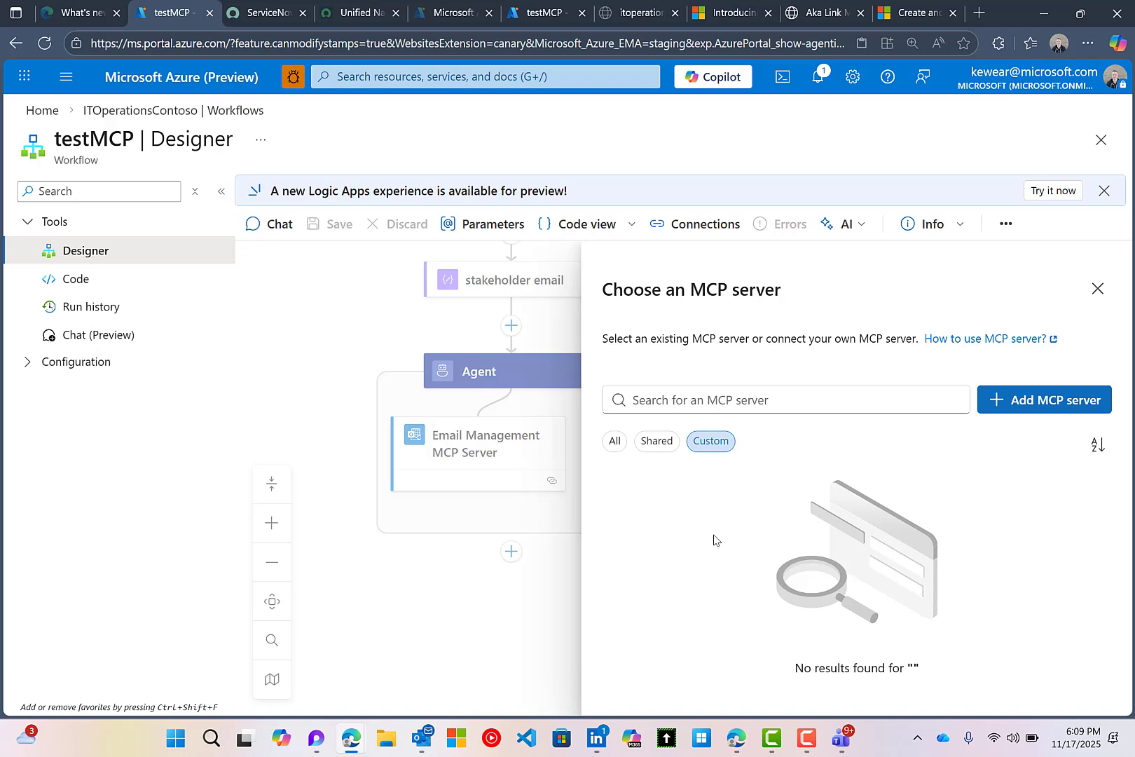
mouse_move(929, 429)
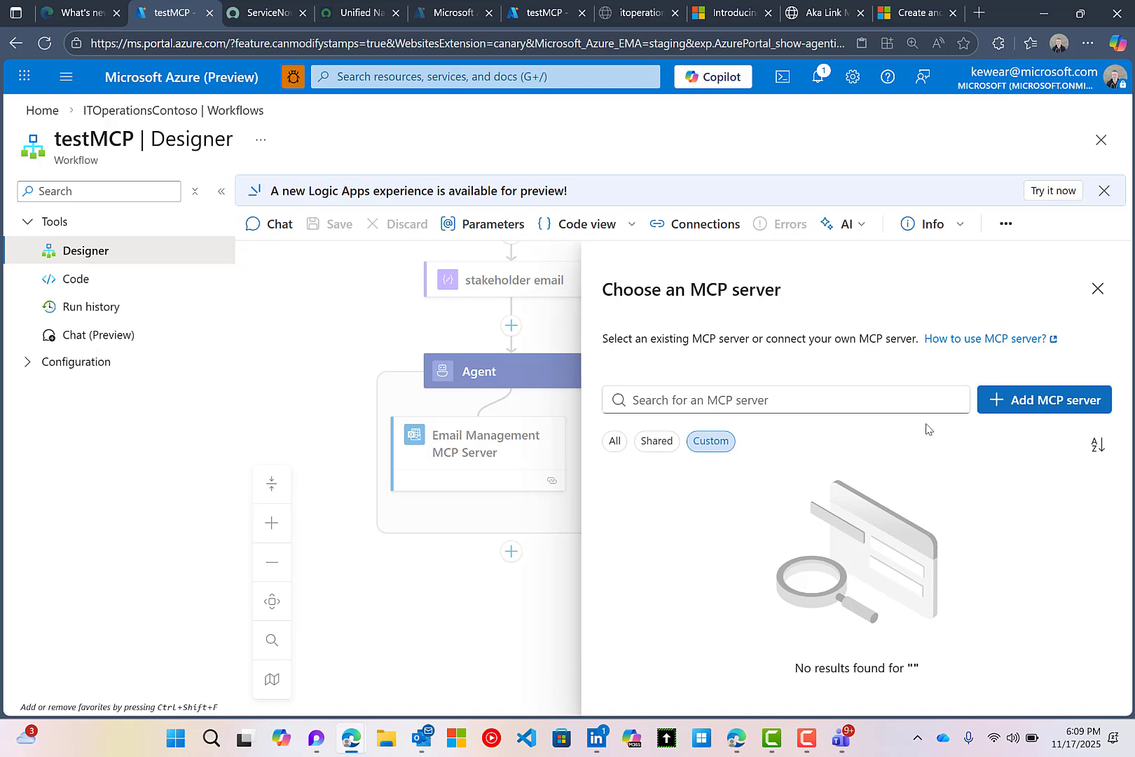
mouse_move(1008, 411)
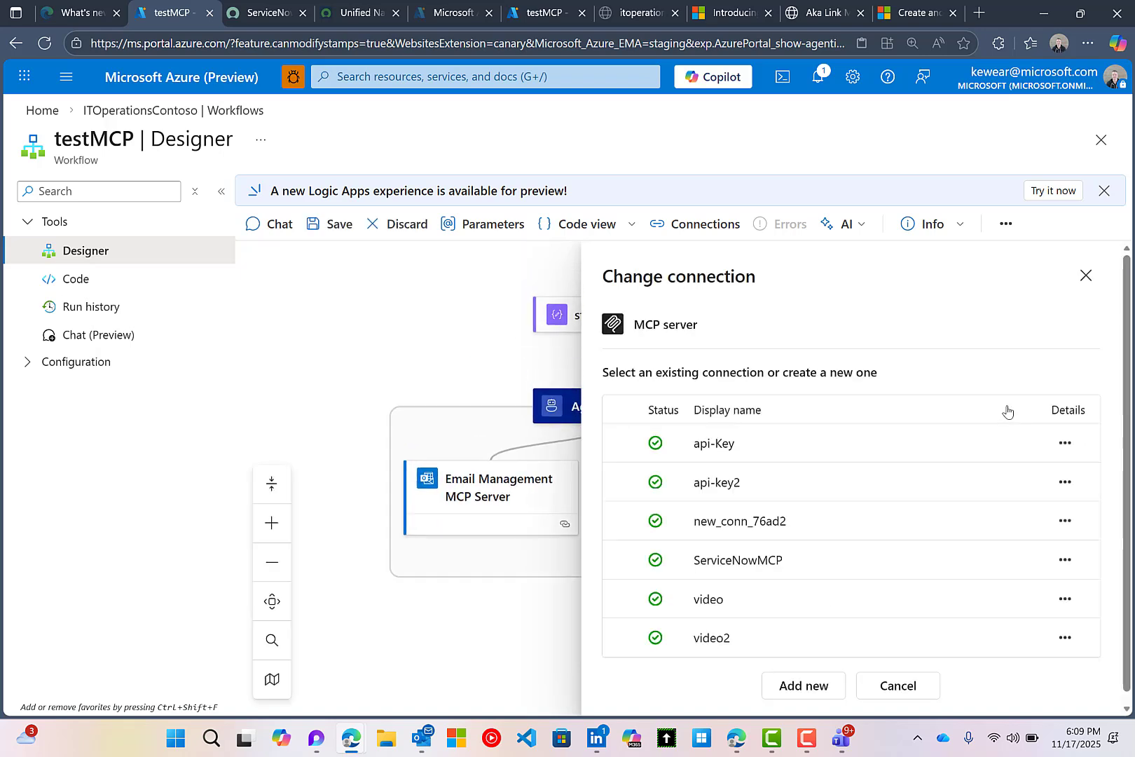
Create a new MCP server connection using Active Directory OAuth authentication
click(802, 685)
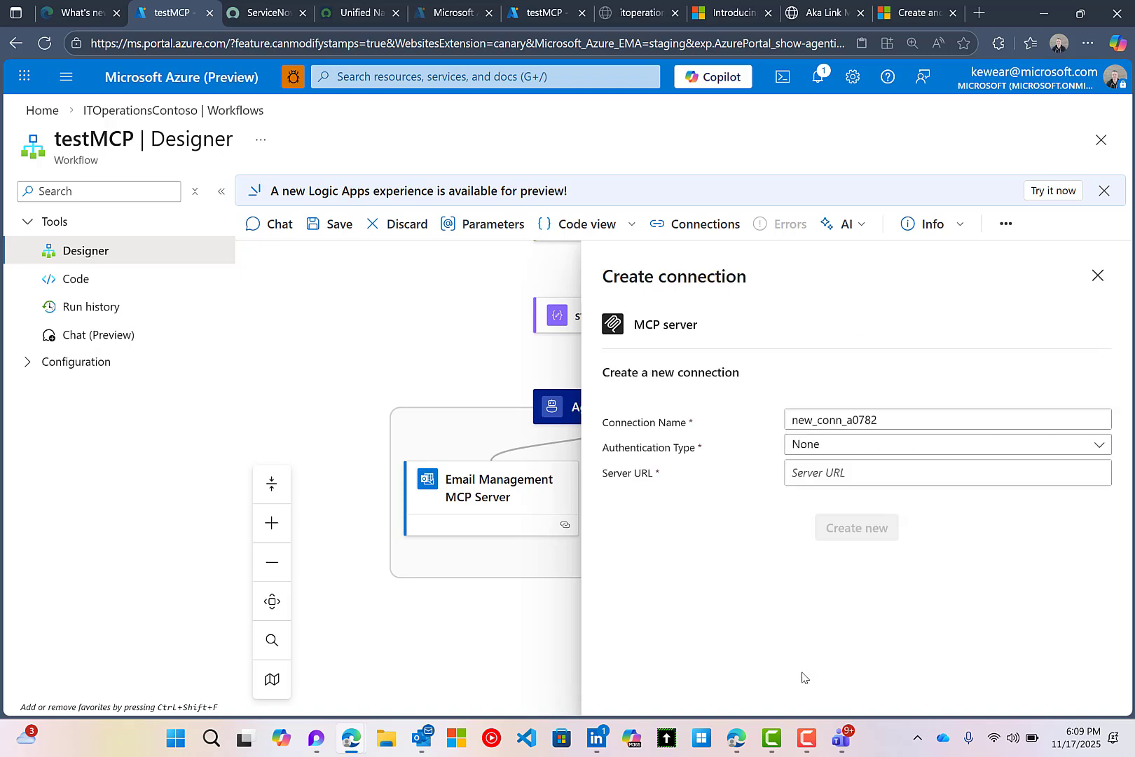
mouse_move(728, 421)
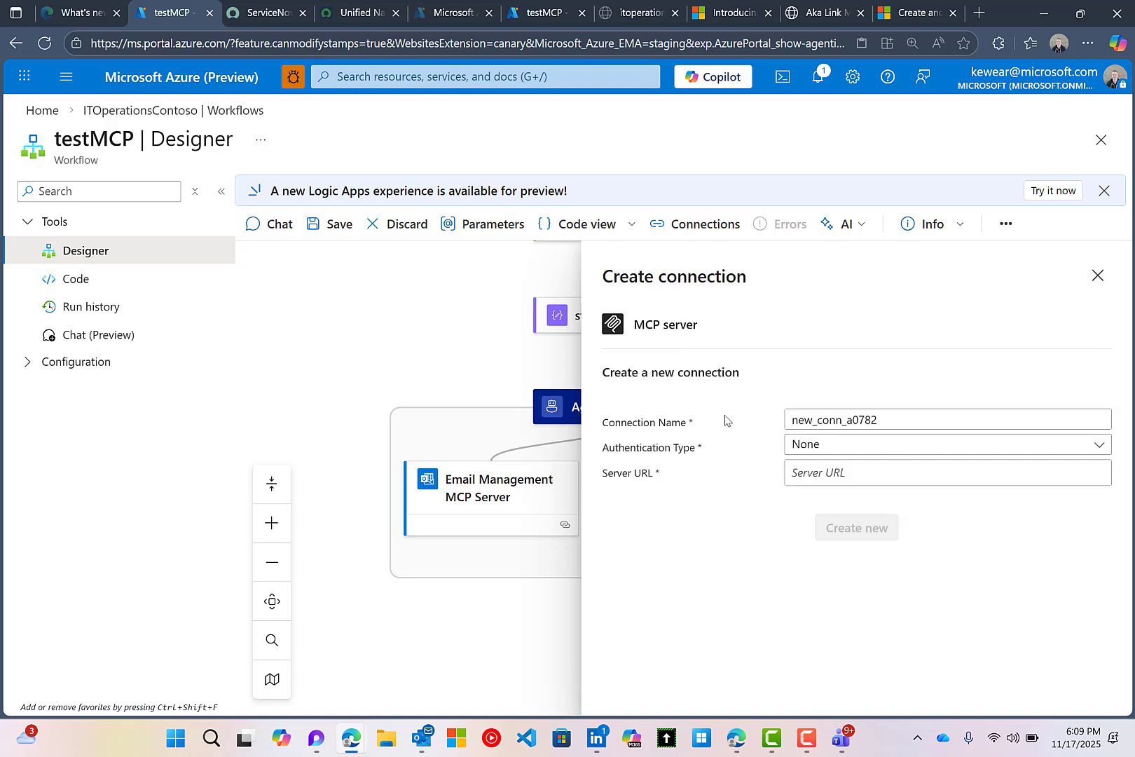
click(946, 445)
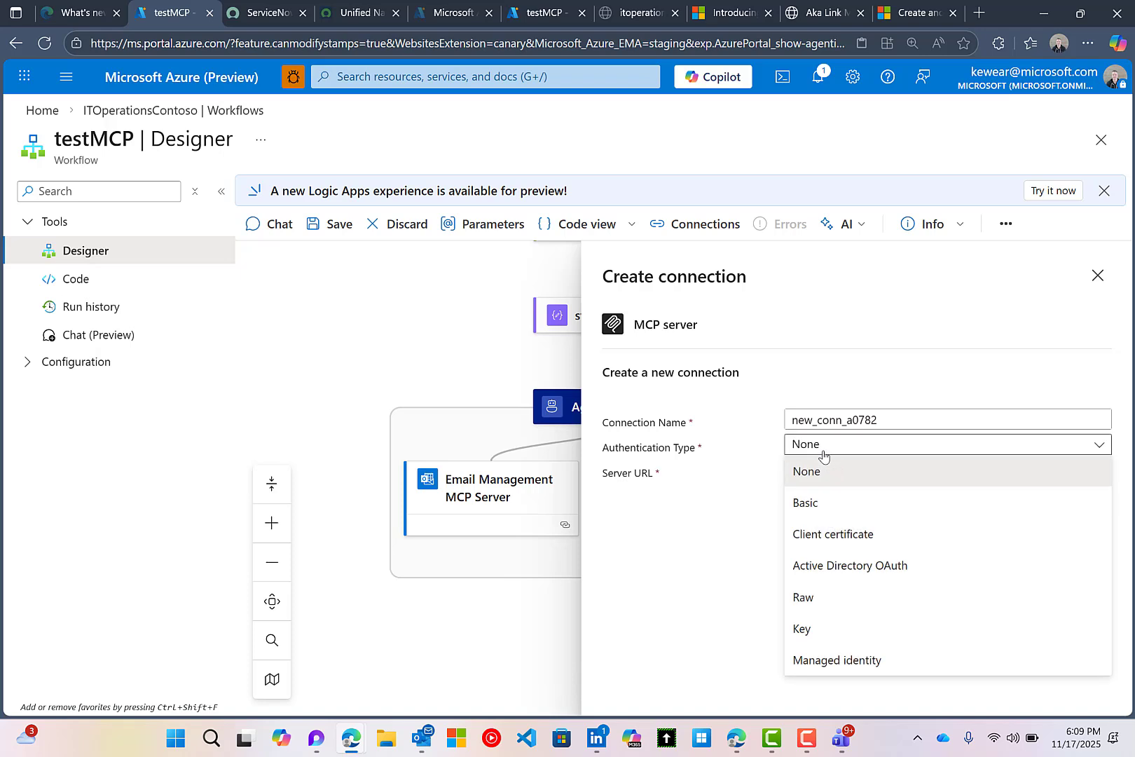
mouse_move(835, 421)
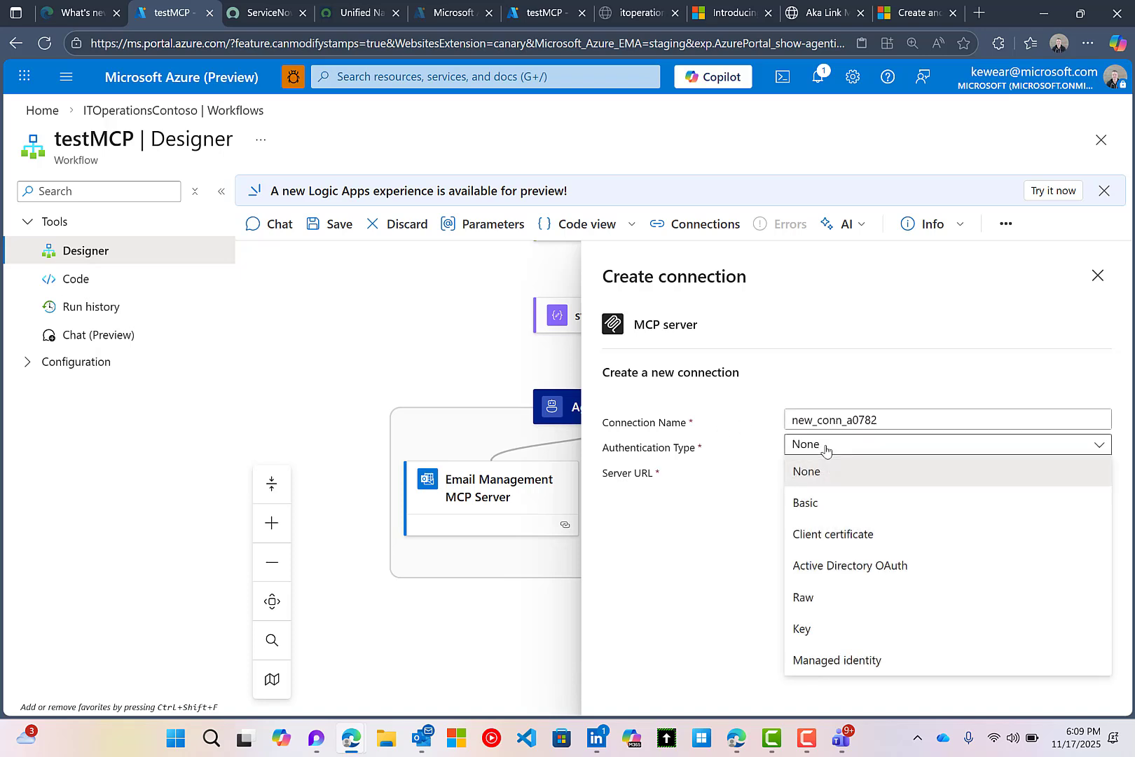
click(849, 567)
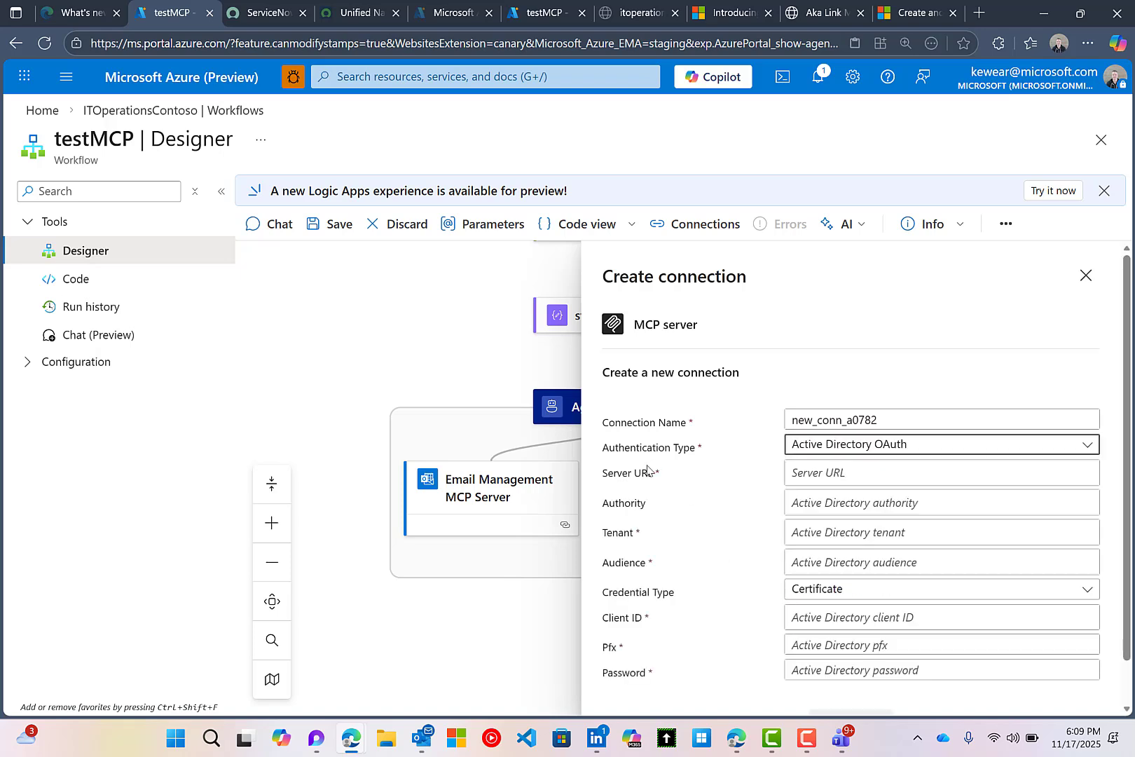
mouse_move(757, 481)
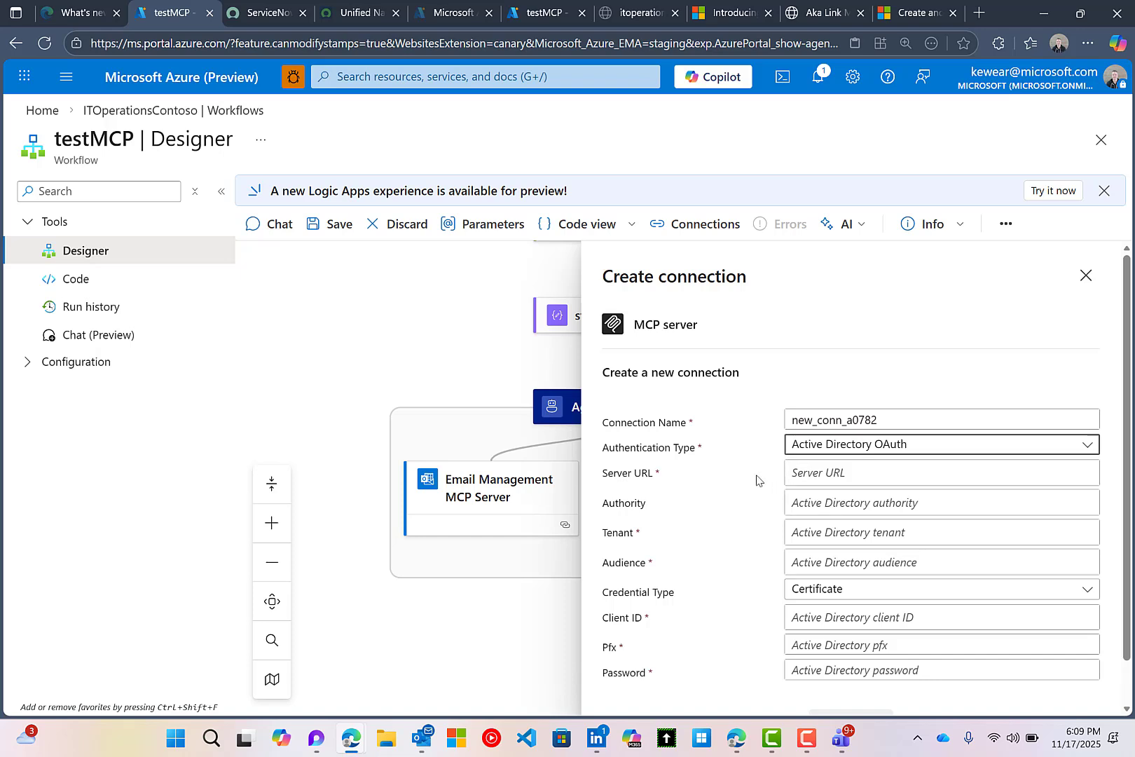
mouse_move(753, 484)
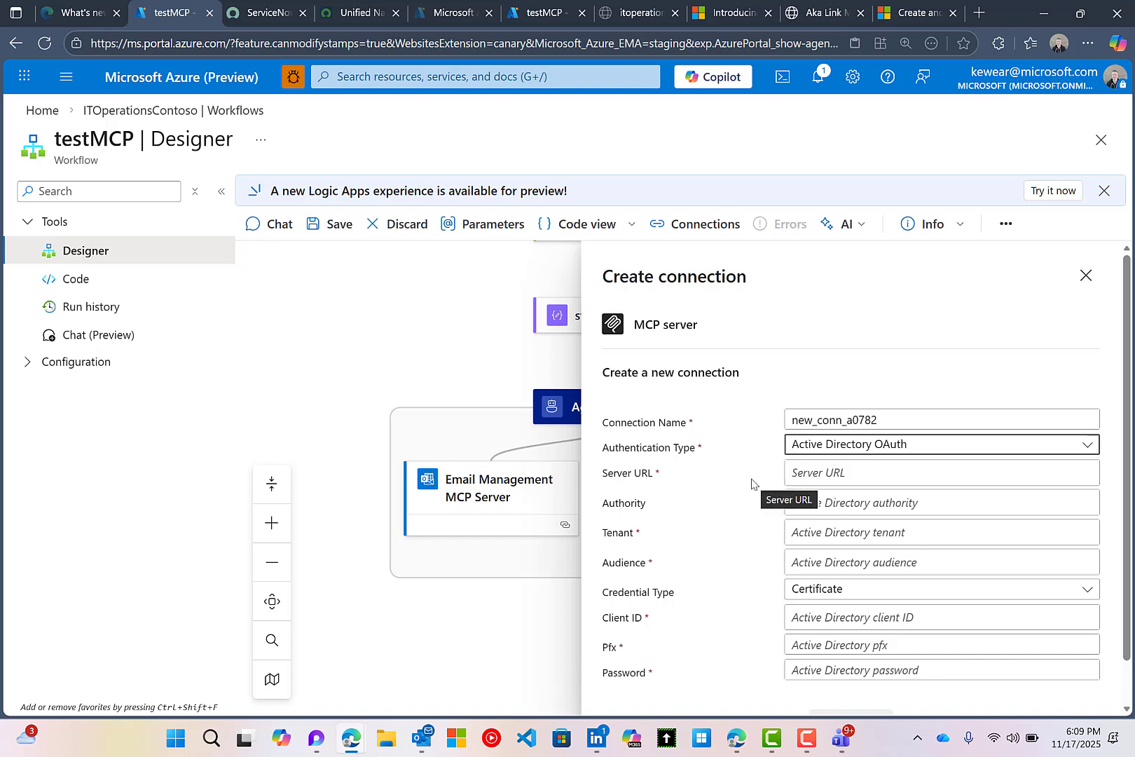
mouse_move(754, 488)
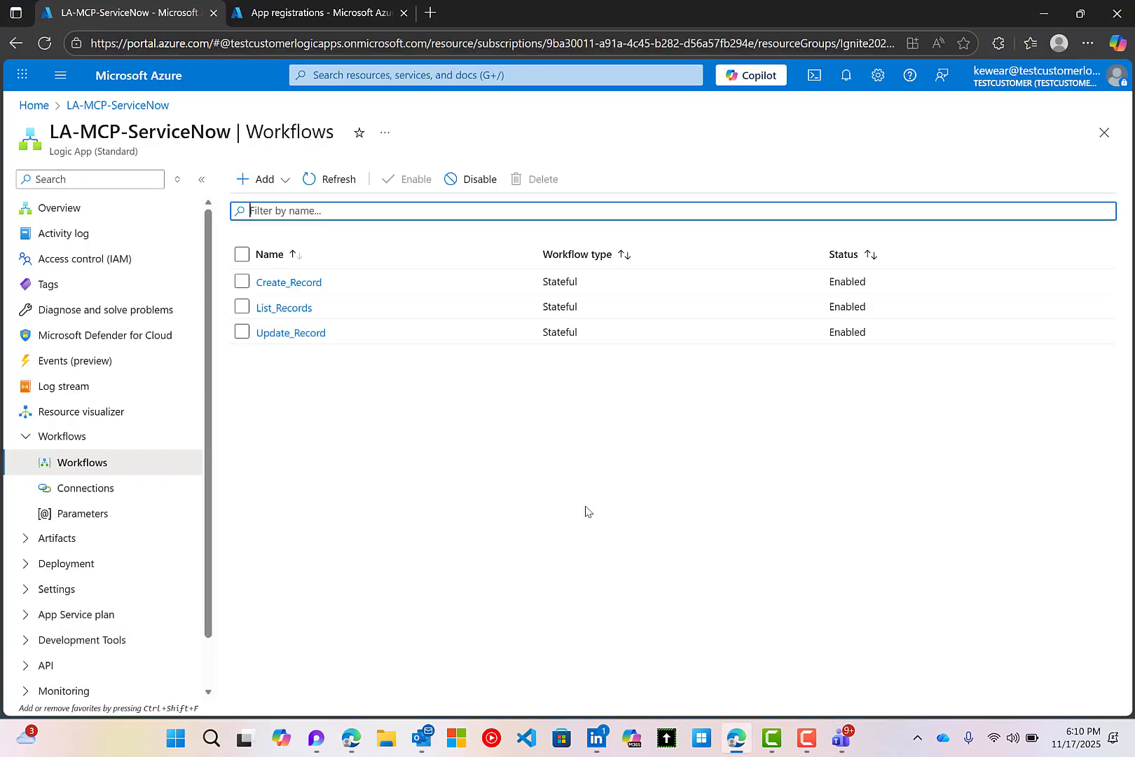
mouse_move(595, 508)
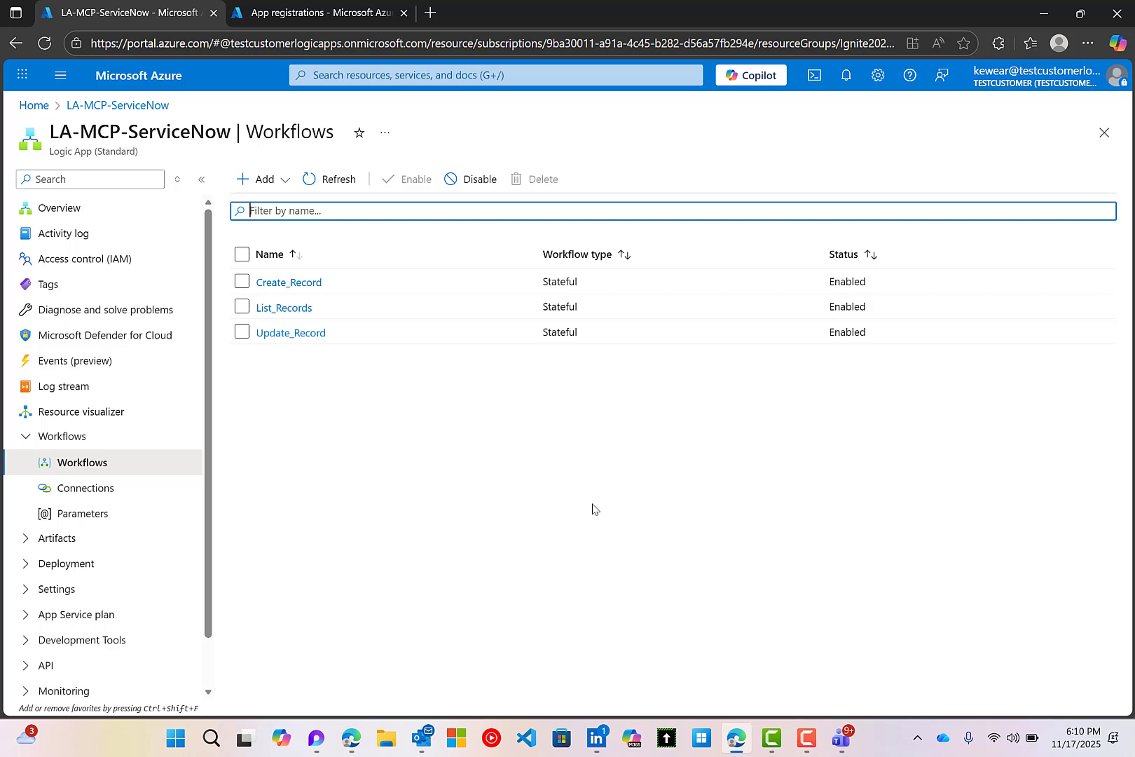
mouse_move(428, 376)
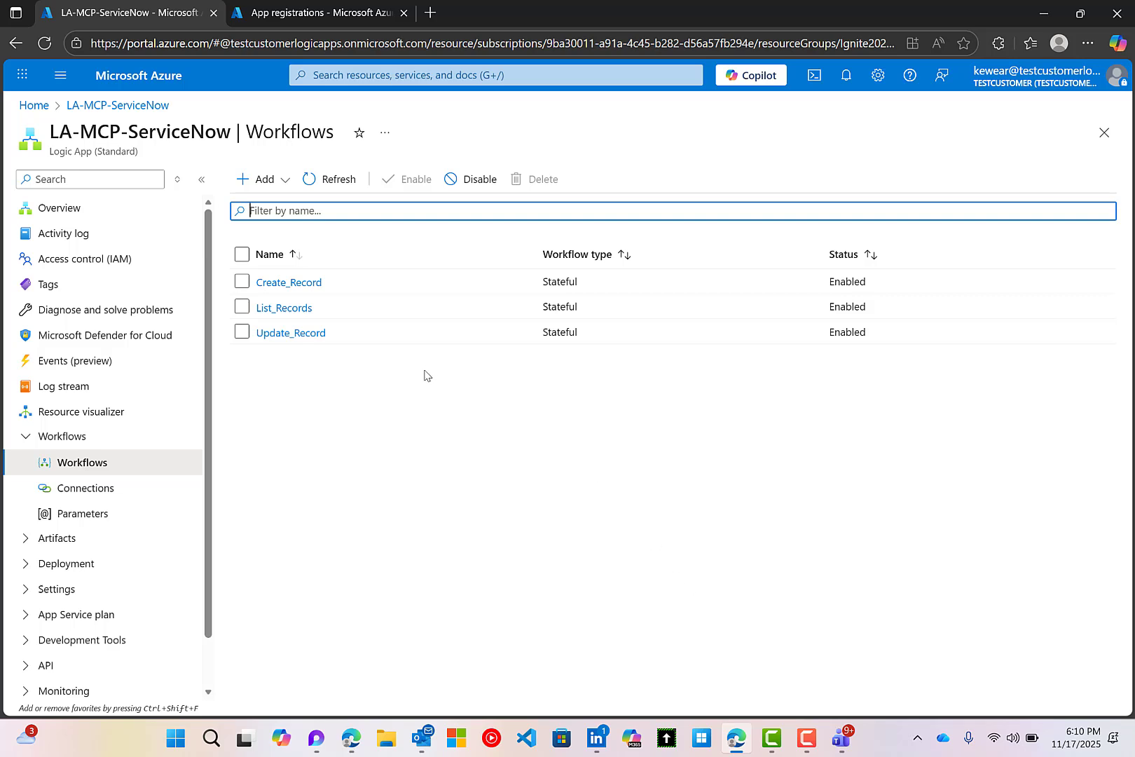
mouse_move(416, 406)
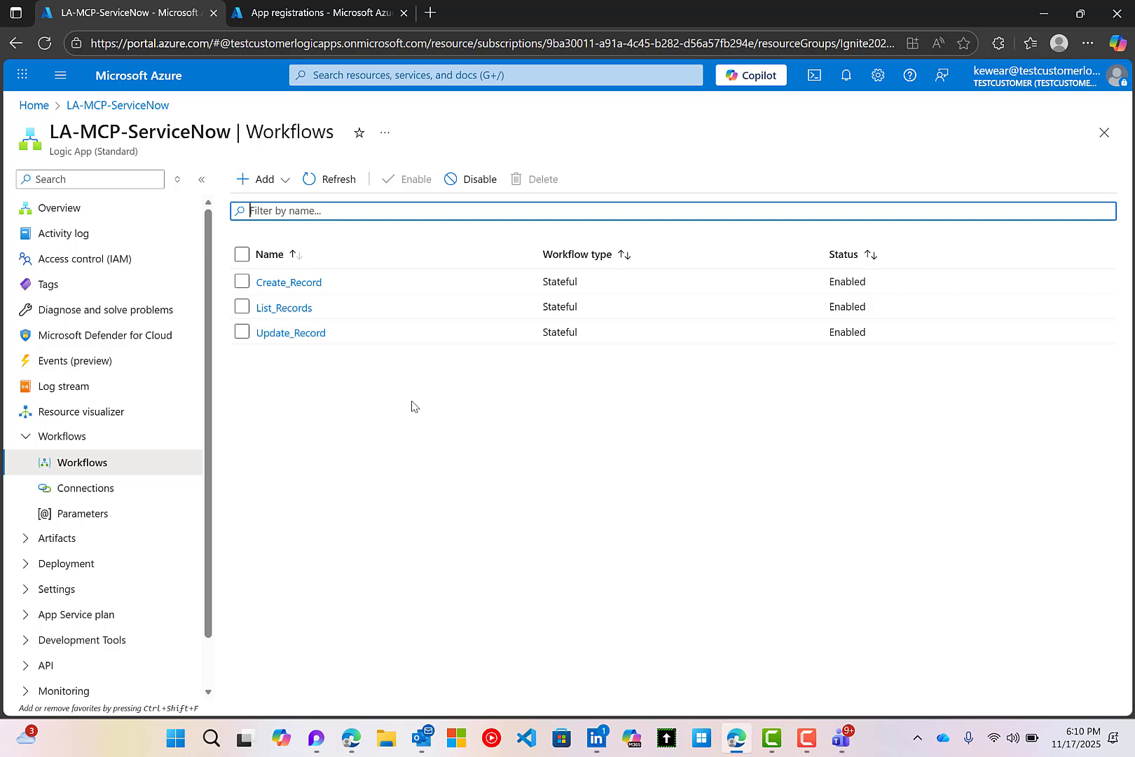
mouse_move(289, 282)
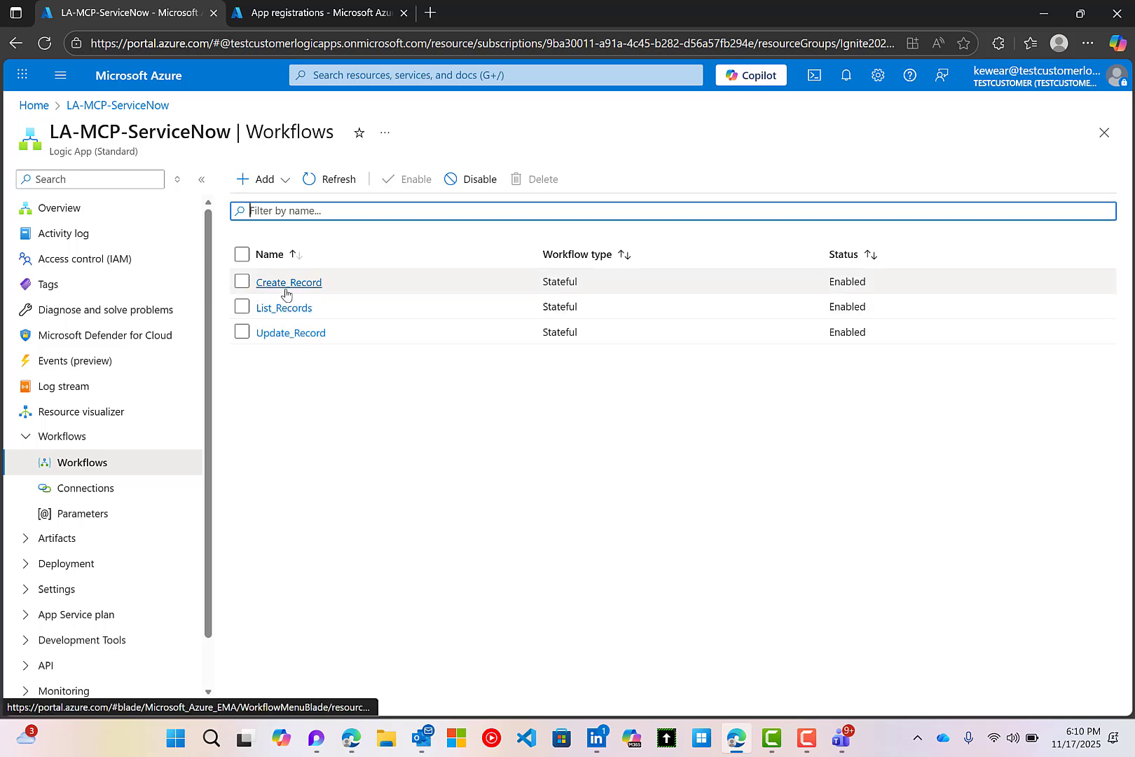
click(289, 282)
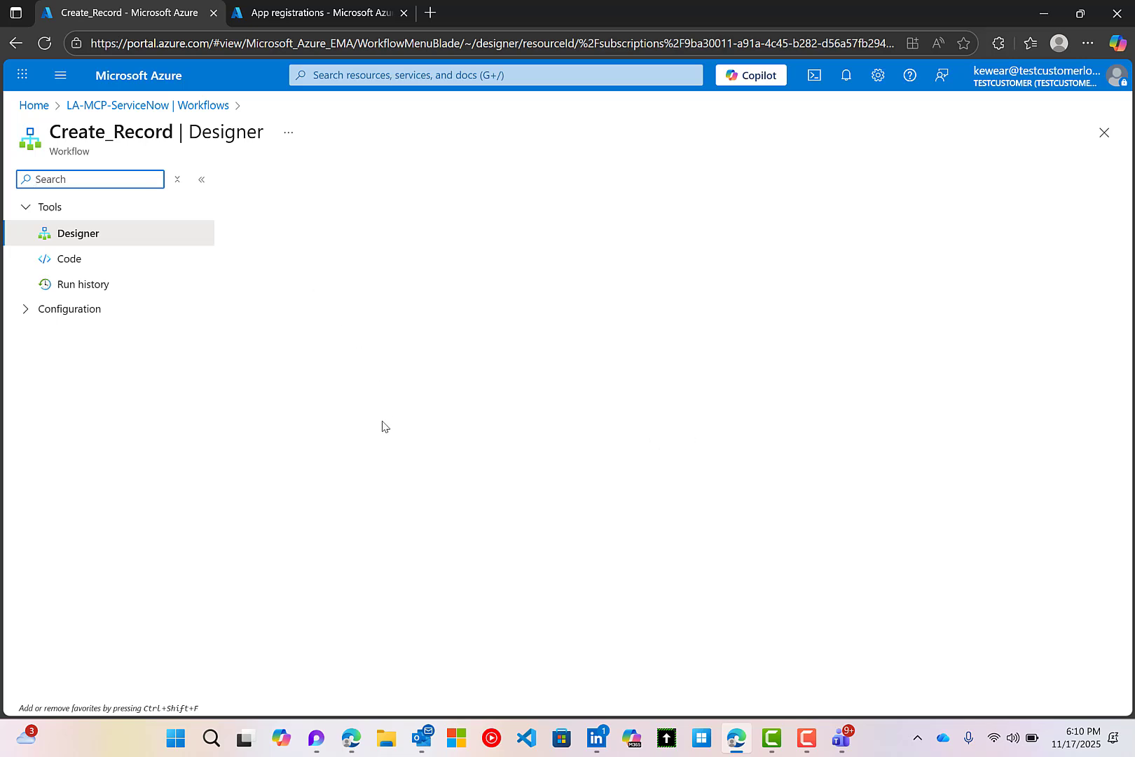
mouse_move(386, 455)
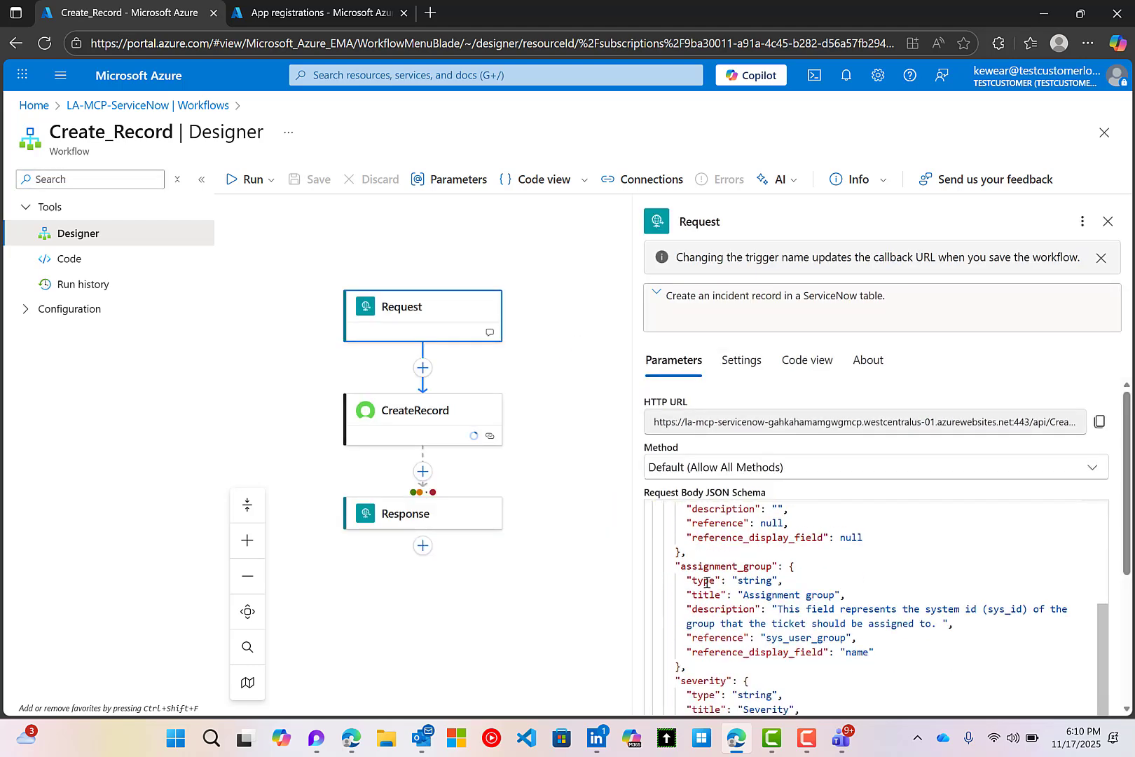
click(422, 420)
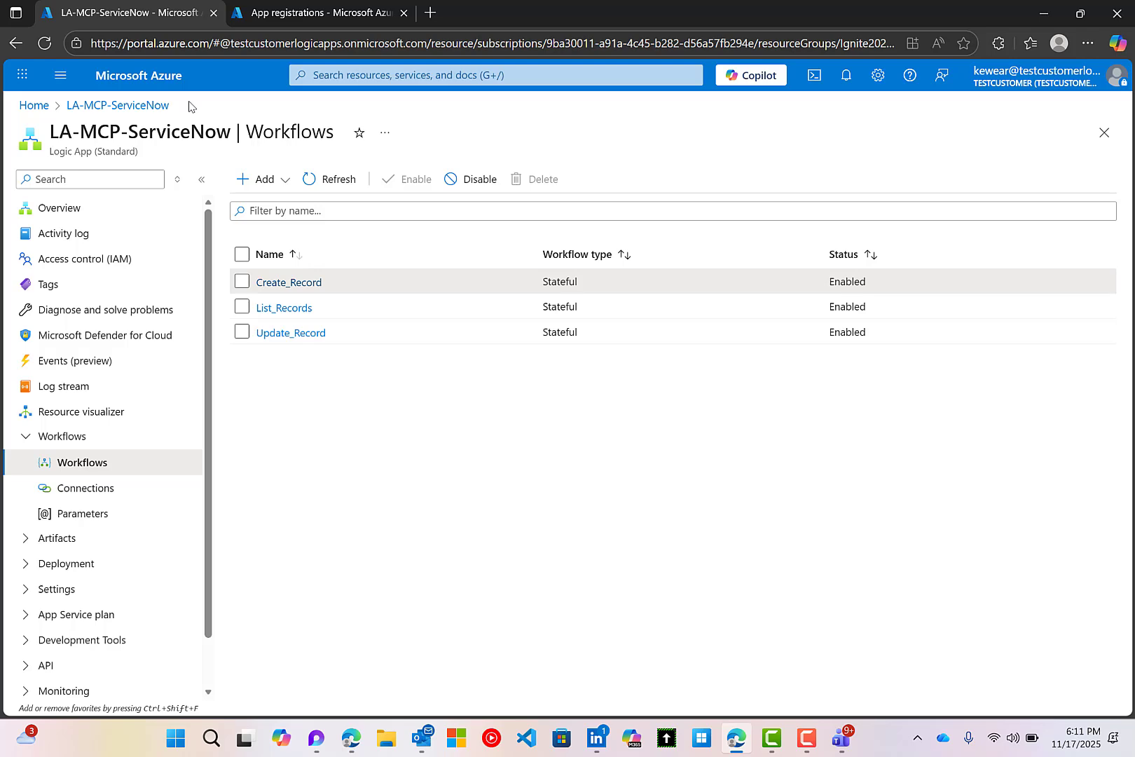
View Certificates & secrets of the mcp-logic-la-mcp-servicenow app registration in Azure Portal
click(317, 13)
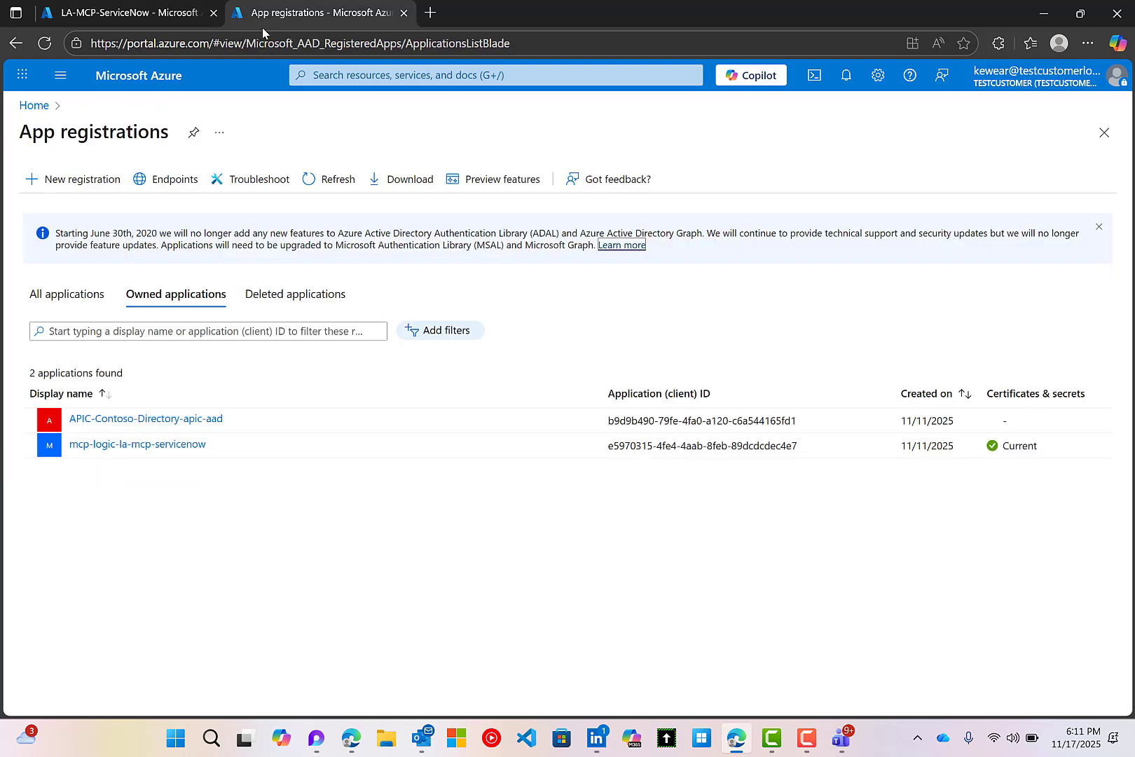
mouse_move(137, 444)
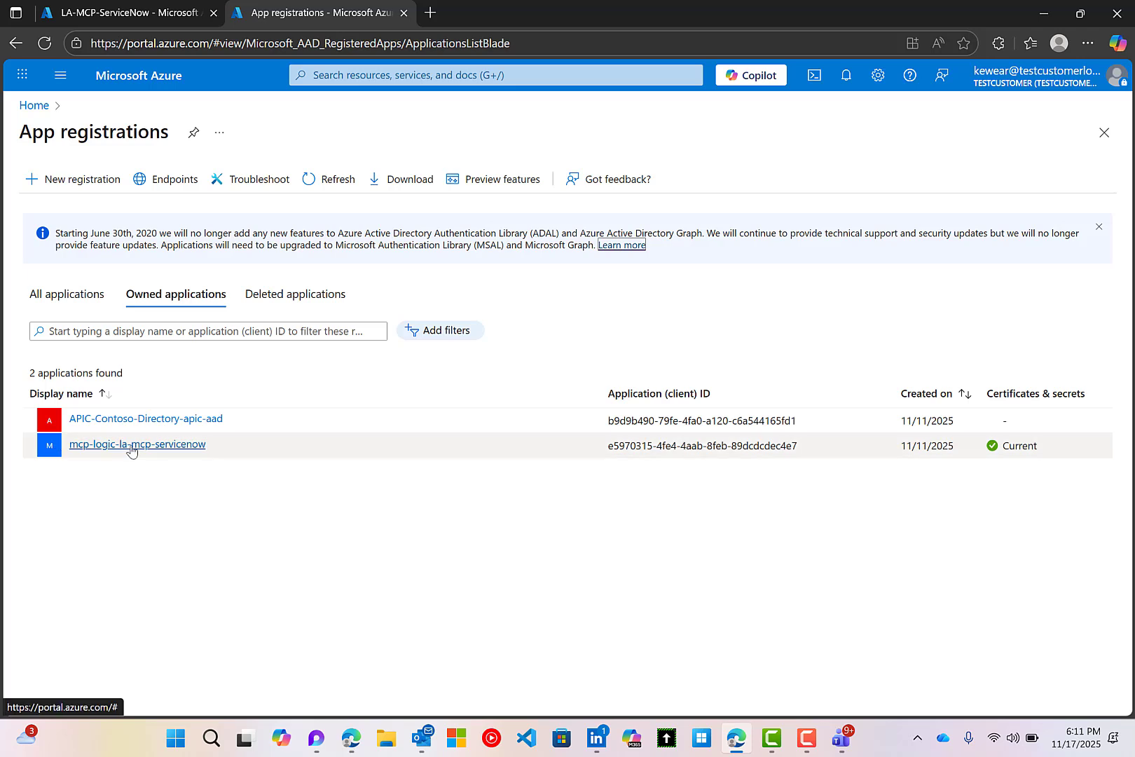
mouse_move(106, 451)
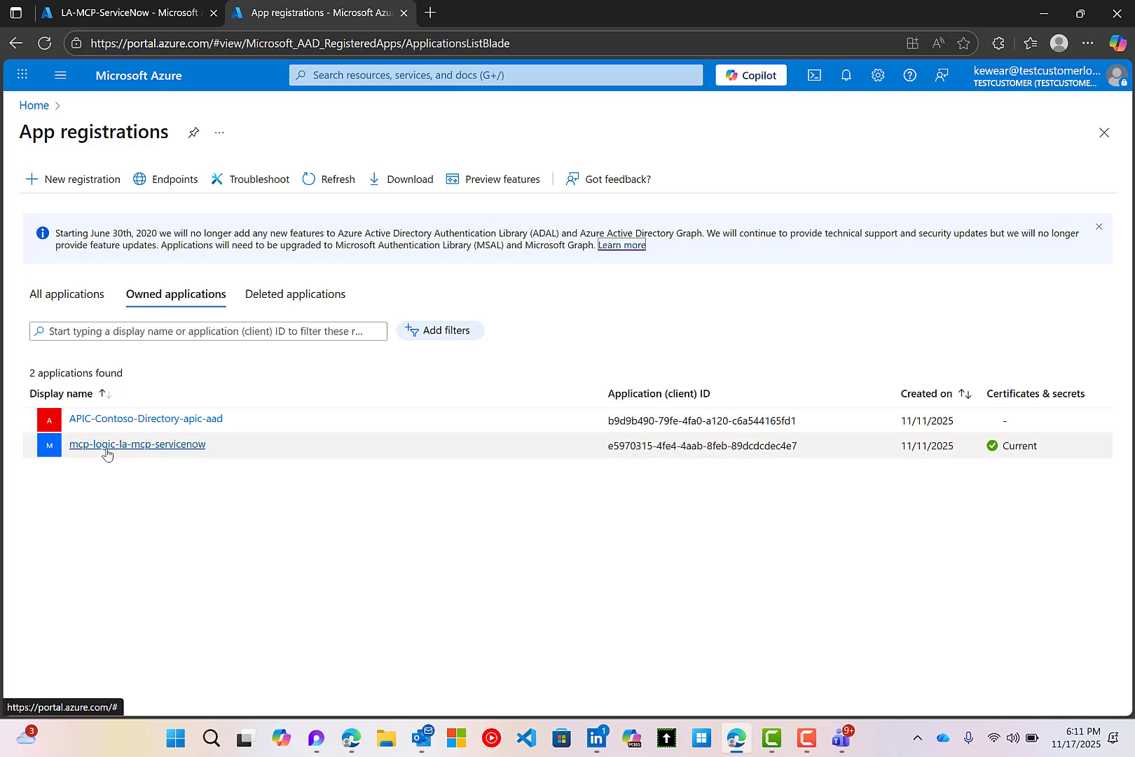
mouse_move(179, 453)
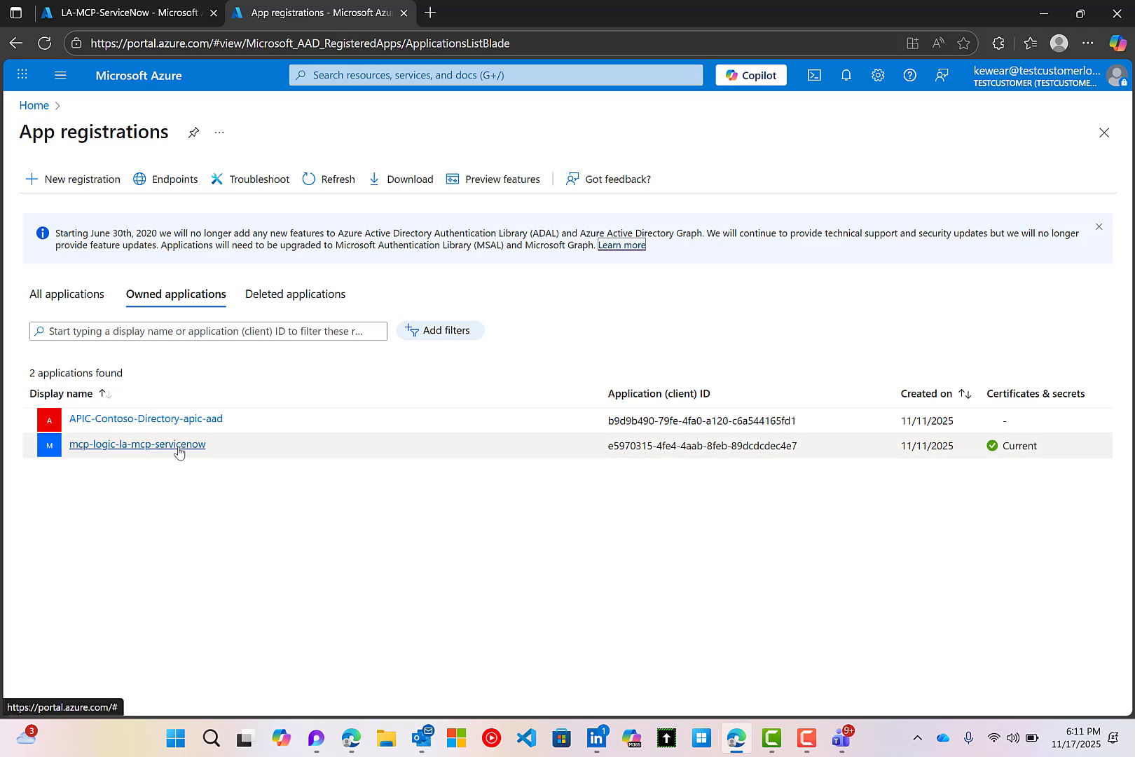
click(136, 444)
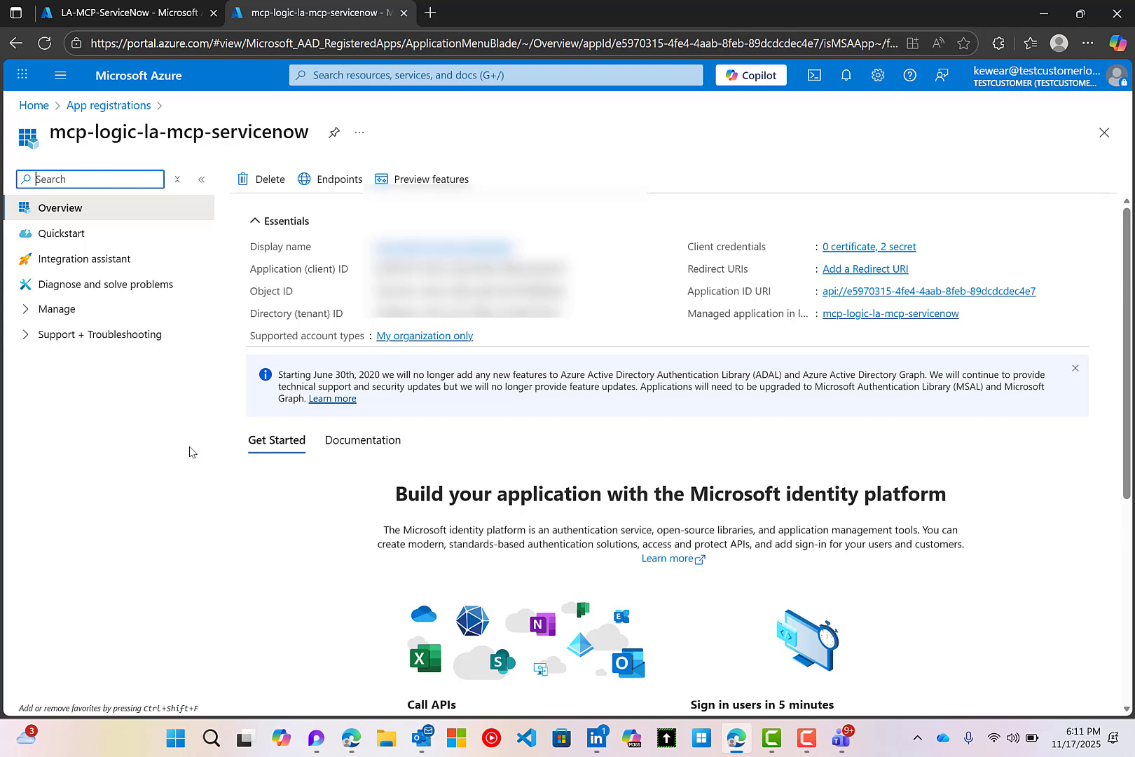
mouse_move(681, 341)
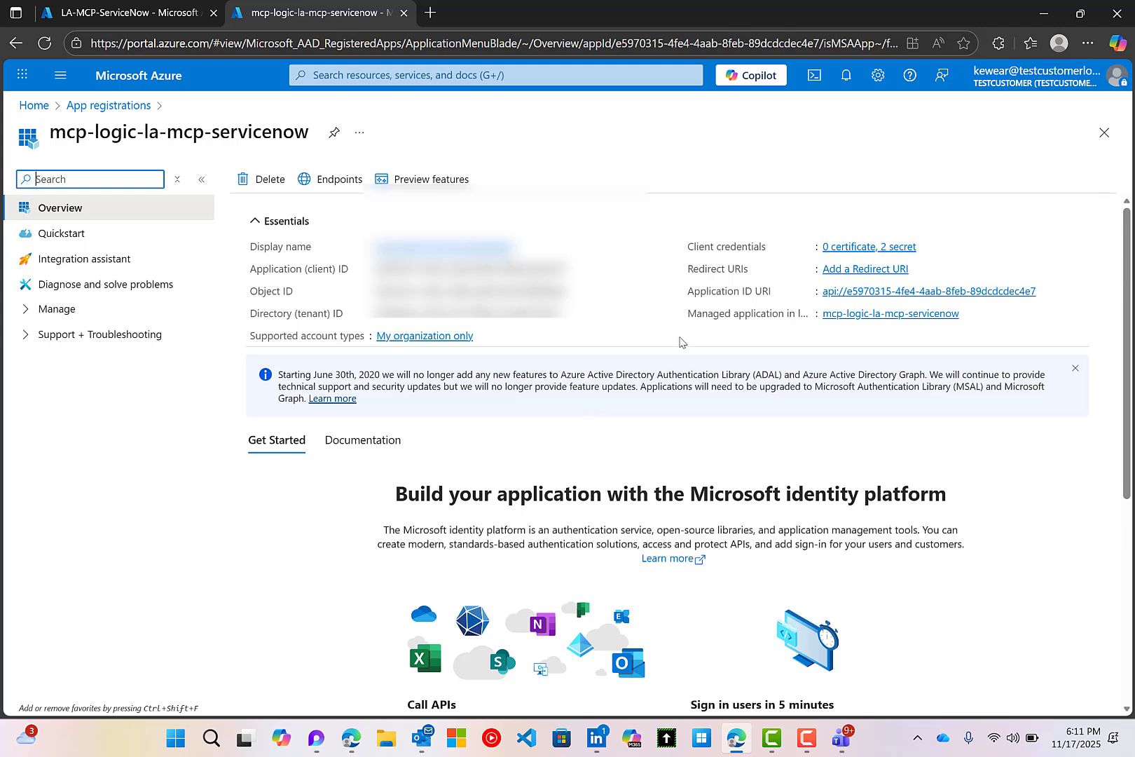
mouse_move(700, 296)
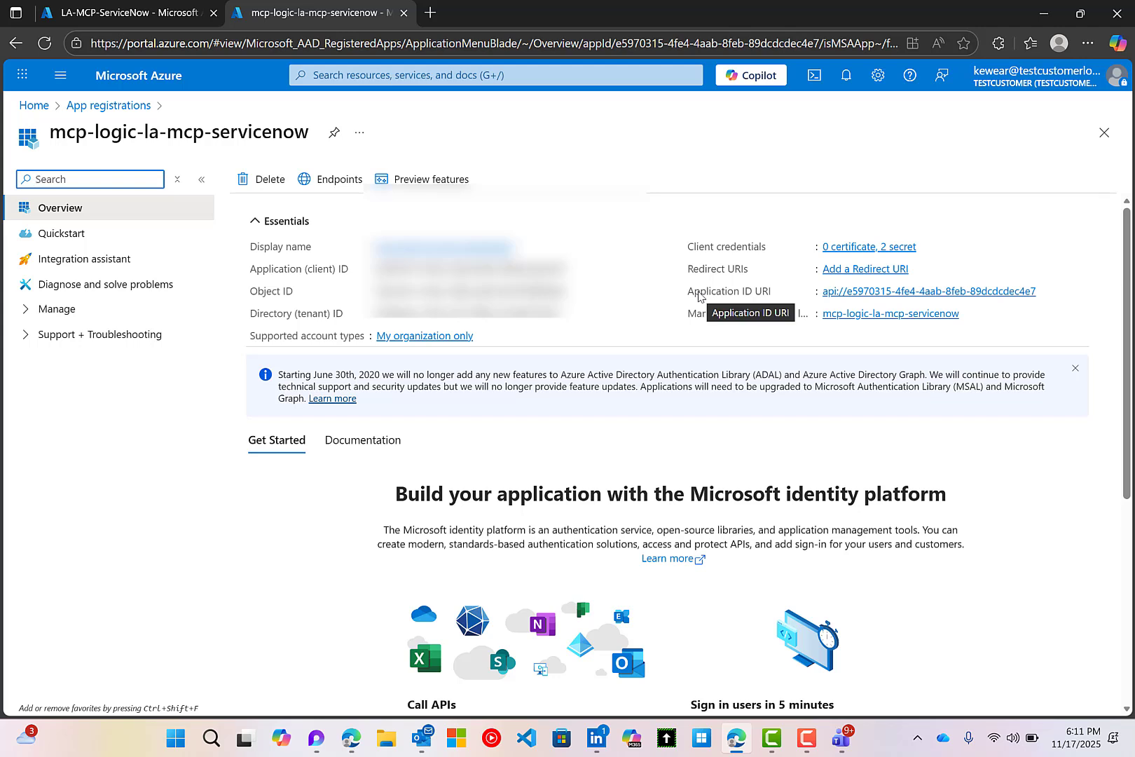
click(56, 308)
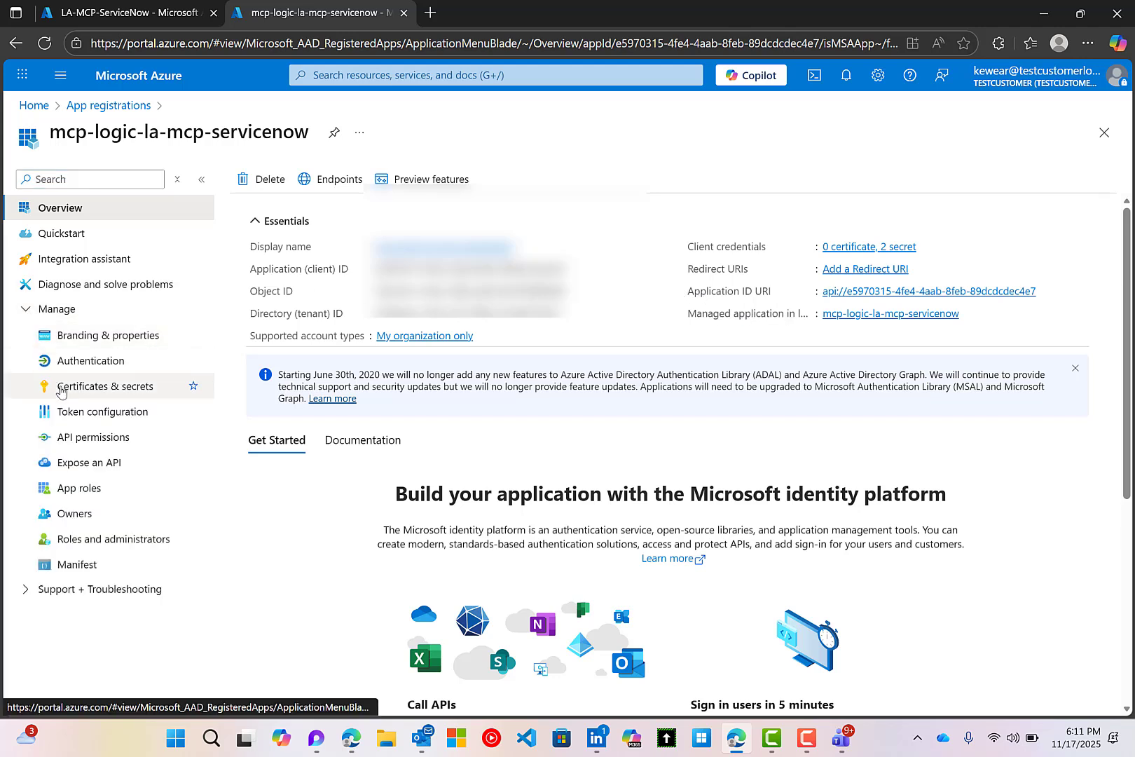
click(104, 385)
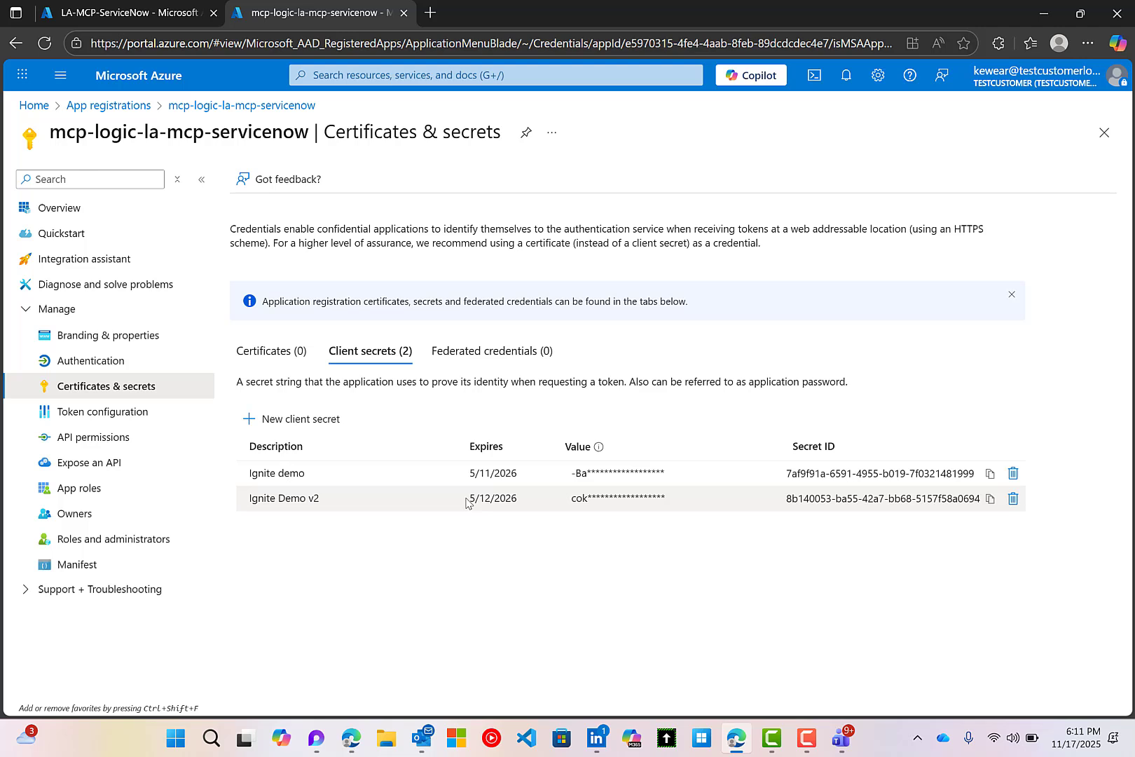
mouse_move(669, 687)
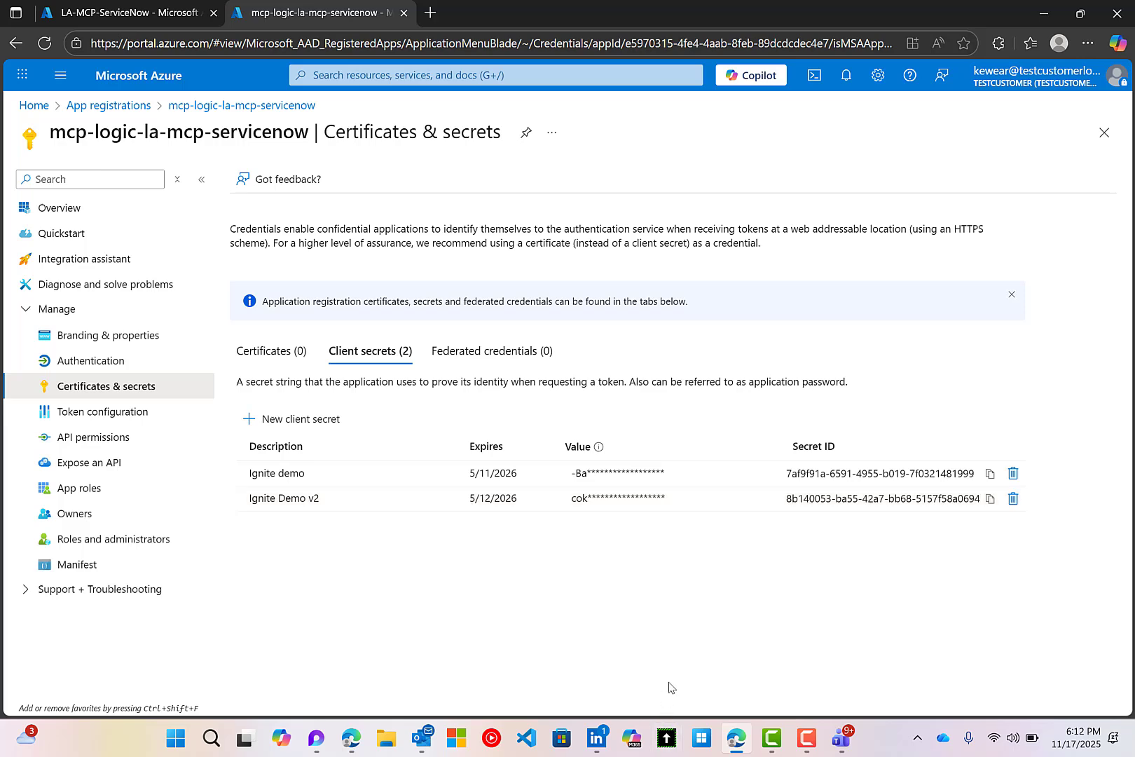
mouse_move(352, 739)
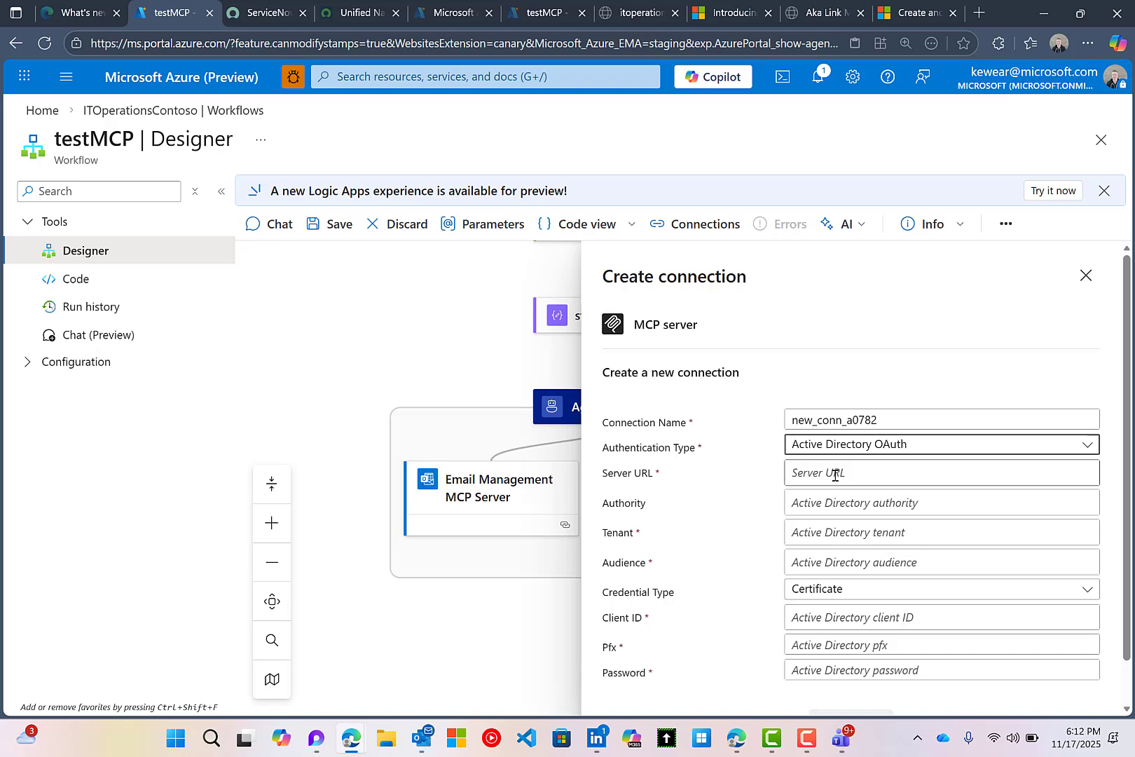
Set Credential Type to Secret and create the agent-loop-video connection for the custom MCP tool
scroll(down, 3)
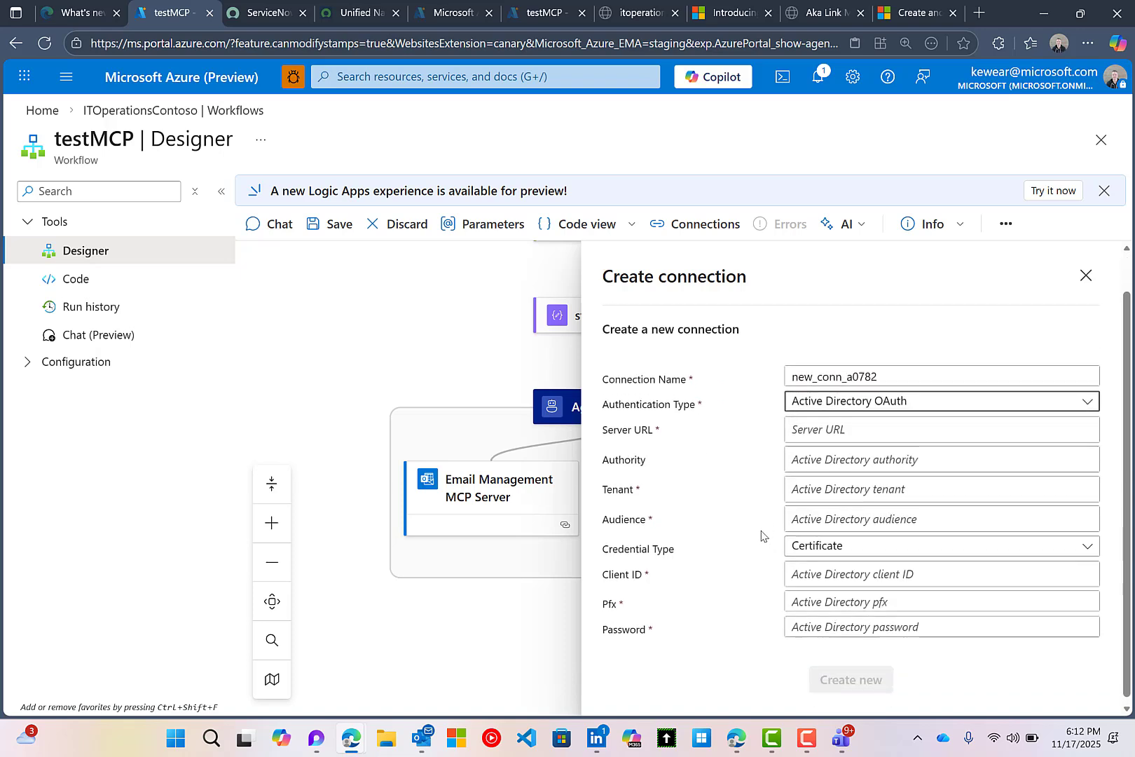
mouse_move(705, 521)
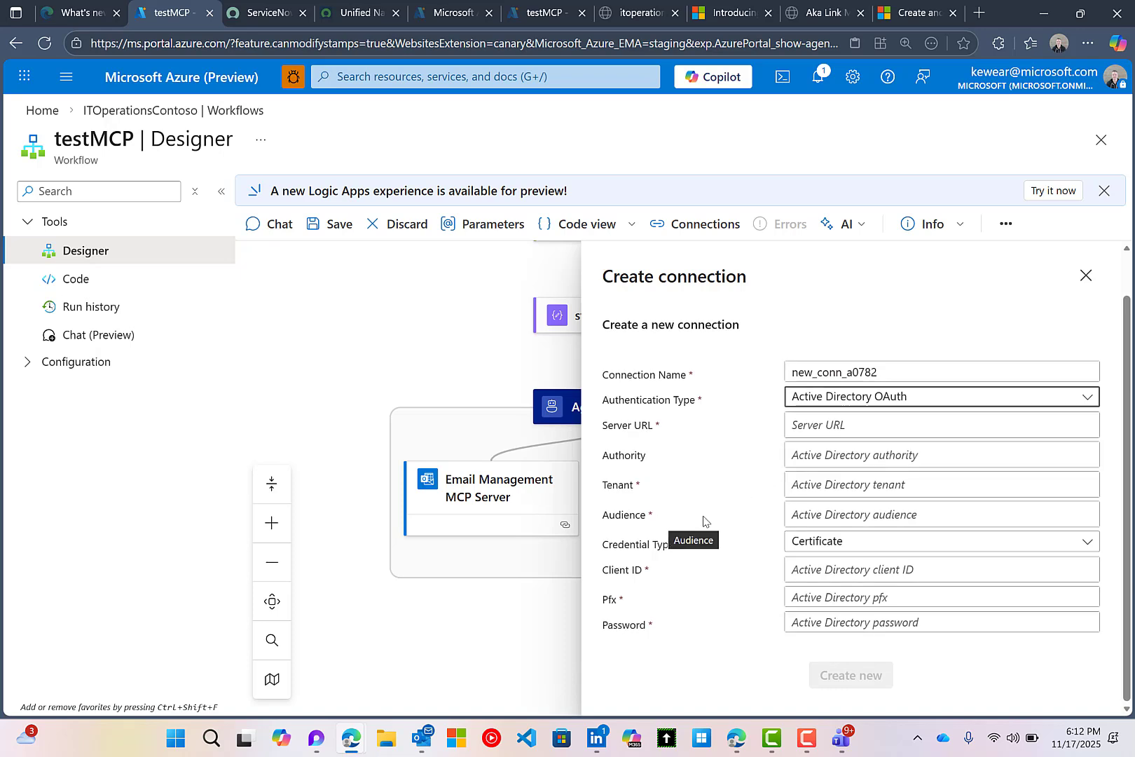
click(941, 541)
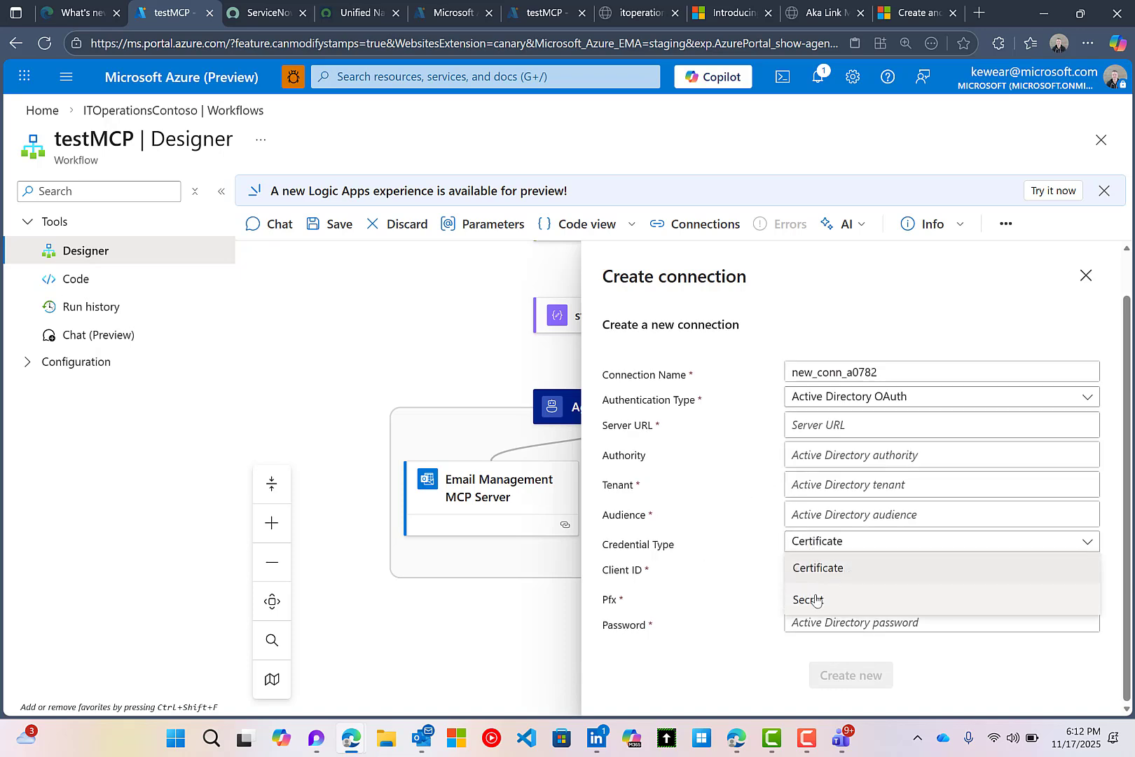
click(806, 598)
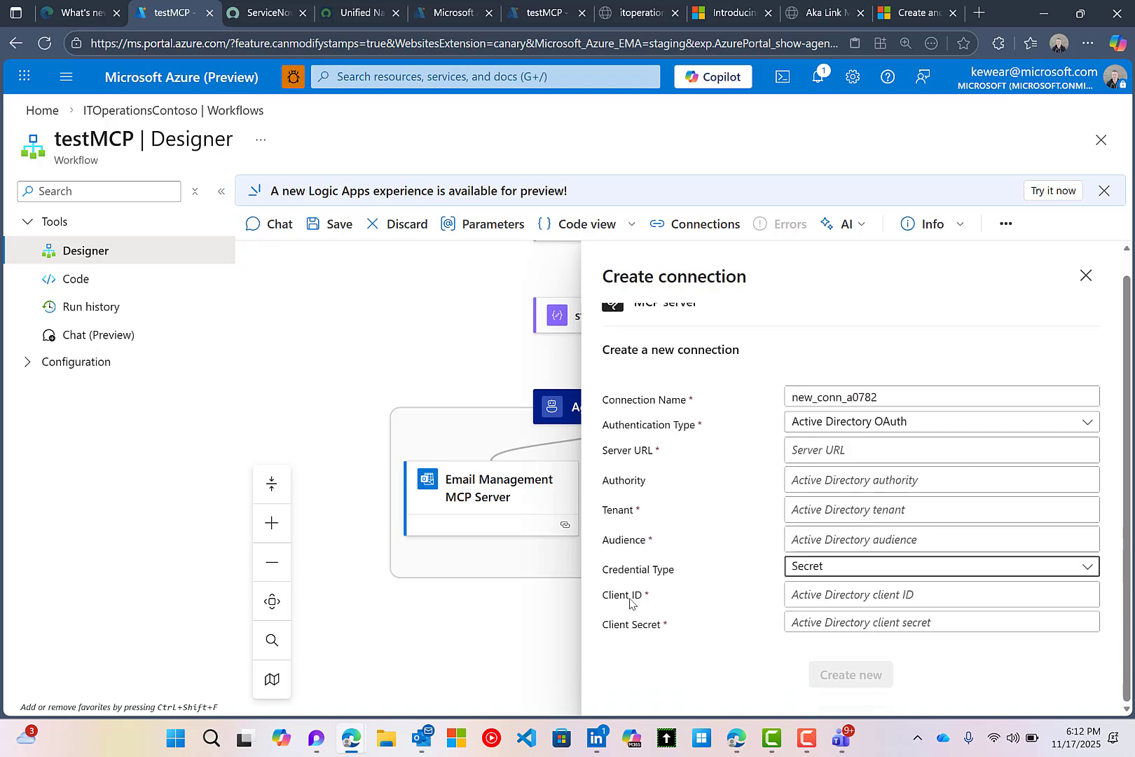
mouse_move(665, 624)
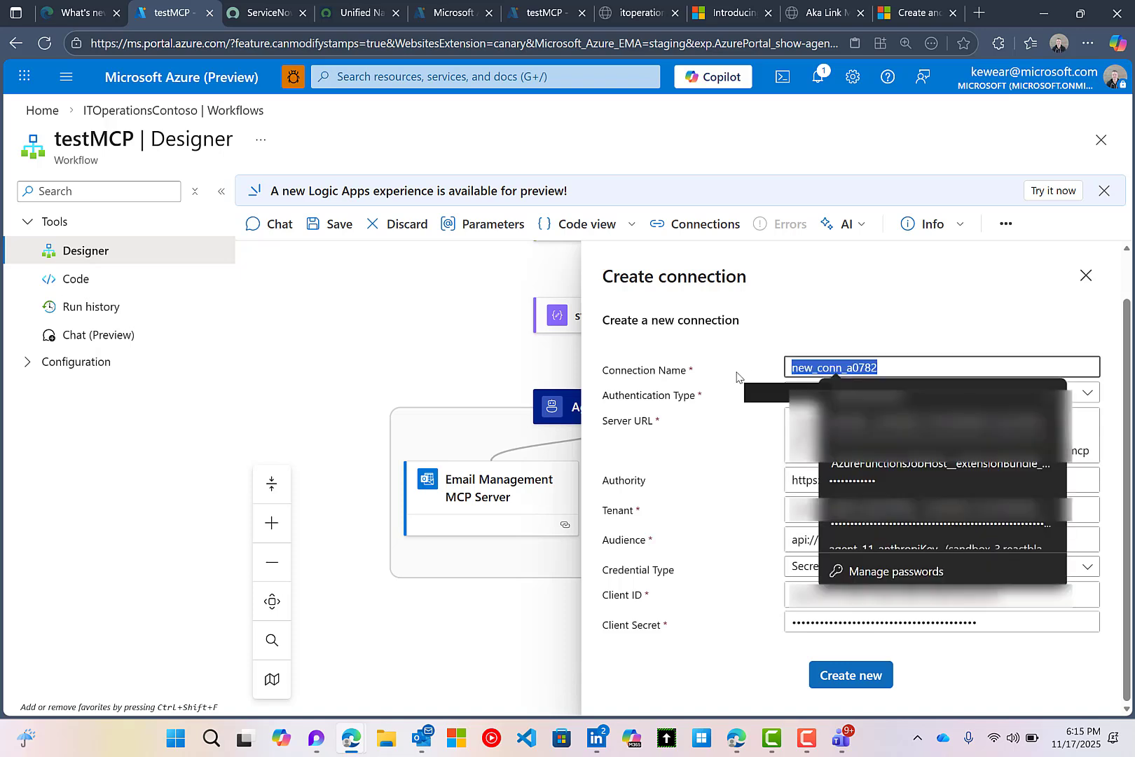
text(agent-loop-video)
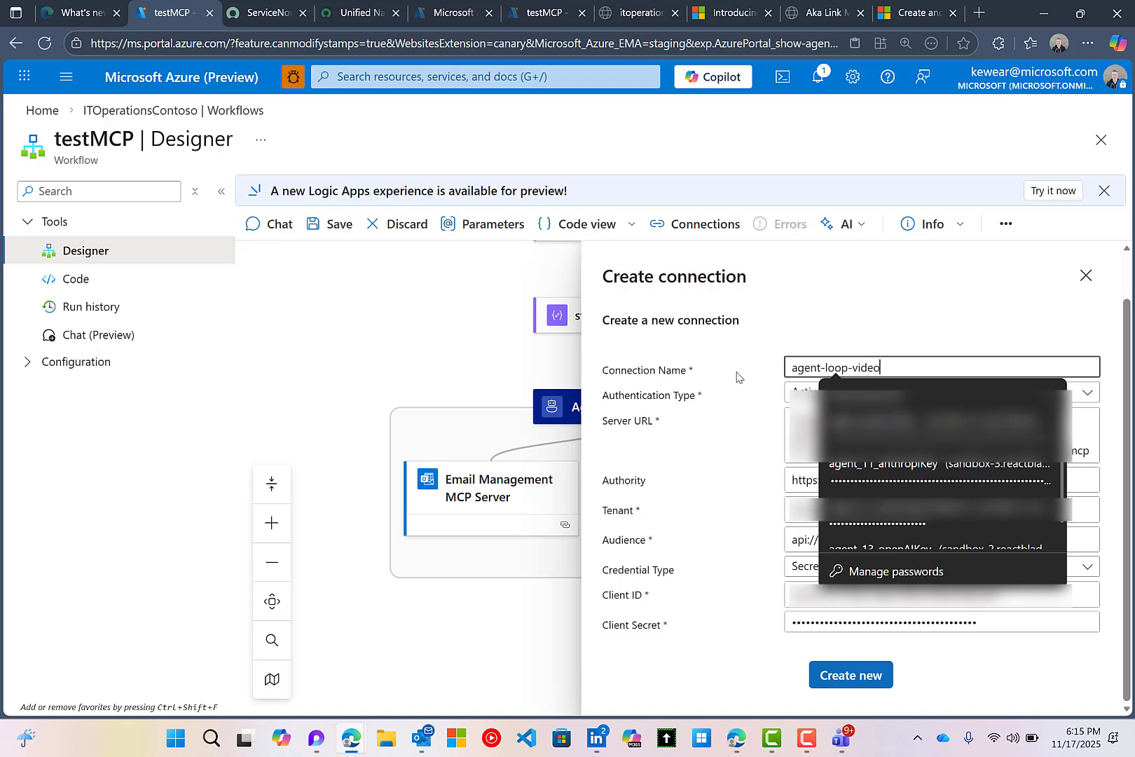
click(851, 674)
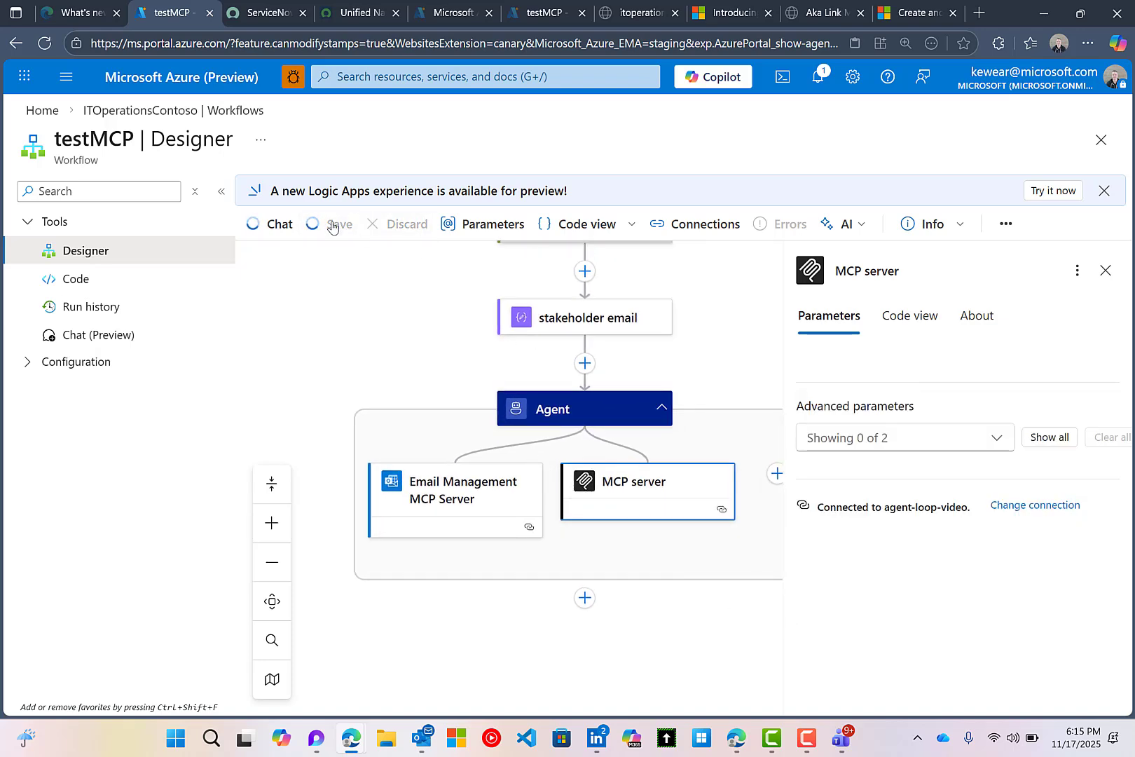
Save testMCP with both the Email Management and custom MCP server tools on the Agent
click(338, 222)
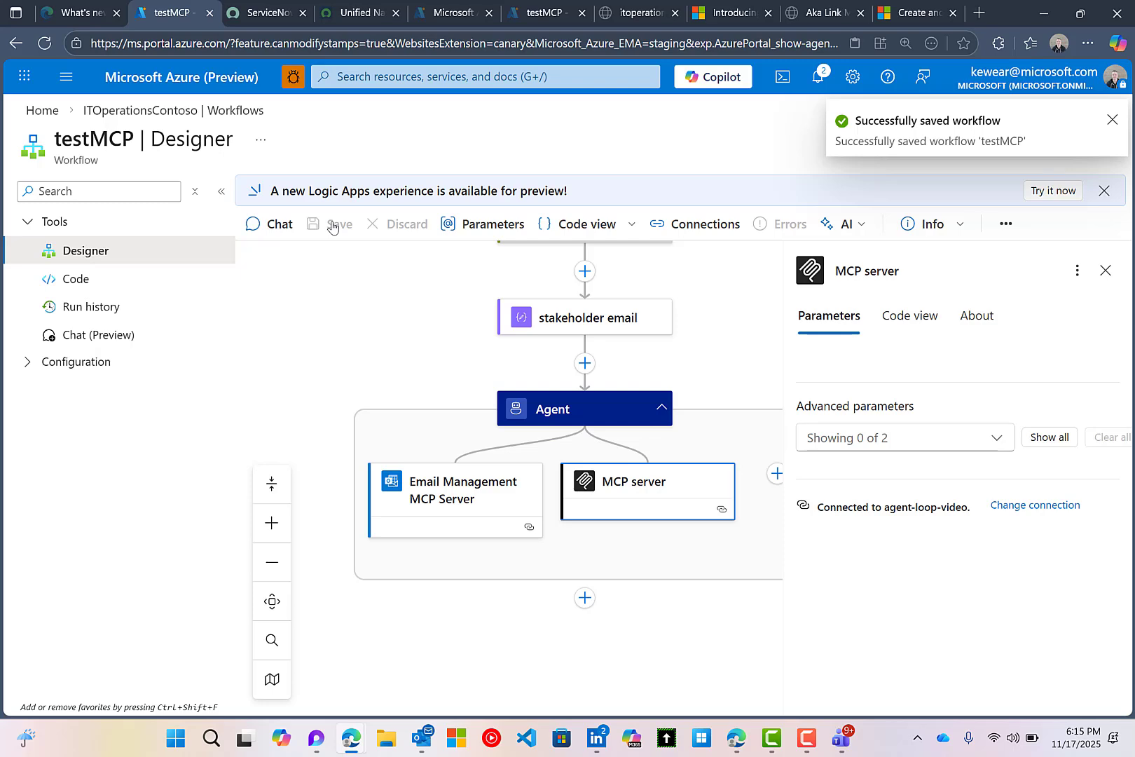
mouse_move(512, 367)
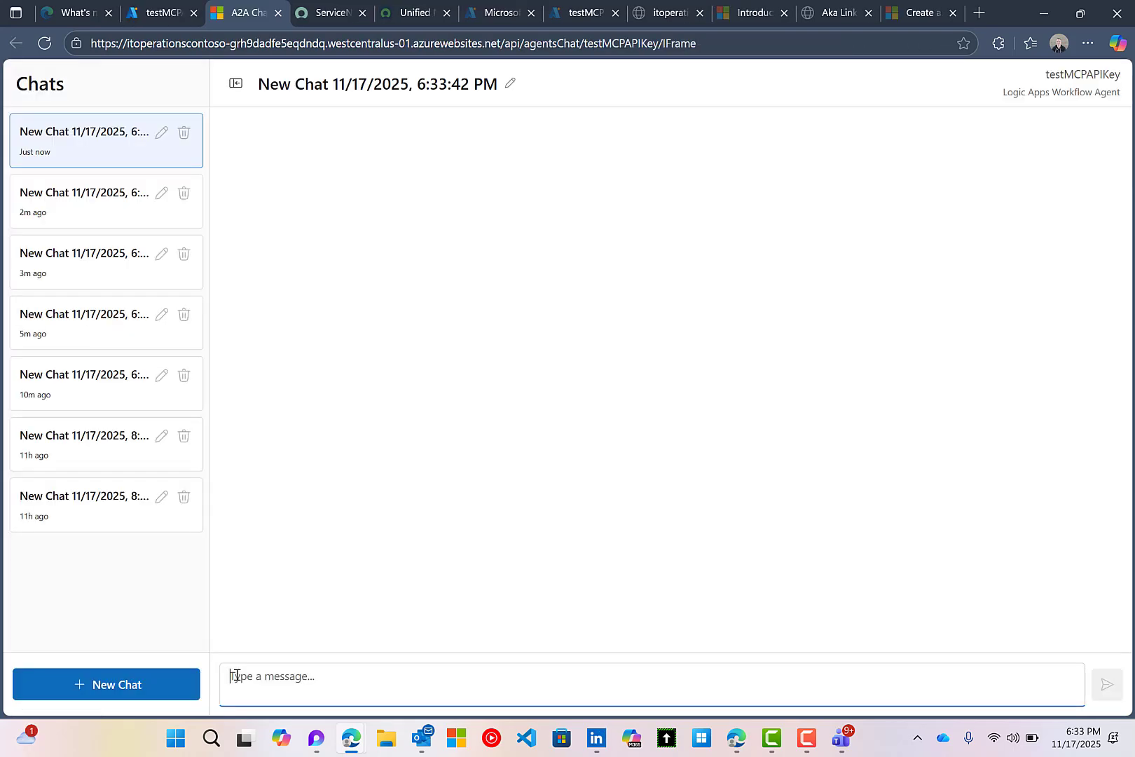
Chat 'hi', 'create IT incident', then 'database is down, medium severity and assign to database'
key(Return)
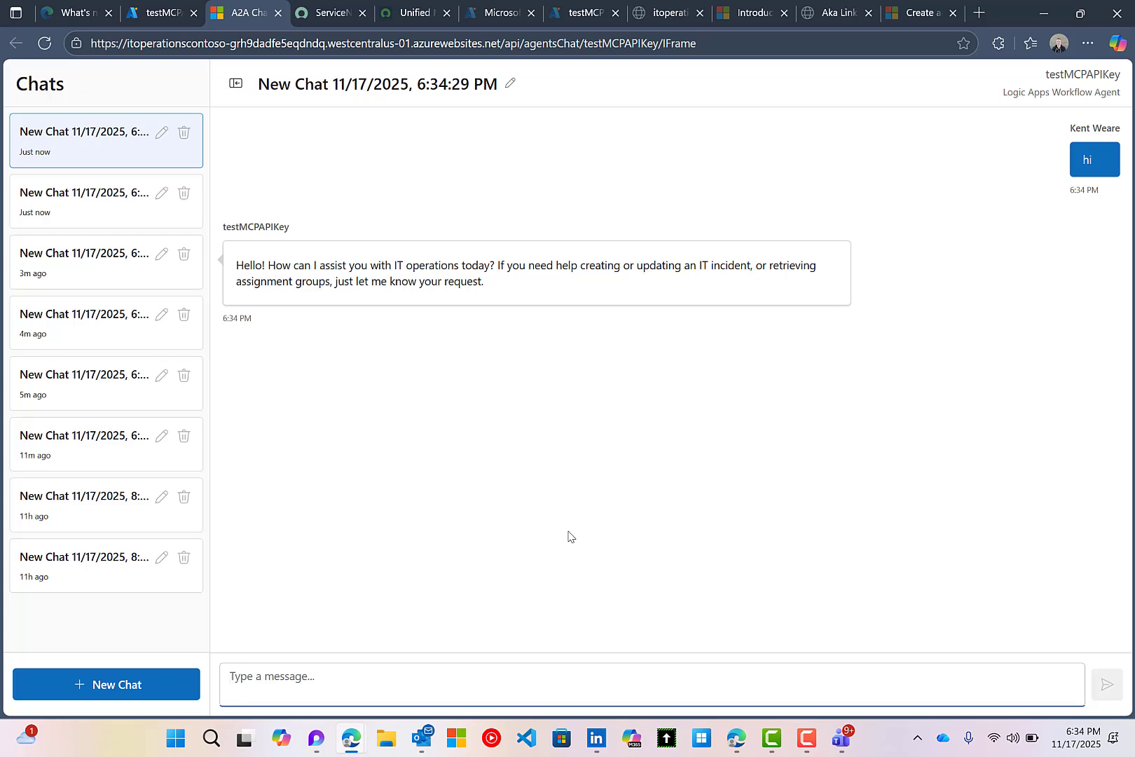
text(d)
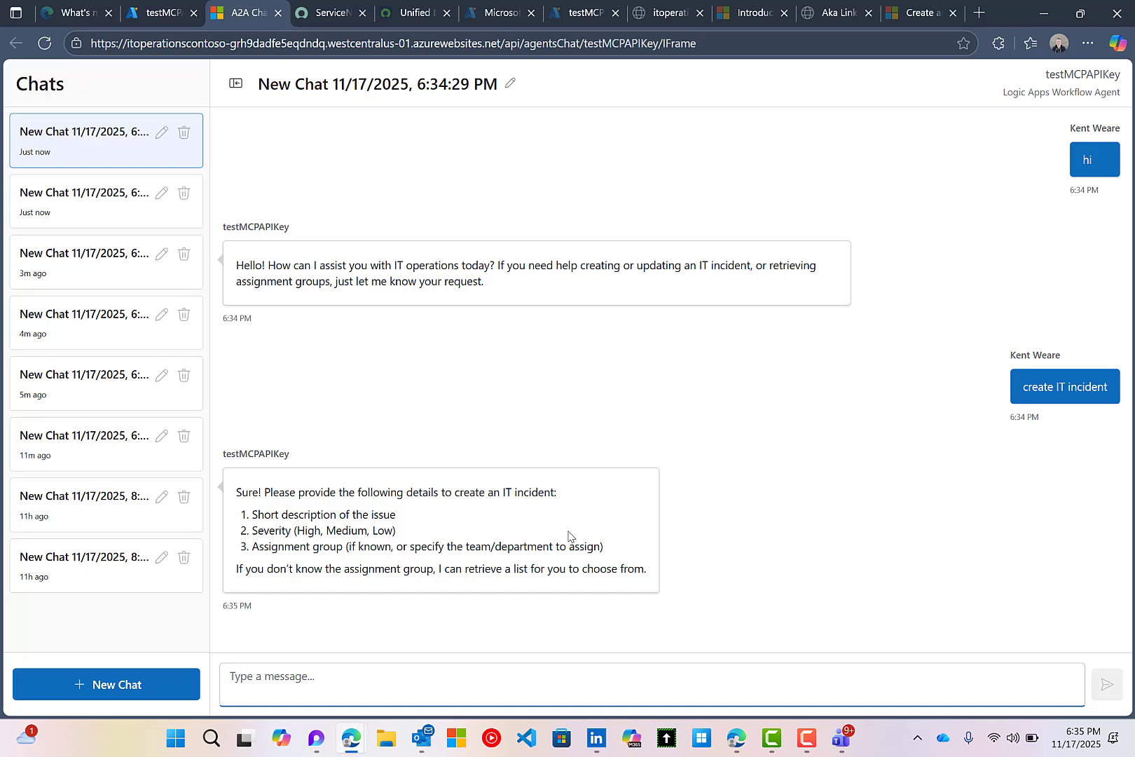
text(database is down, medium severity and assign to database)
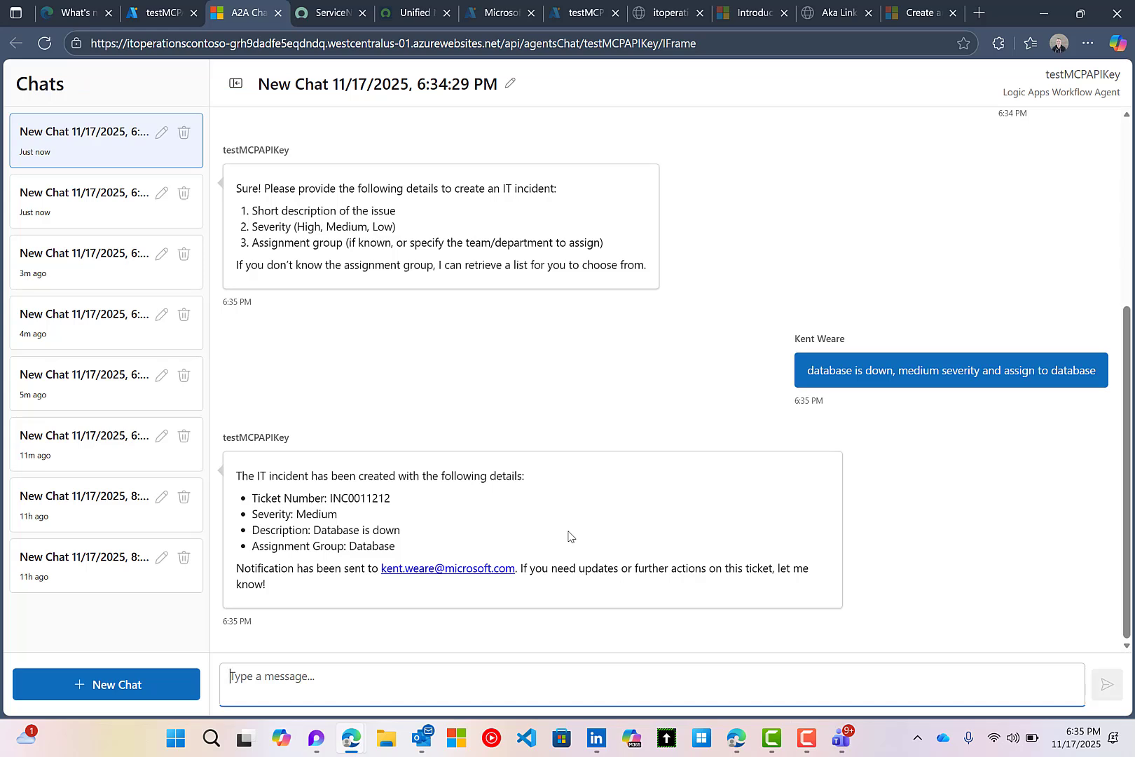
mouse_move(348, 537)
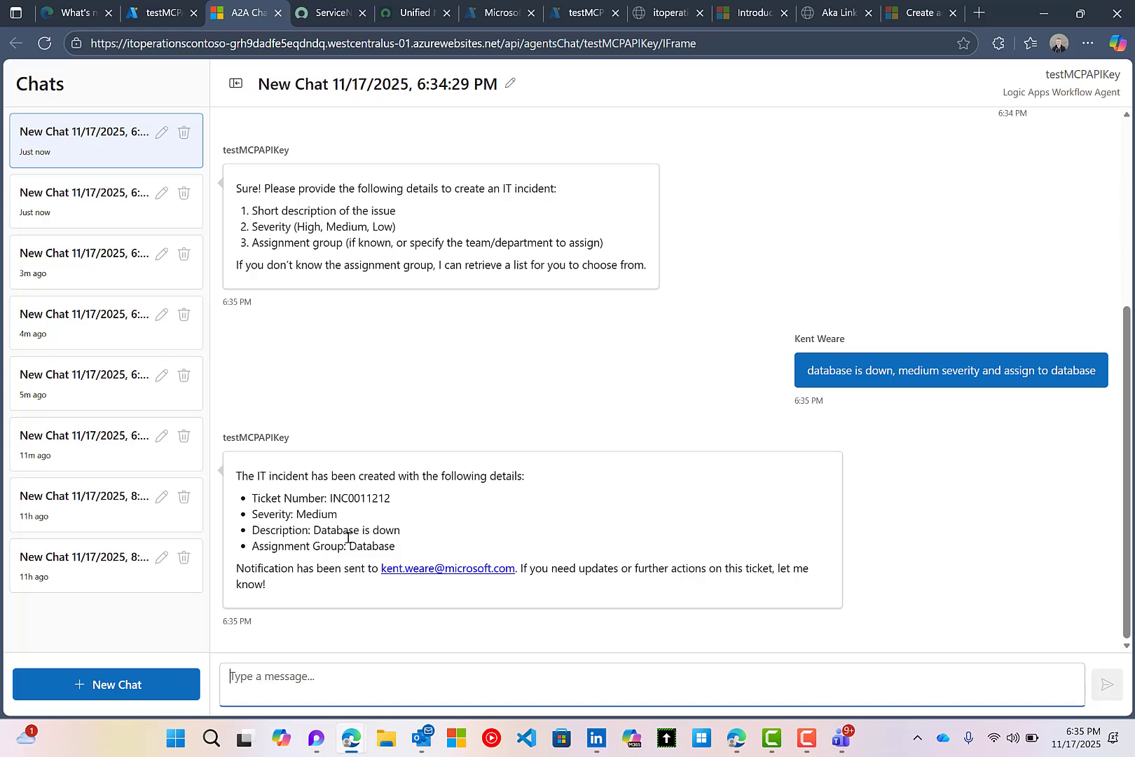
mouse_move(367, 551)
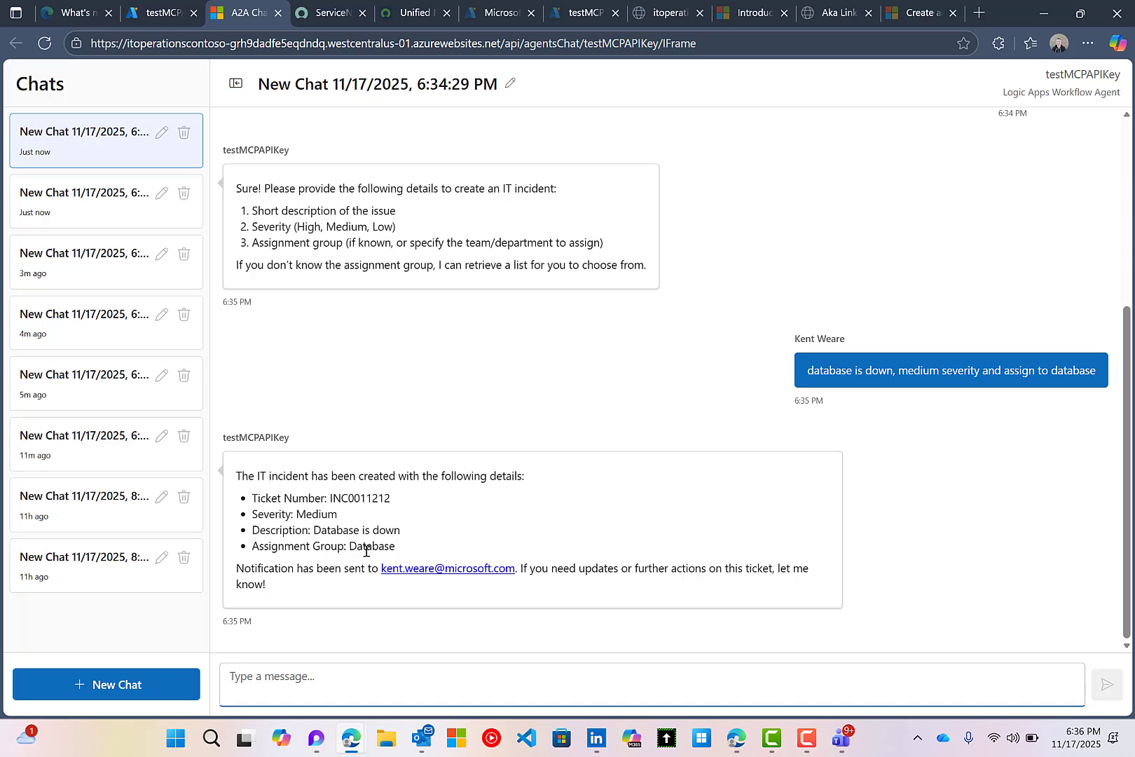
mouse_move(374, 558)
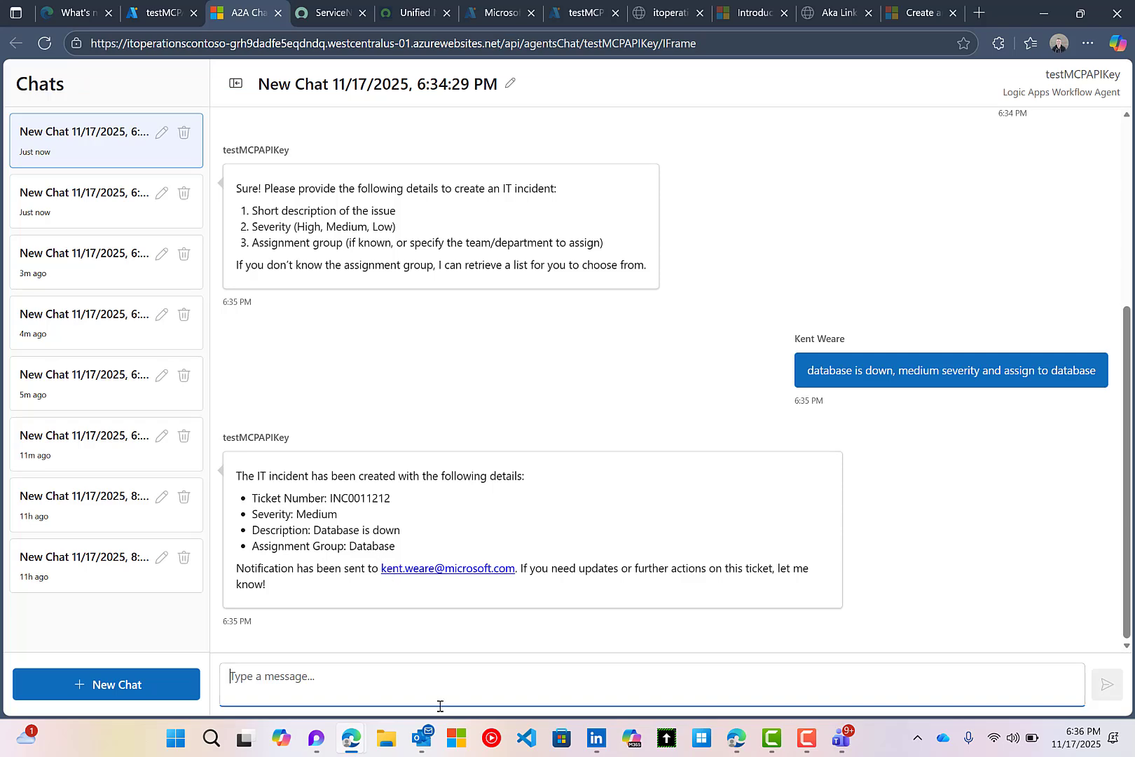
View the 'IT Incident Created: INC0011212 - Severity: Medium' notification email in Outlook
click(421, 738)
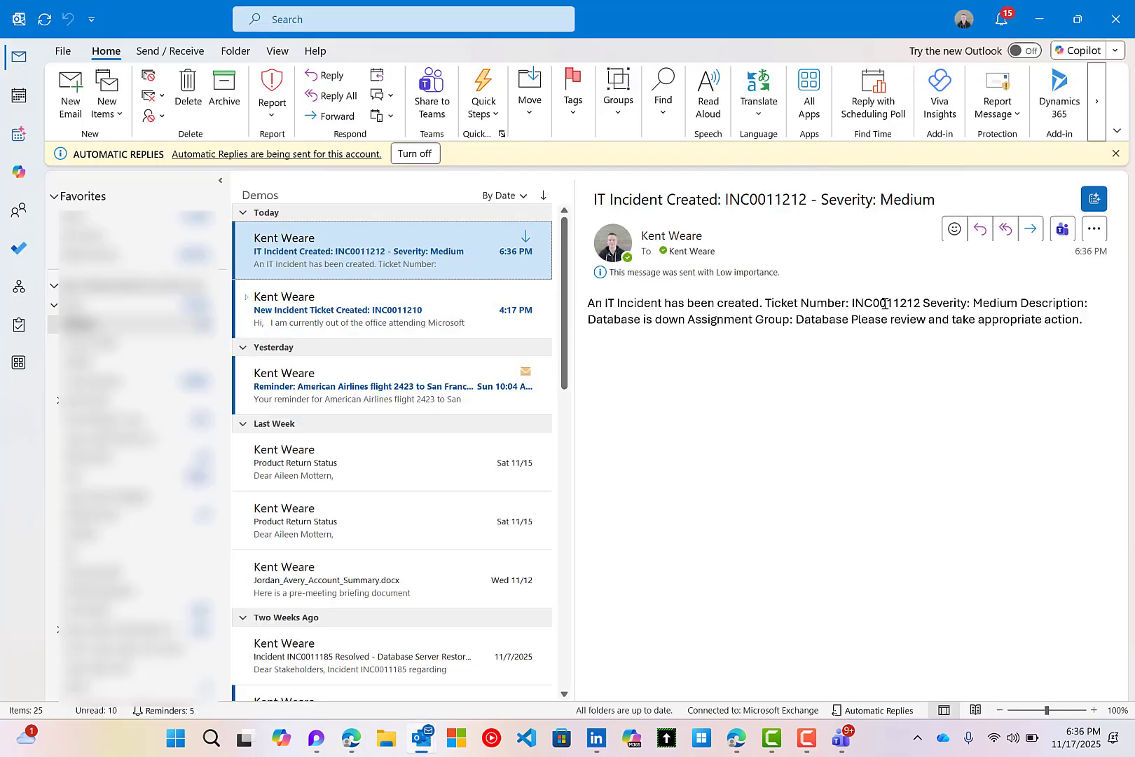
mouse_move(824, 376)
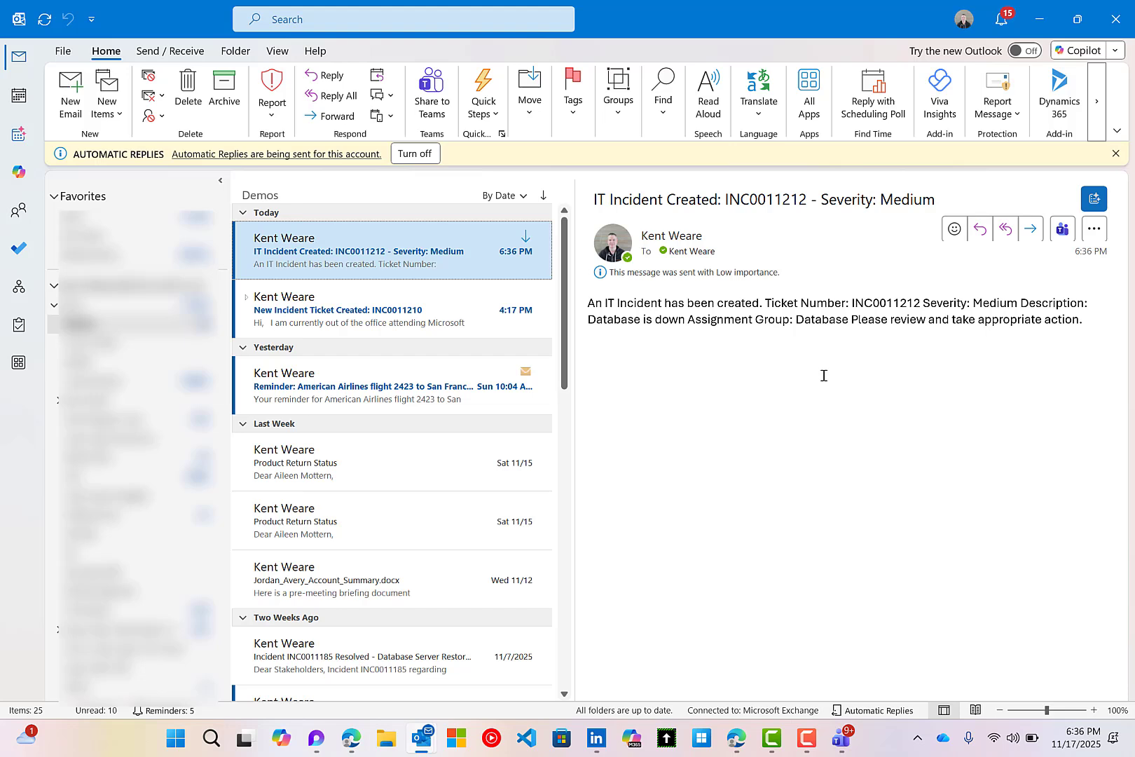
mouse_move(862, 141)
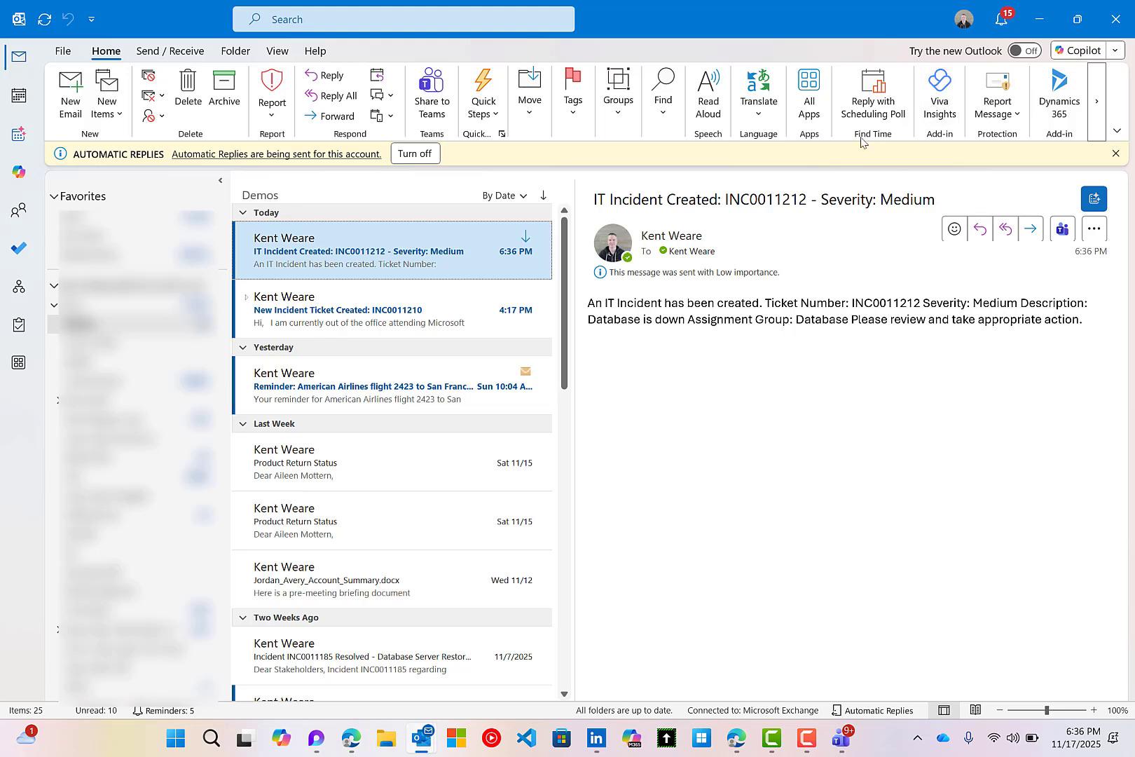